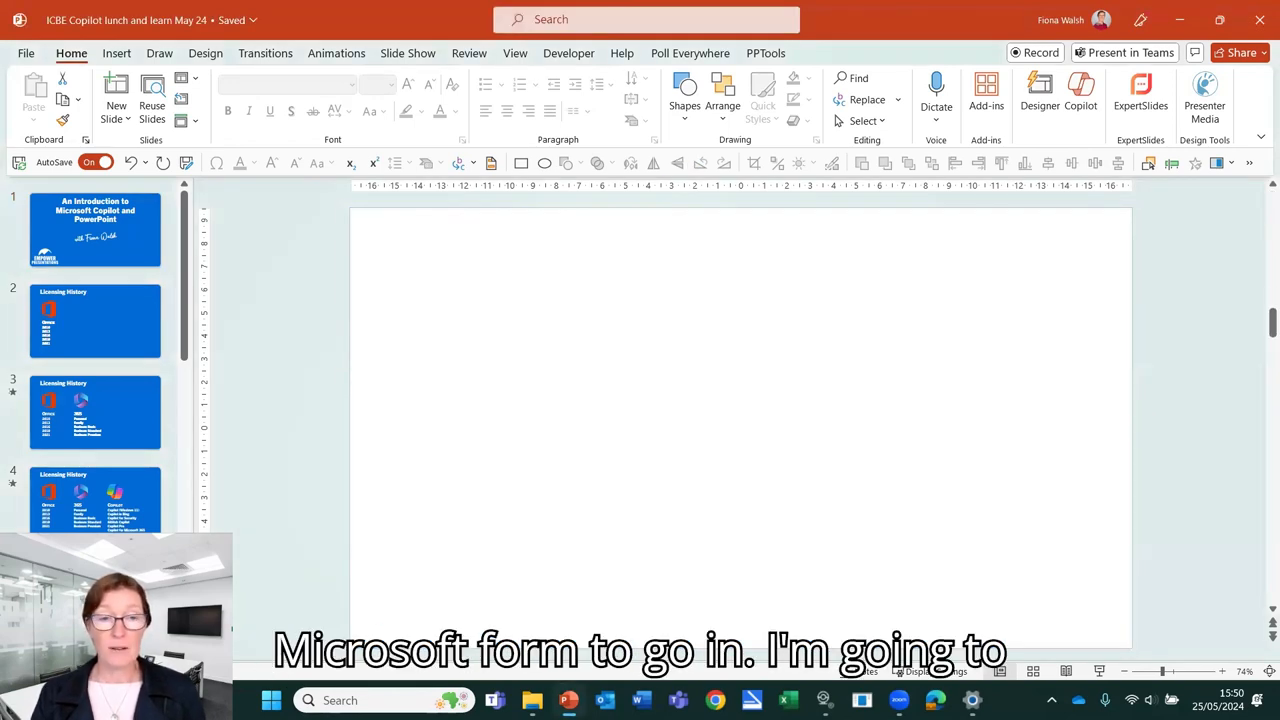
Show the Microsoft Forms pane from the Insert ribbon, listing existing forms like Copilot Survey and Demo
click(116, 52)
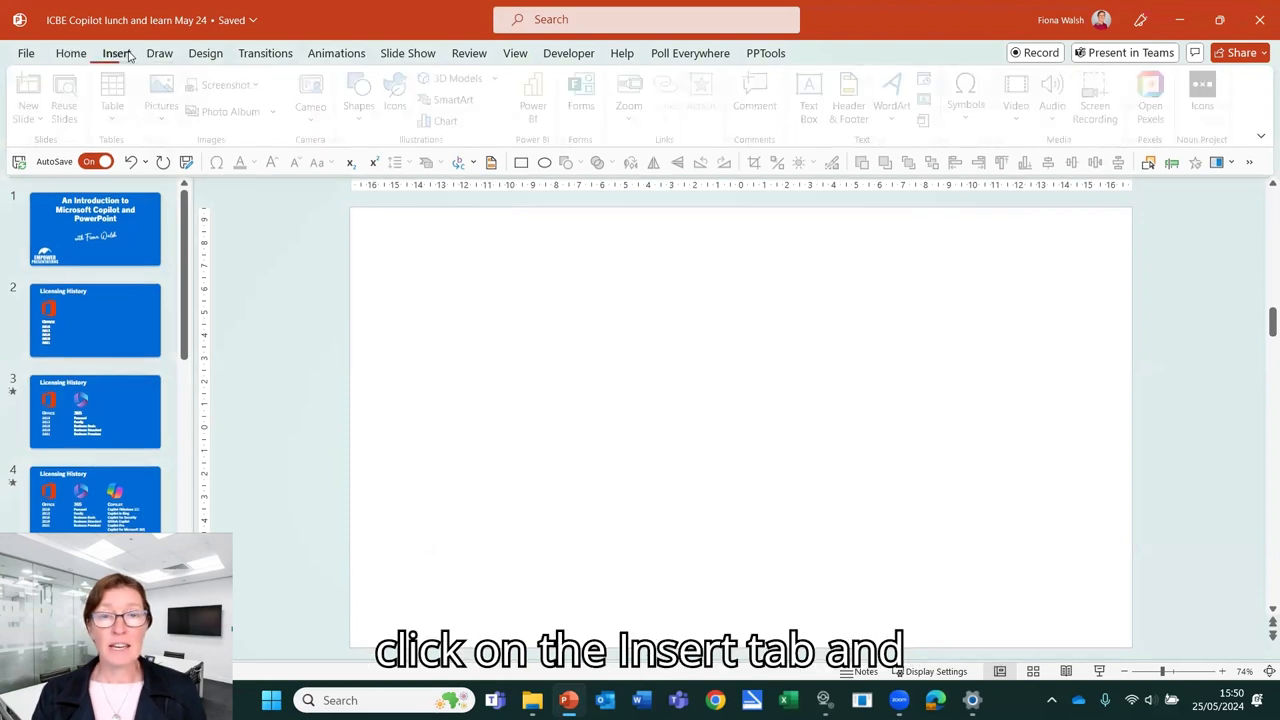
click(116, 52)
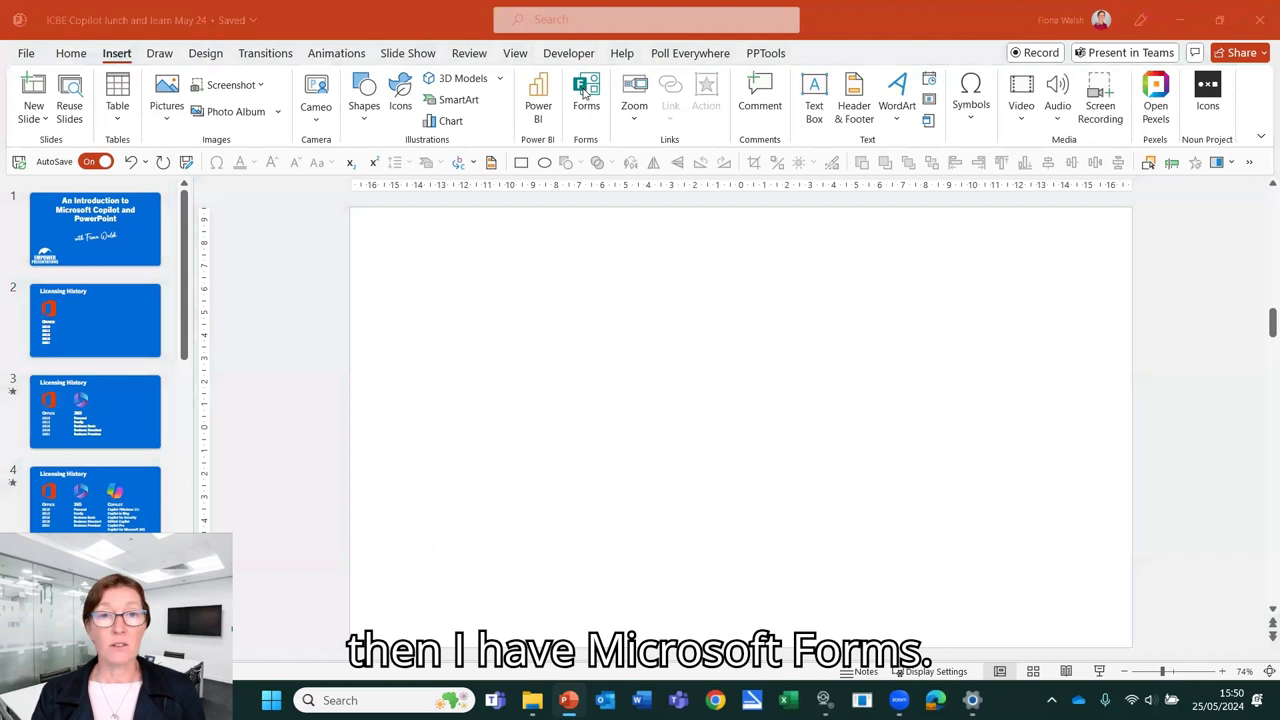
mouse_move(586, 96)
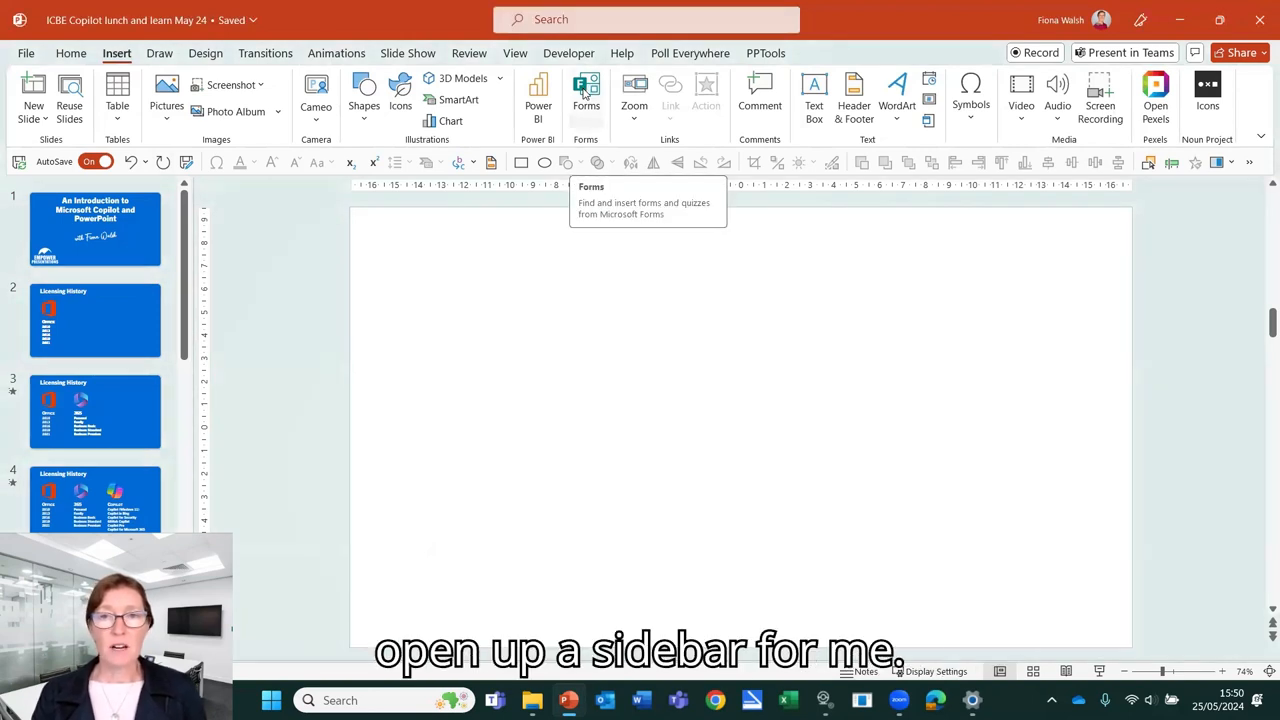
click(586, 96)
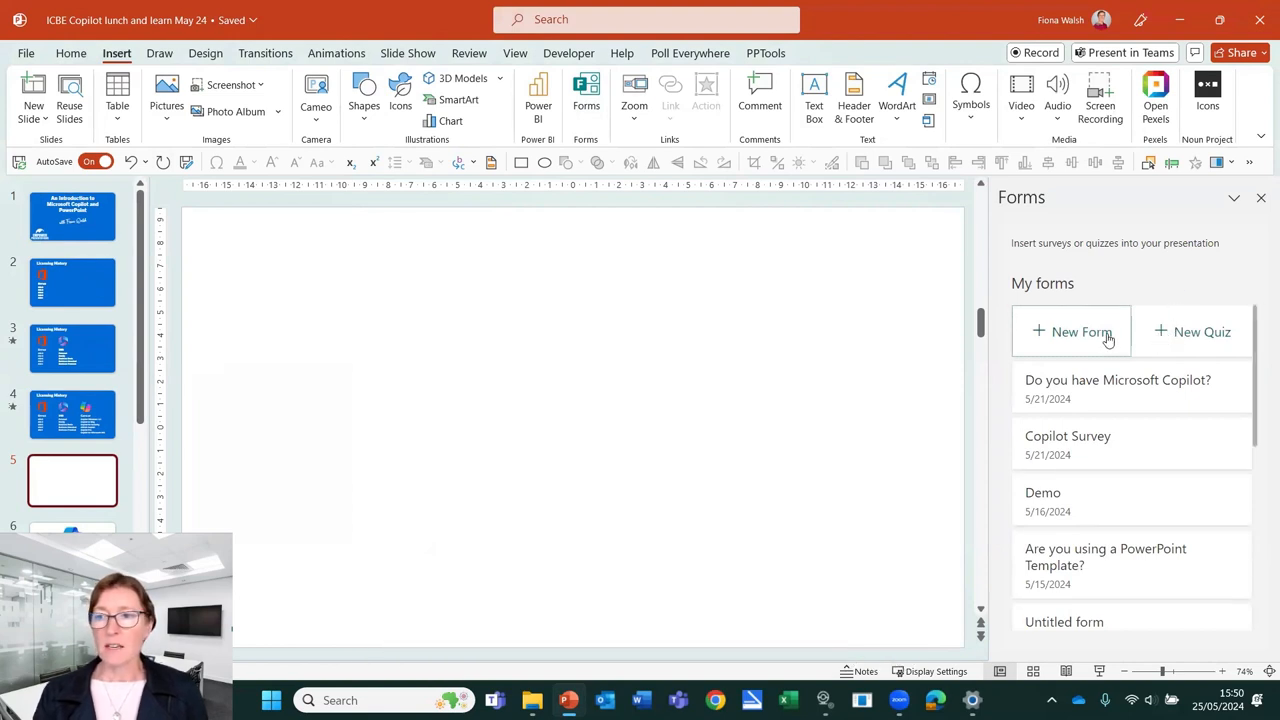
Create a new blank form from the Forms pane and bring it up in the browser for editing
click(1072, 332)
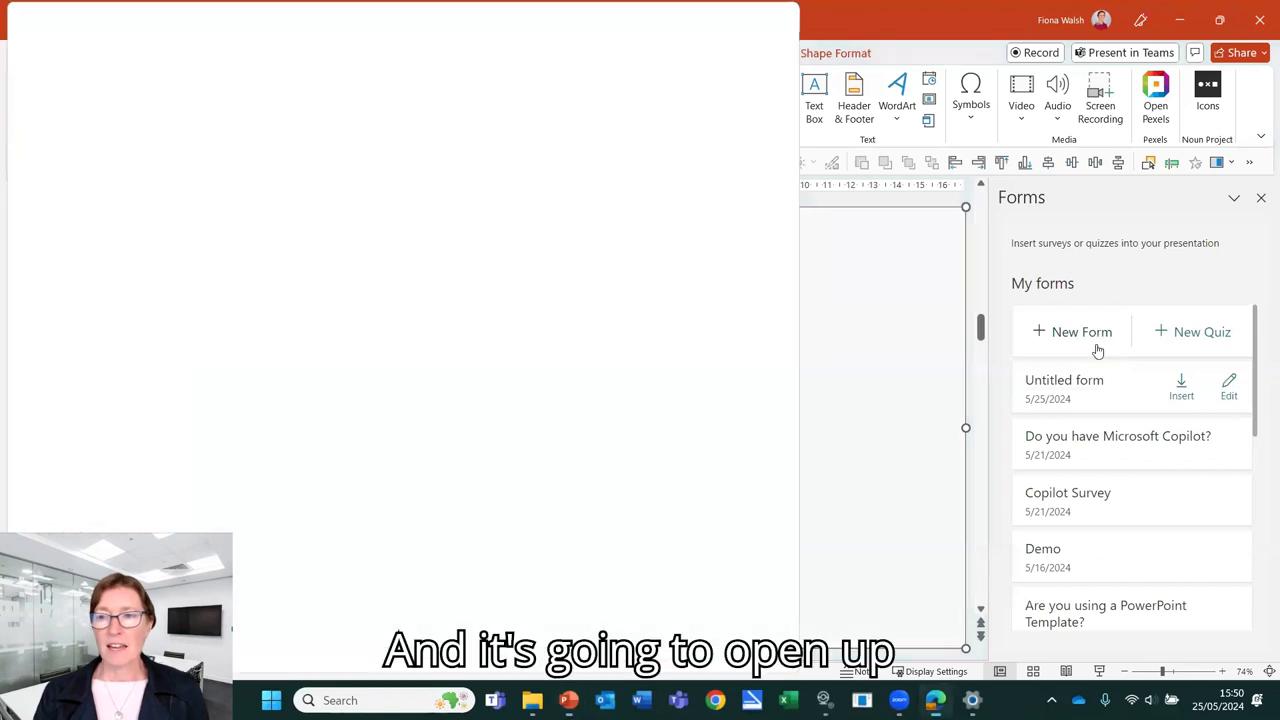
click(1080, 332)
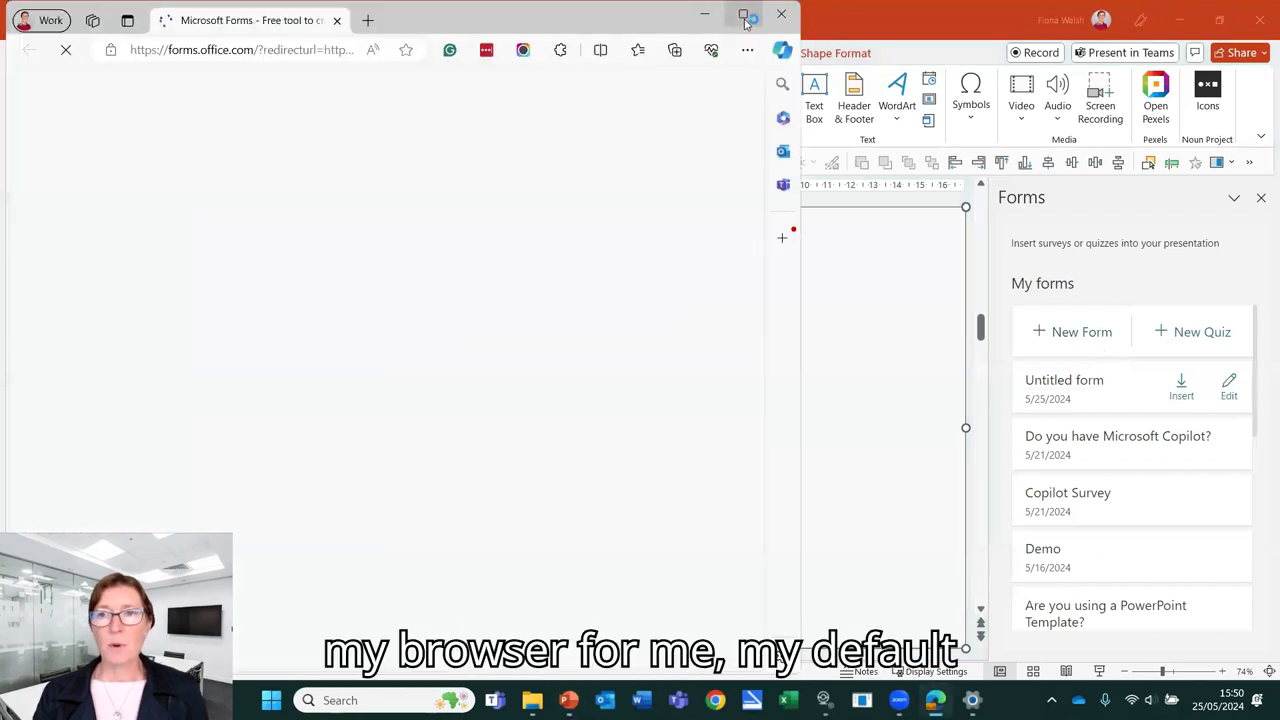
click(744, 14)
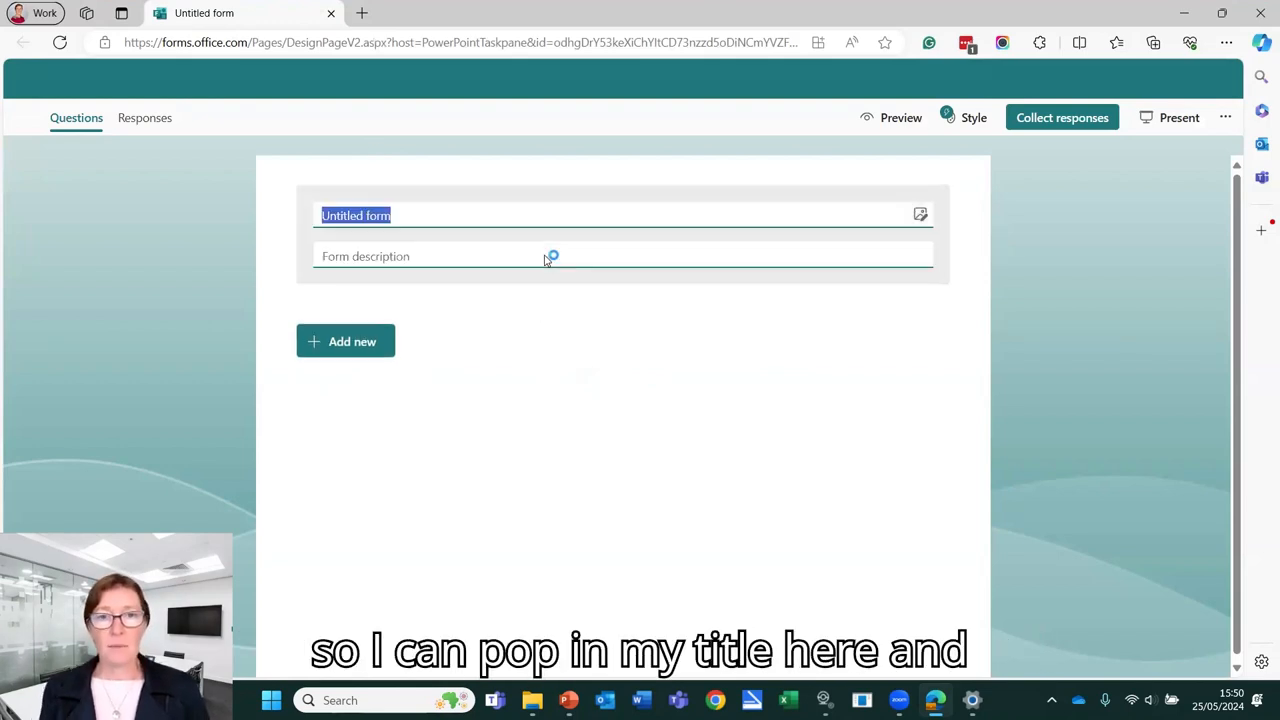
Title the form 'Copilot' with description 'Do you have Microsoft Copilot?' and reveal more question types
text(Copilot)
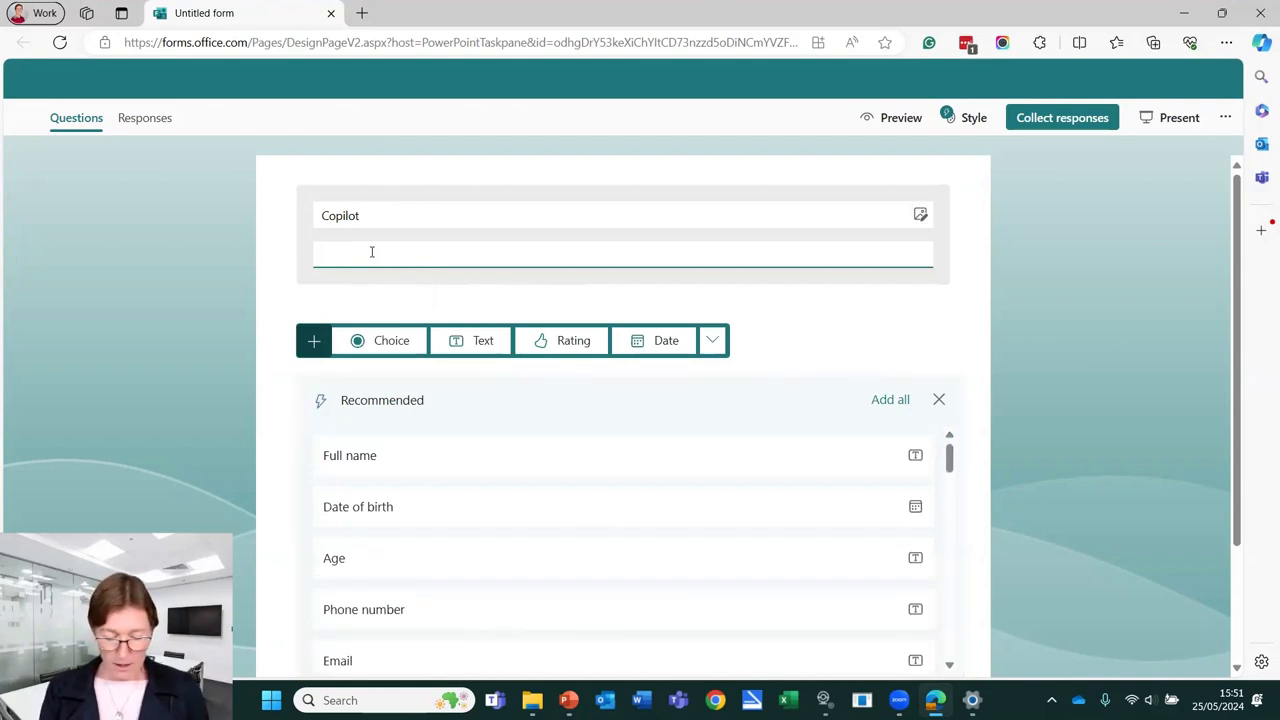
text(Do you have Microso)
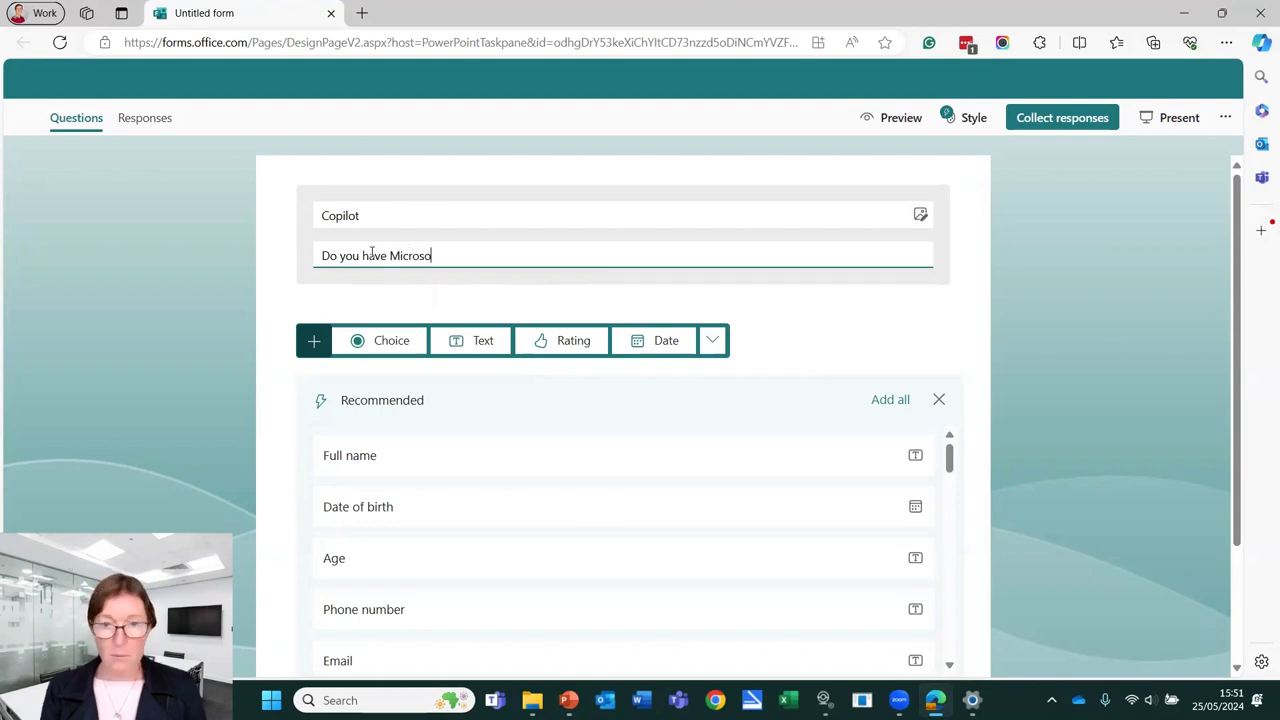
text(ft Coi)
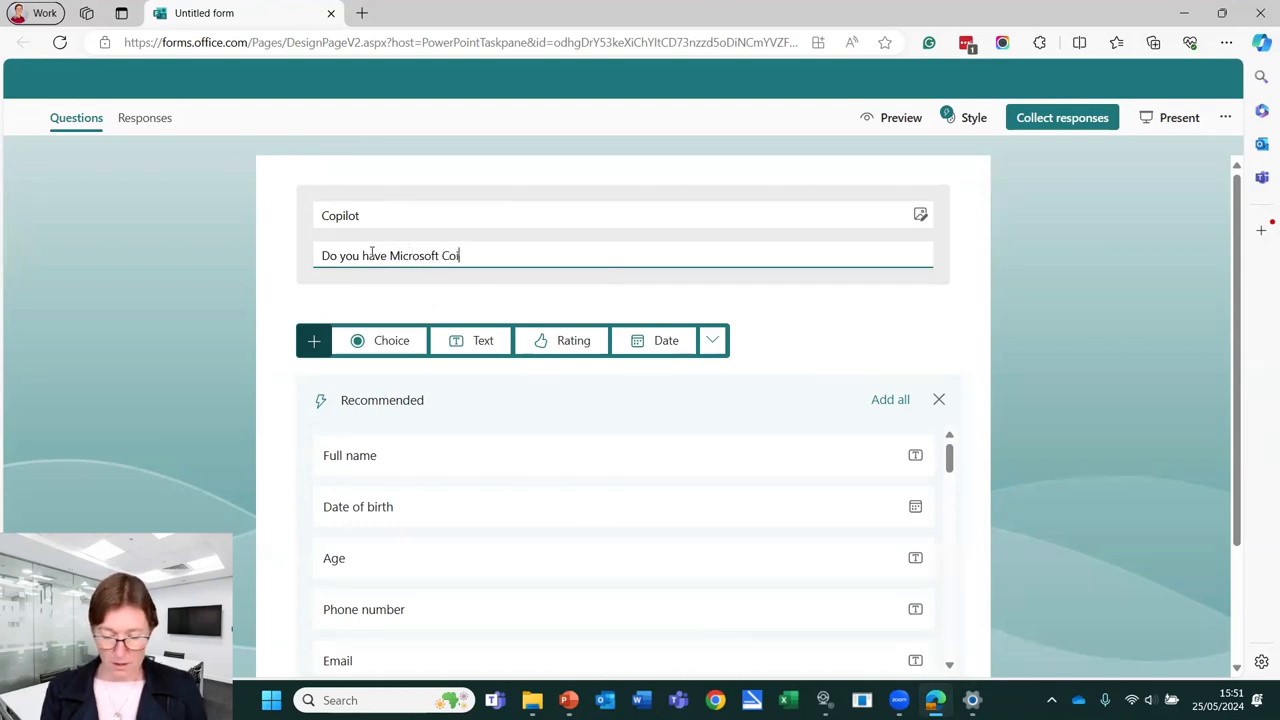
text(pi)
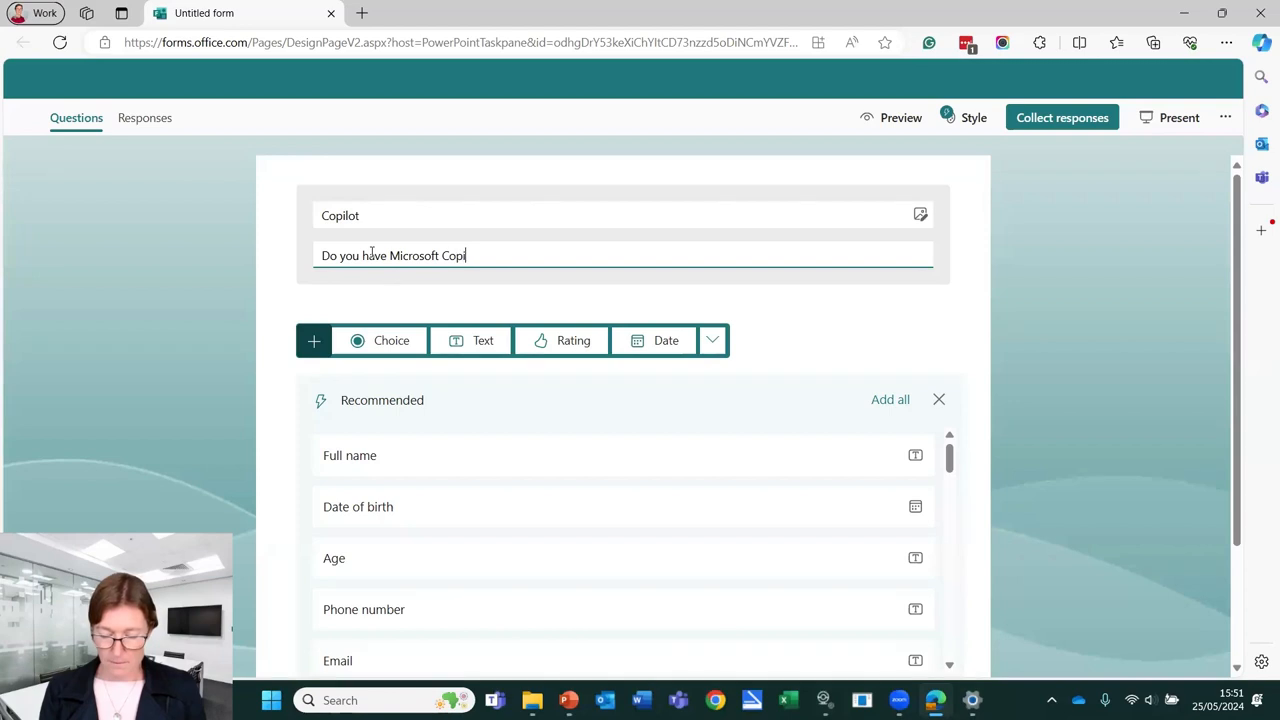
text(lot?)
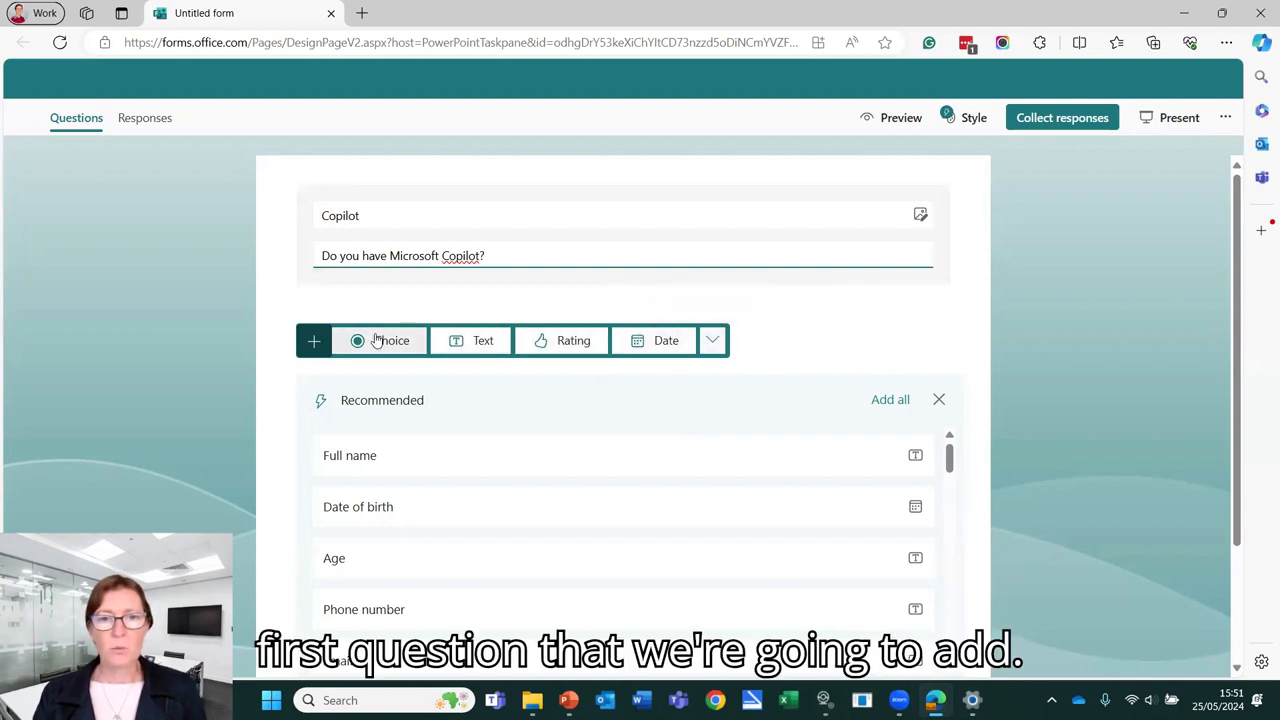
mouse_move(392, 340)
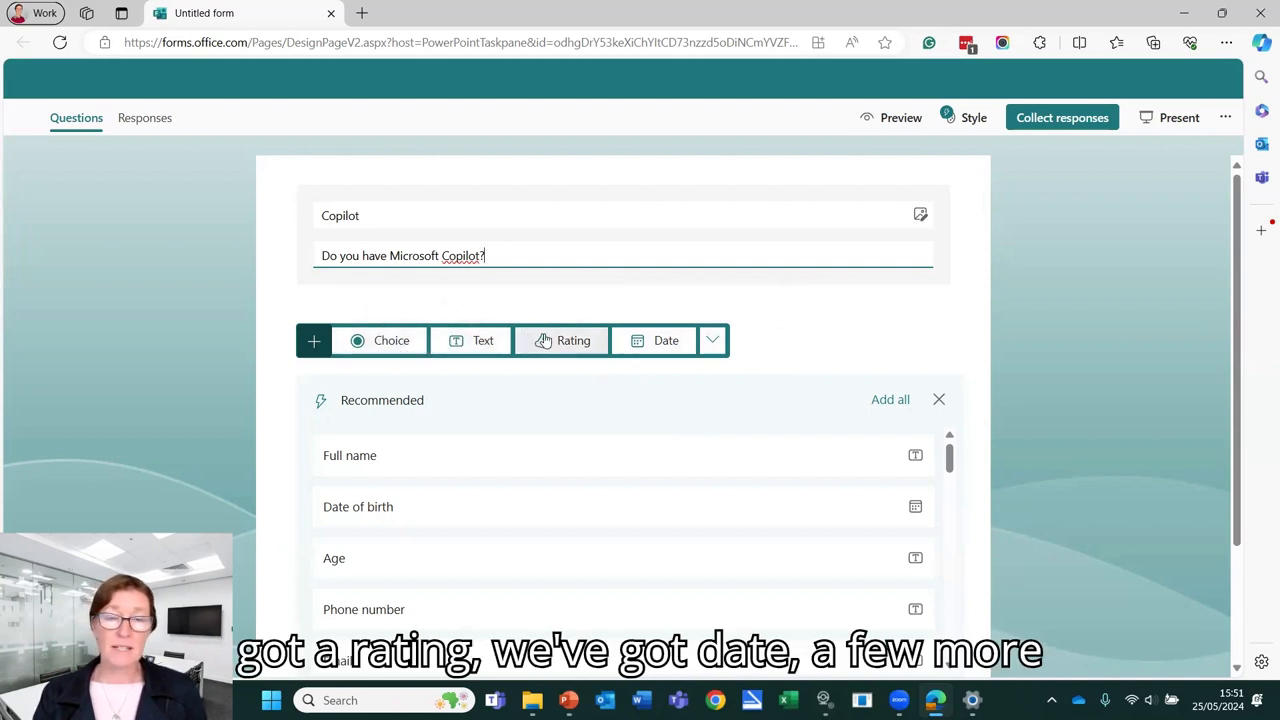
click(712, 340)
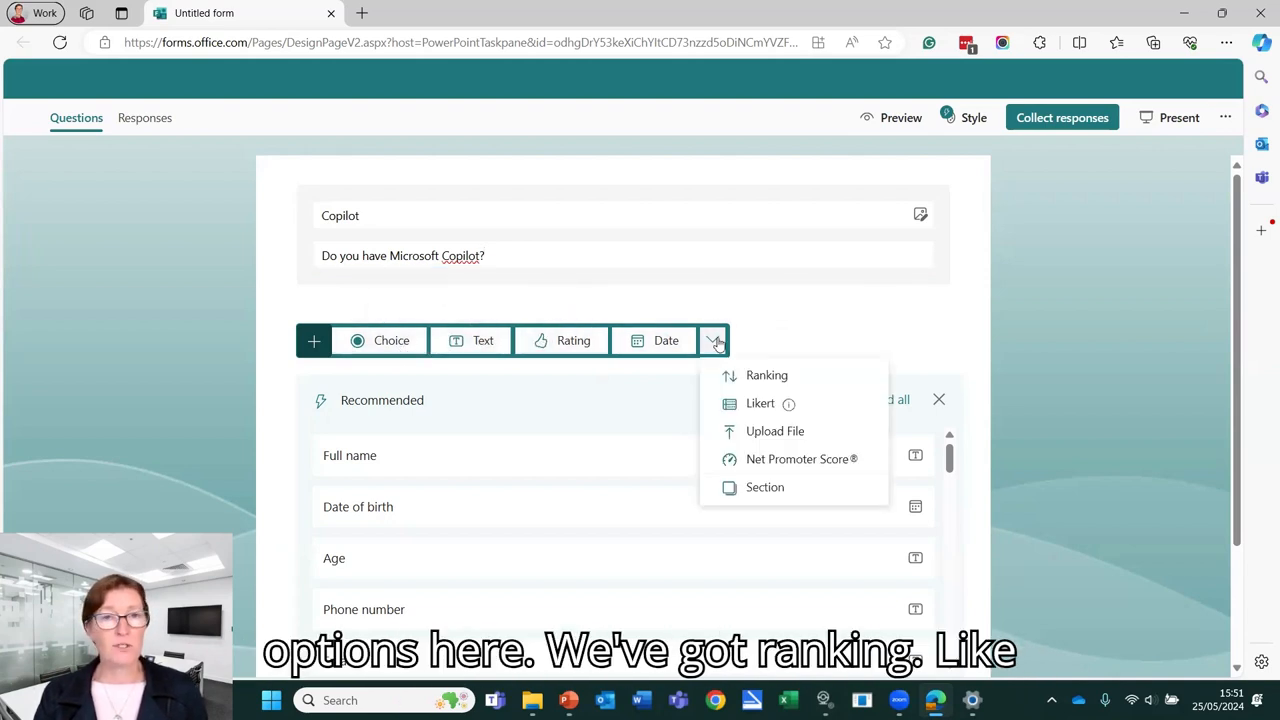
mouse_move(760, 404)
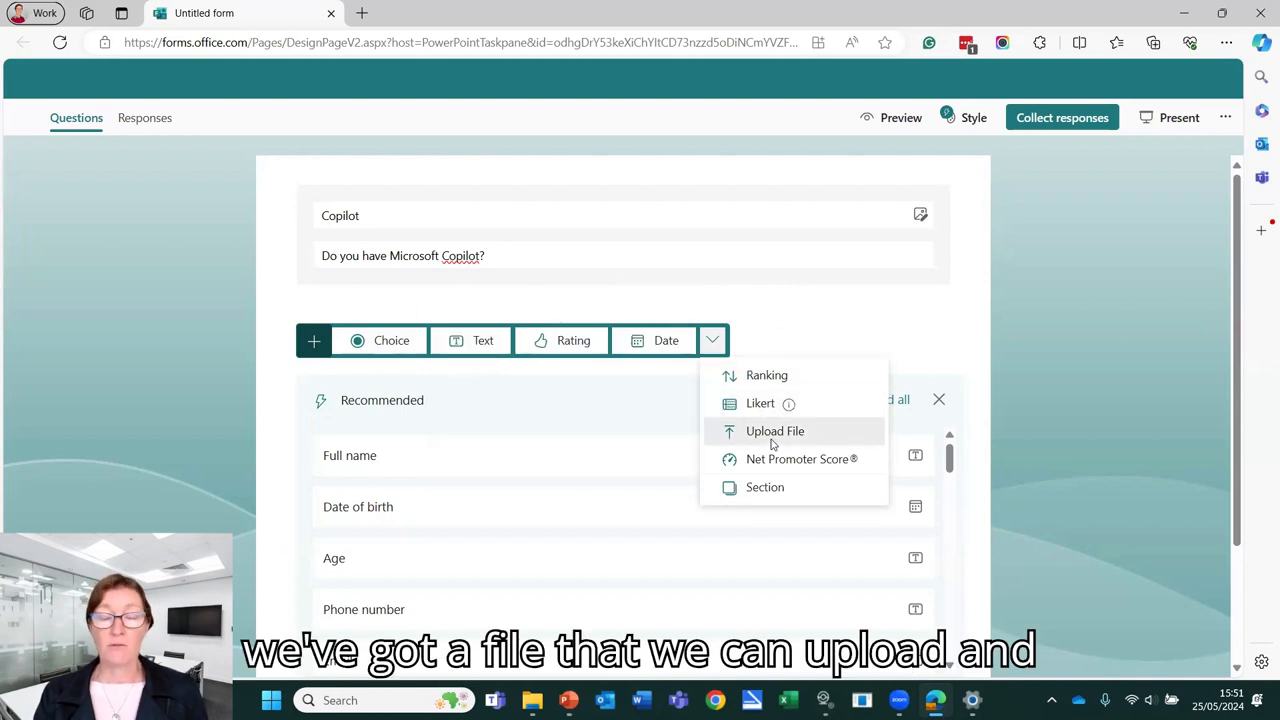
mouse_move(800, 458)
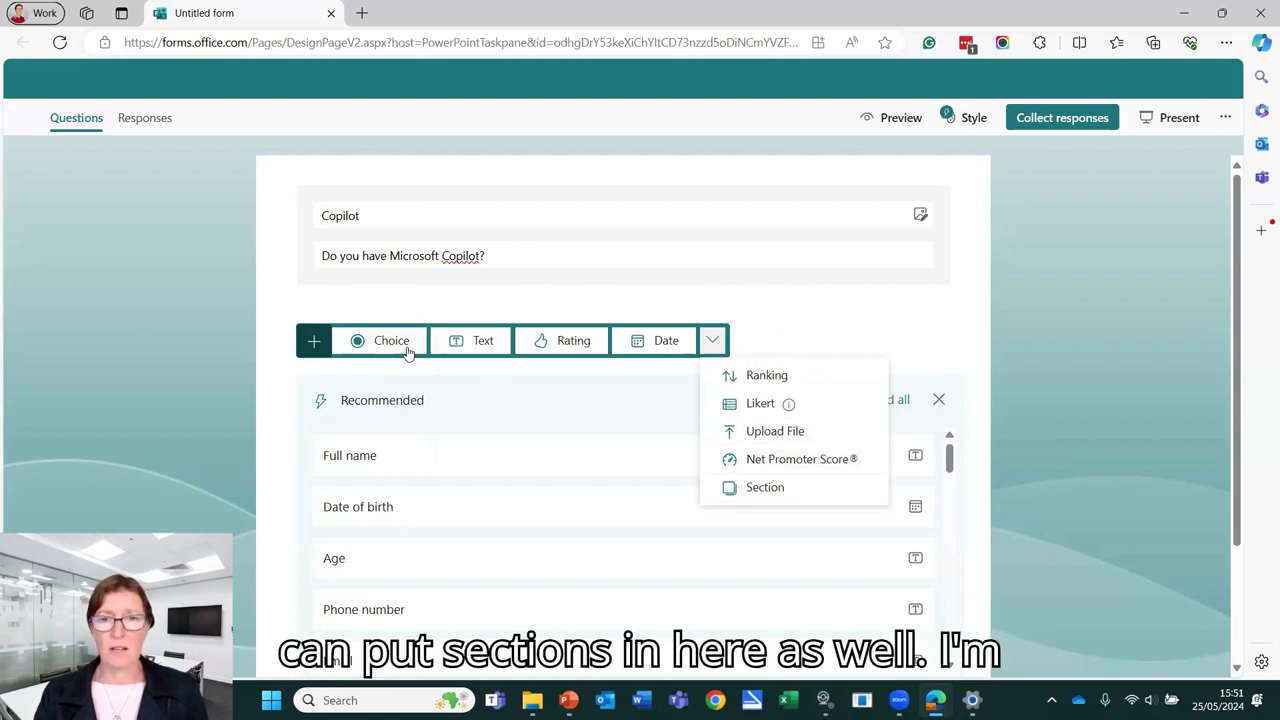
Add a Choice question reading 'Do you have MS Copilot?'
click(392, 340)
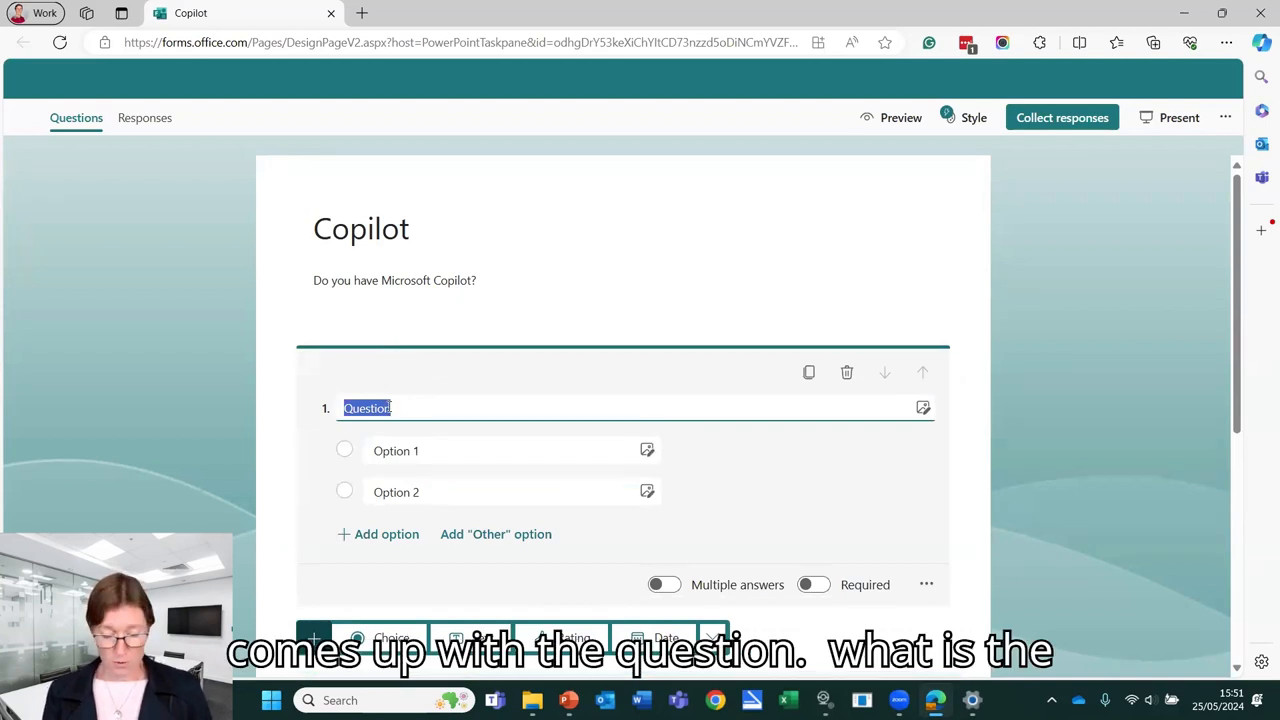
text(Do yo)
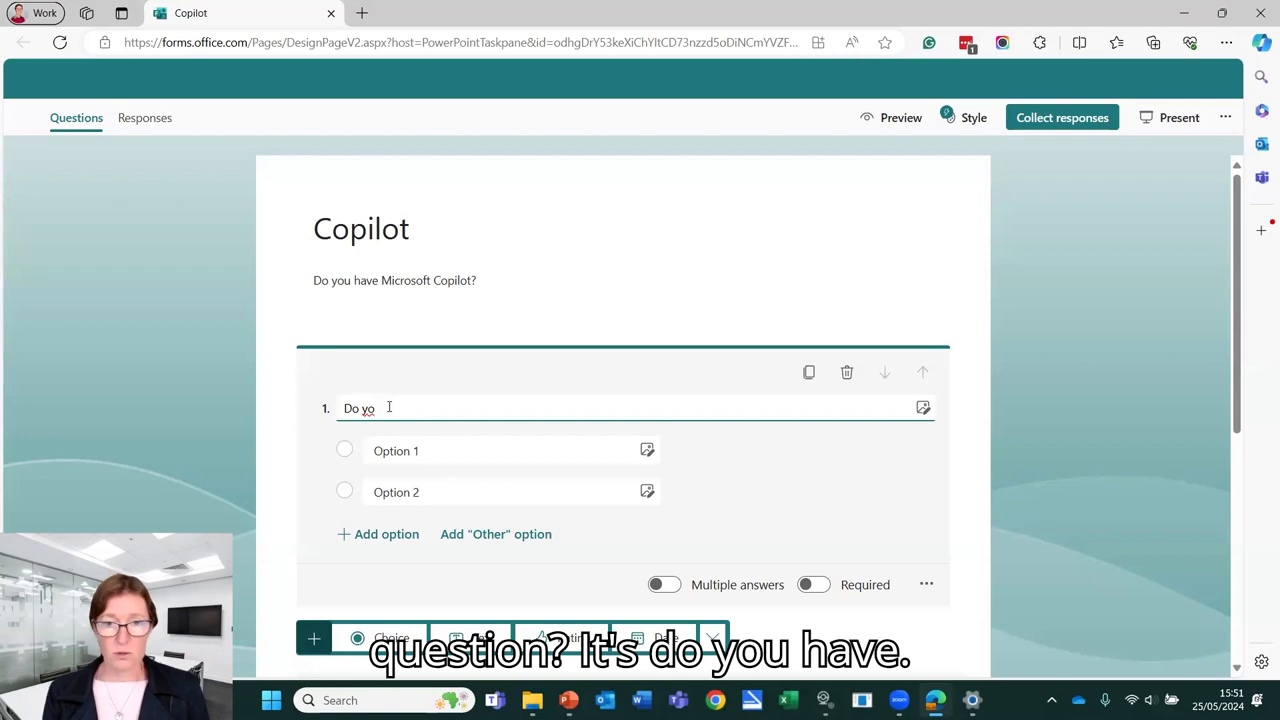
text(u)
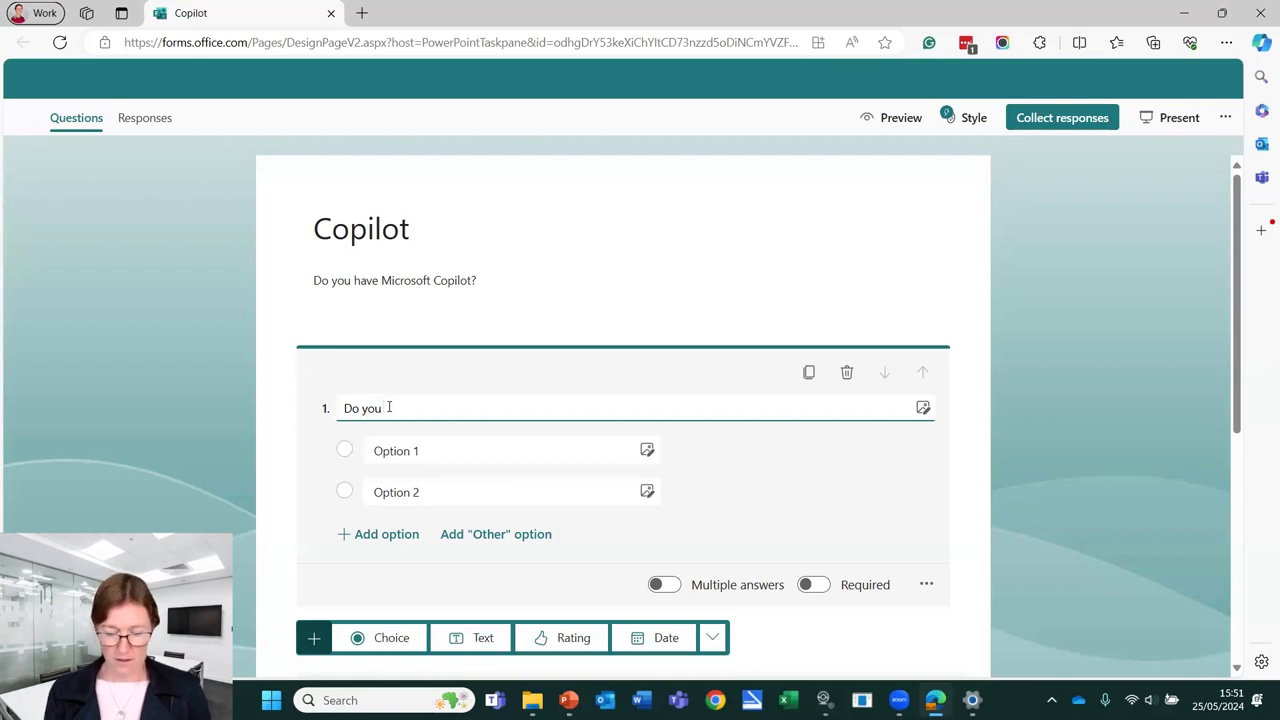
text(have MS)
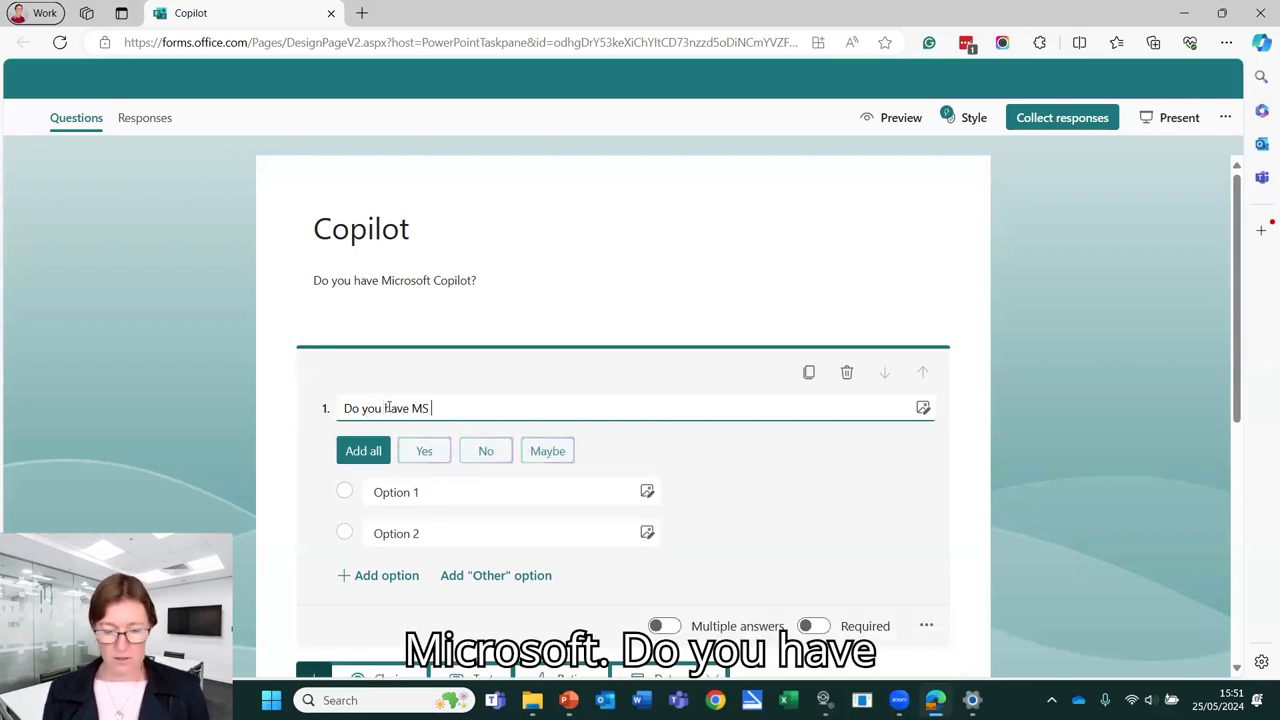
text(Copilo)
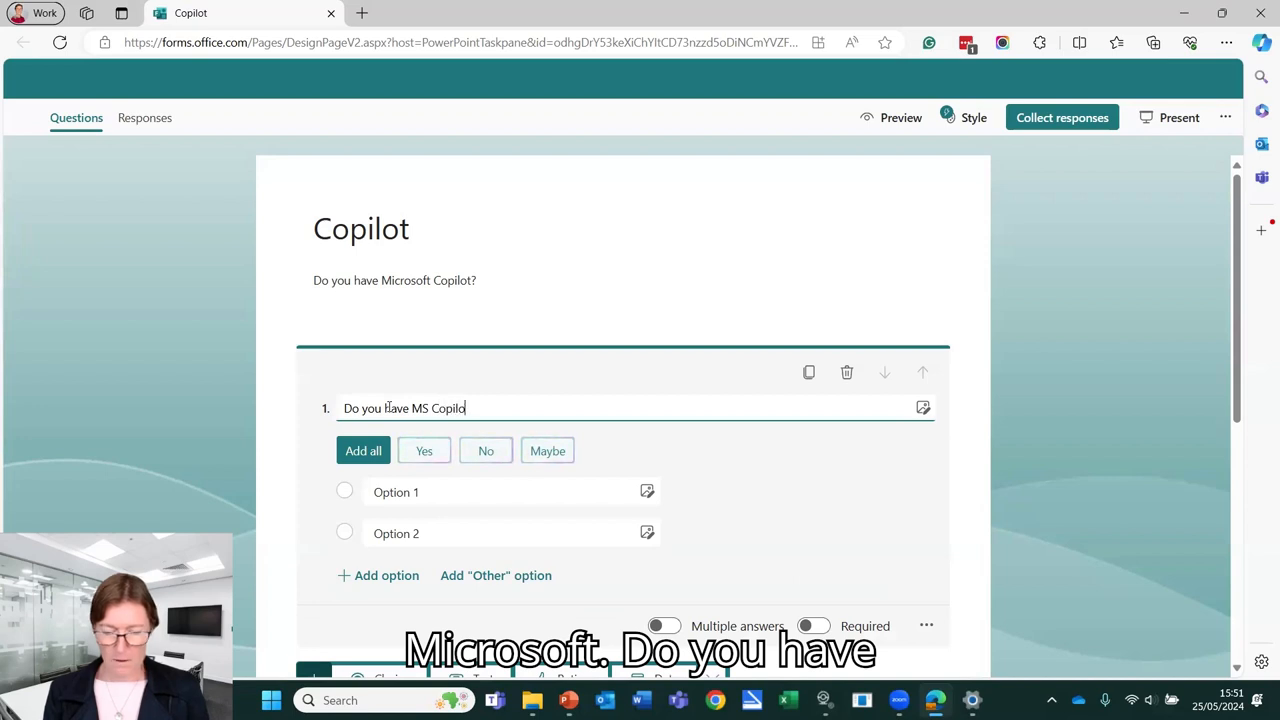
text(?)
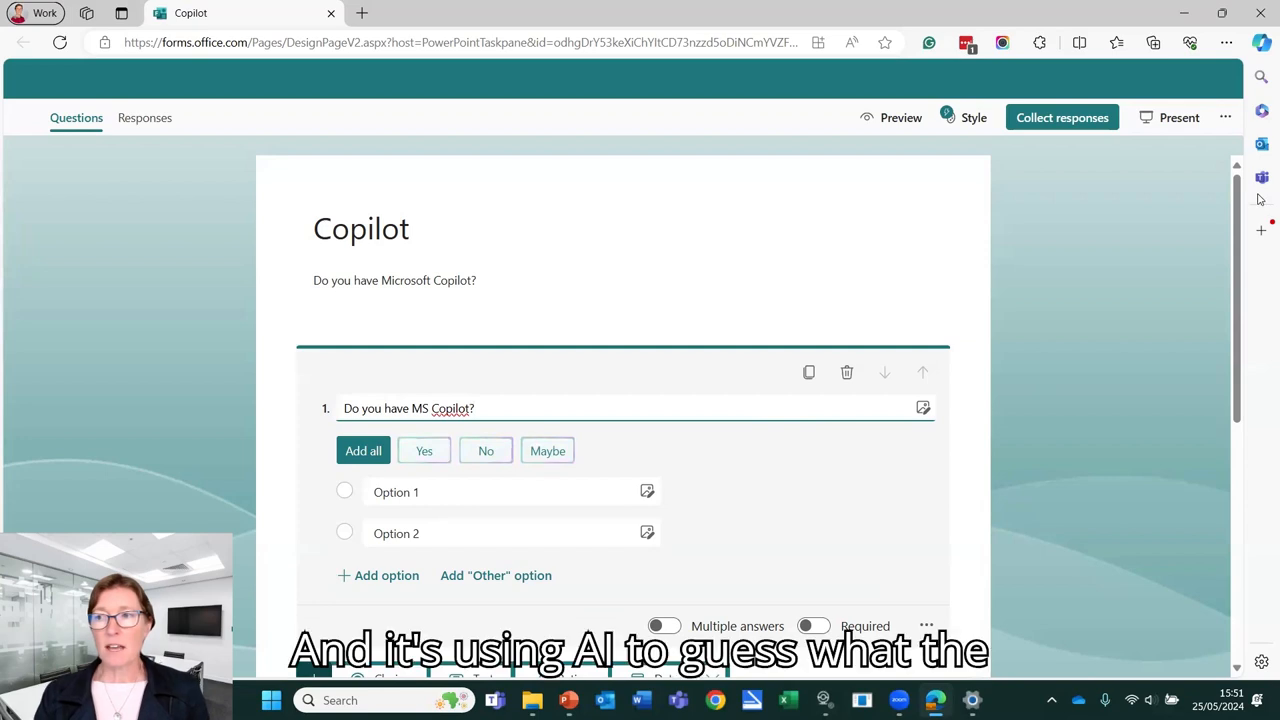
scroll(down, 3)
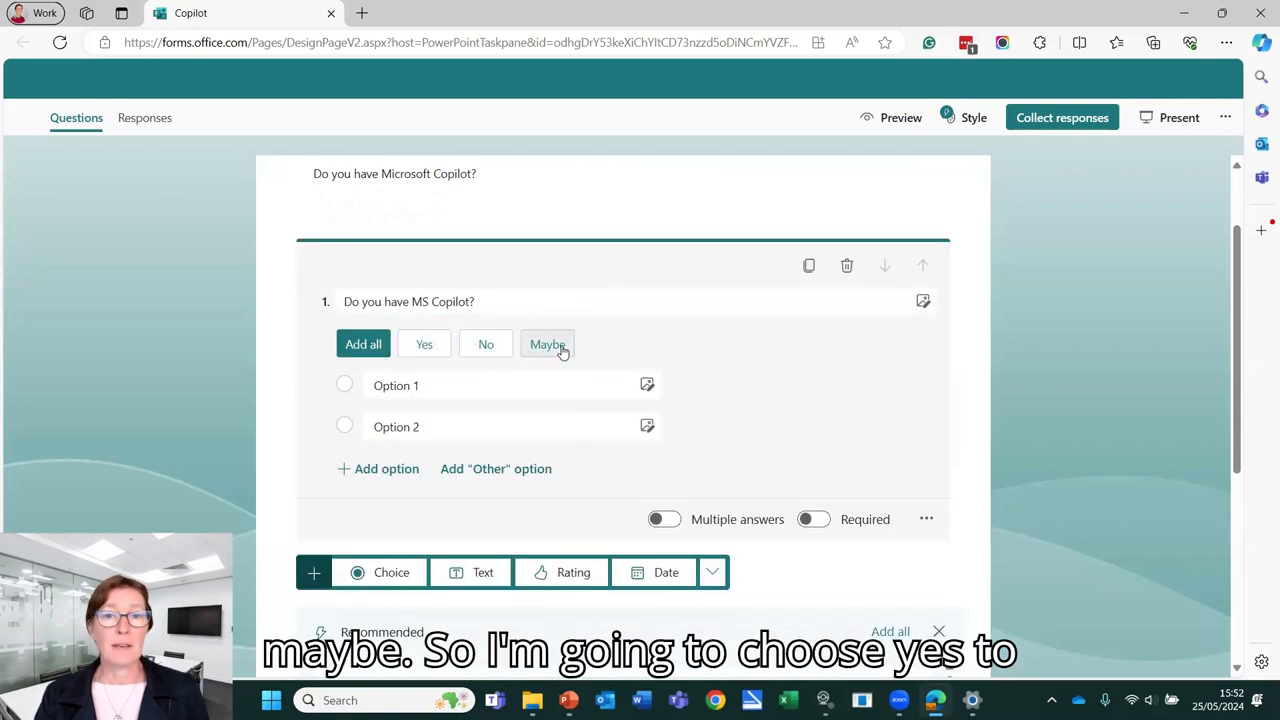
Give it the answers Yes, No, Don't know and Getting it soon
click(424, 344)
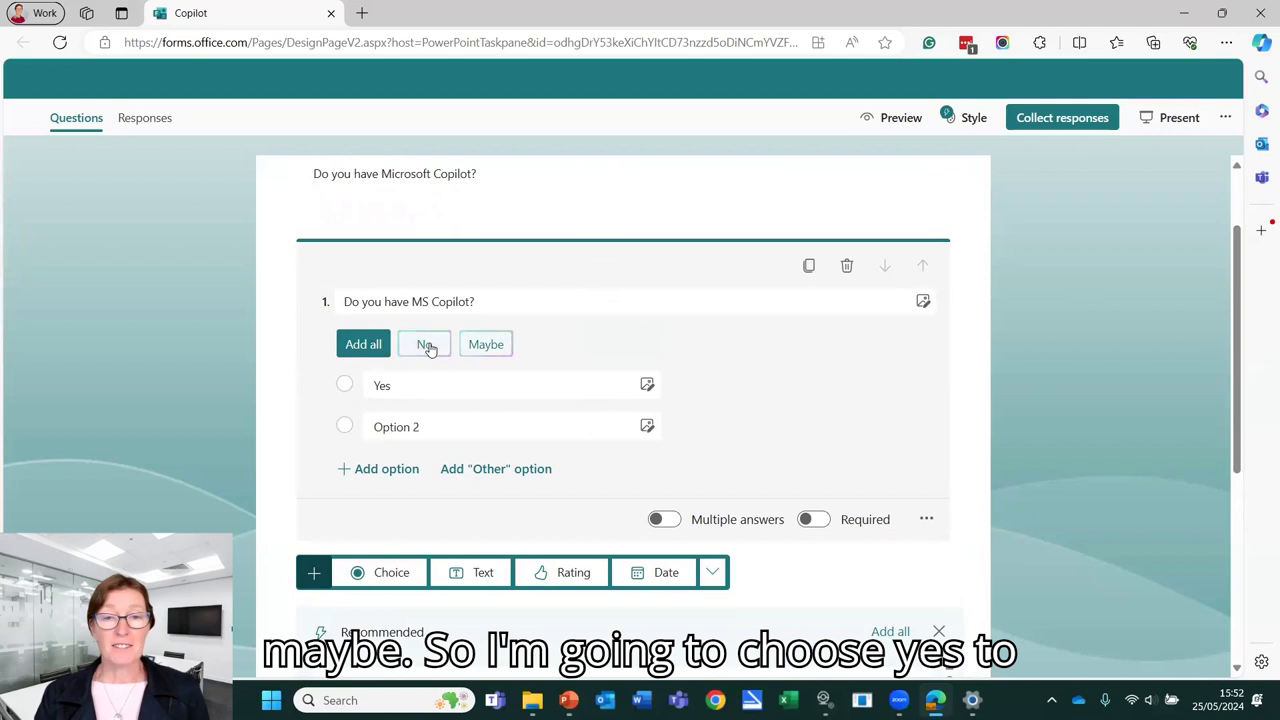
click(424, 344)
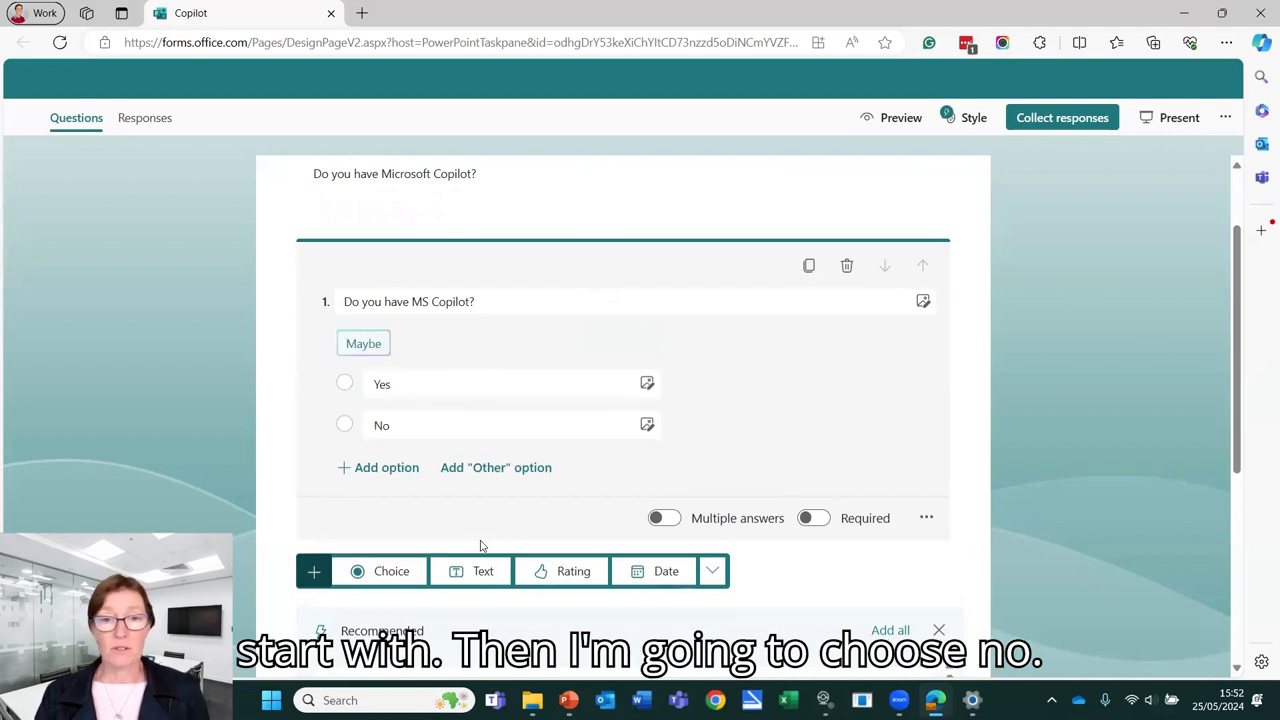
click(386, 468)
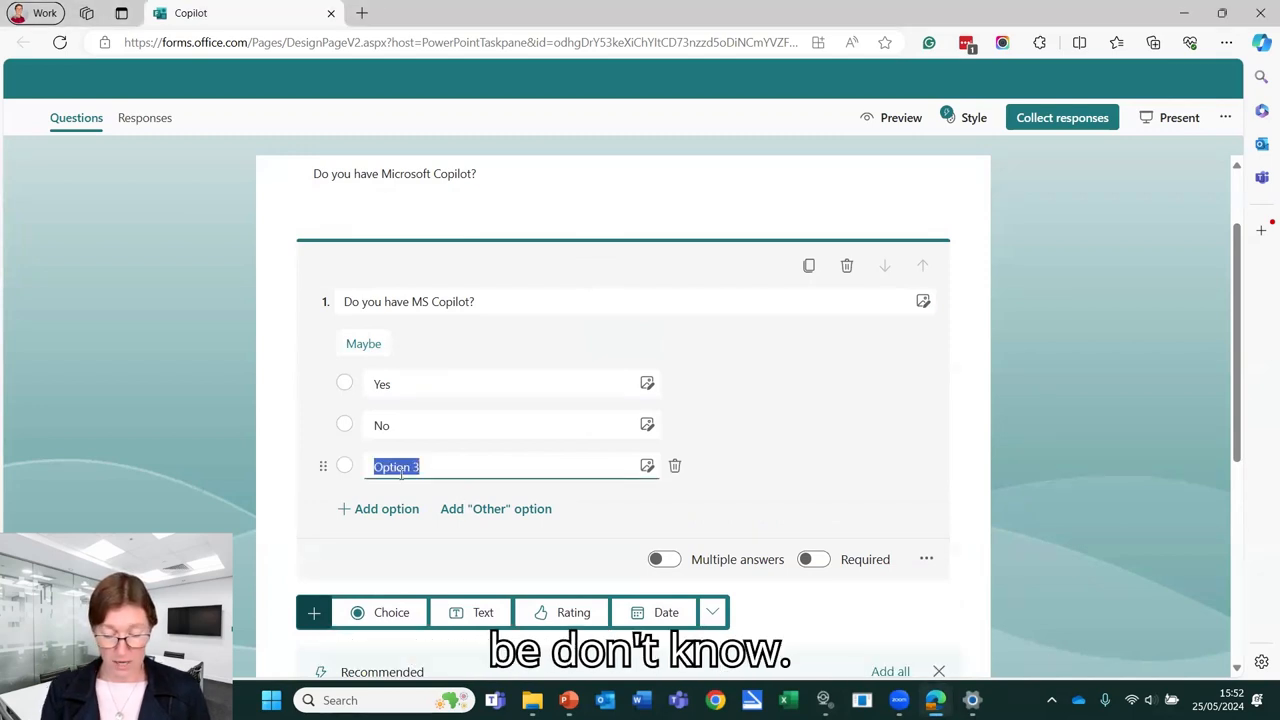
text(Dont know)
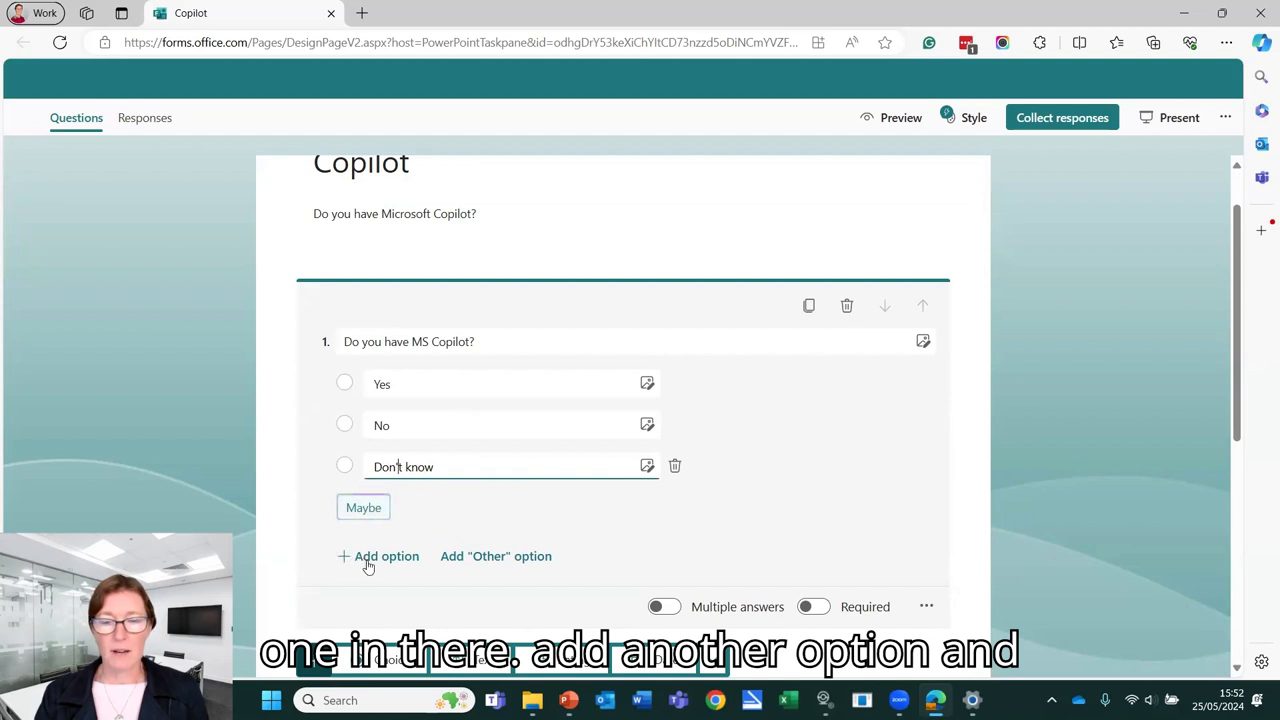
click(386, 556)
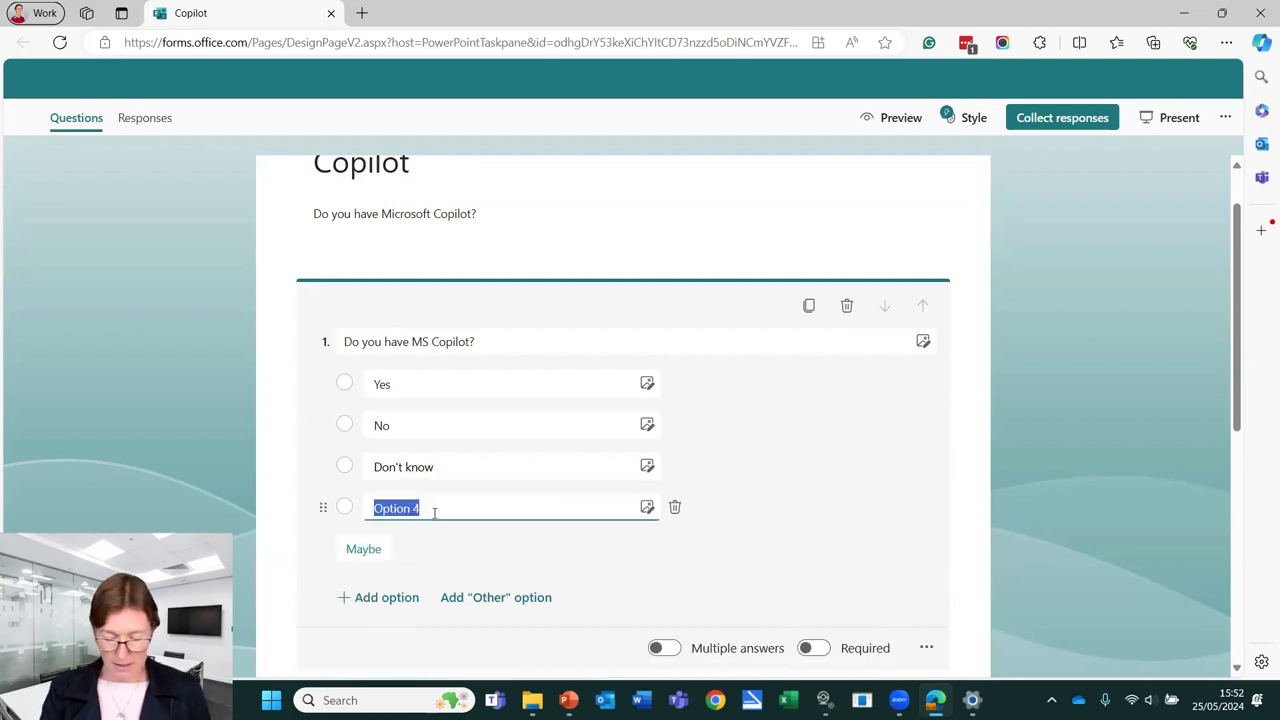
text(Getting)
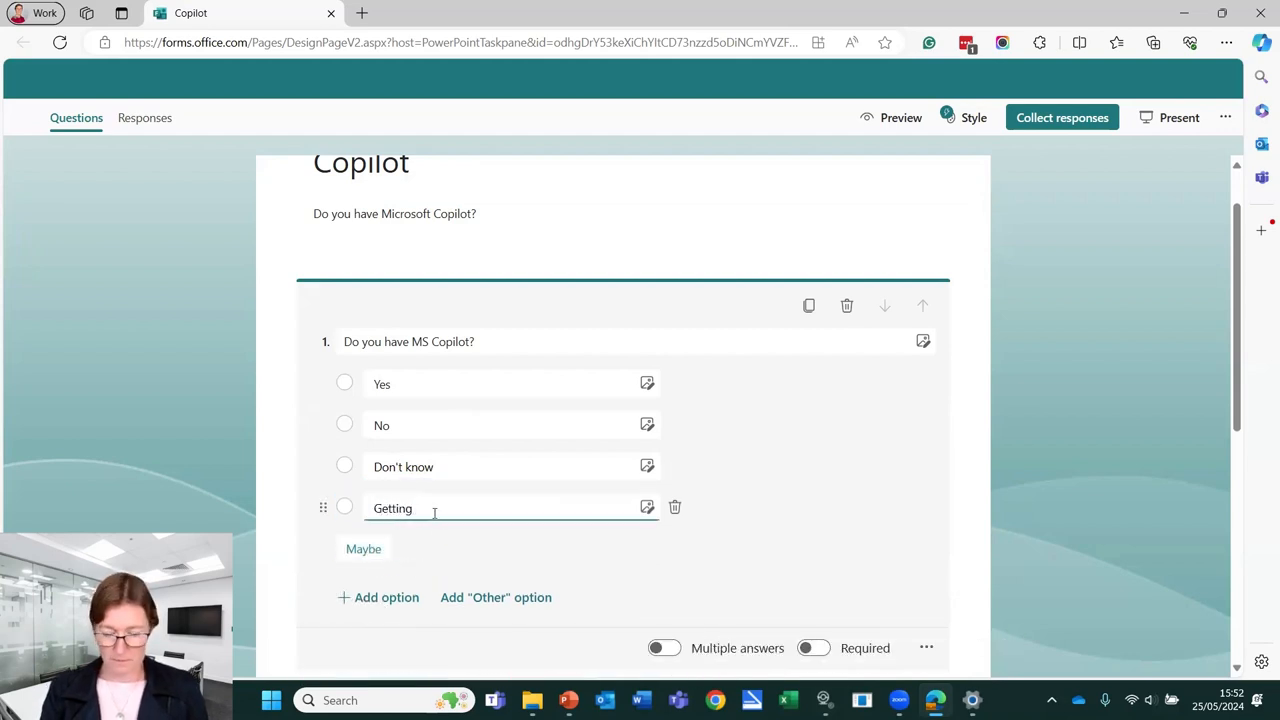
text(it soon)
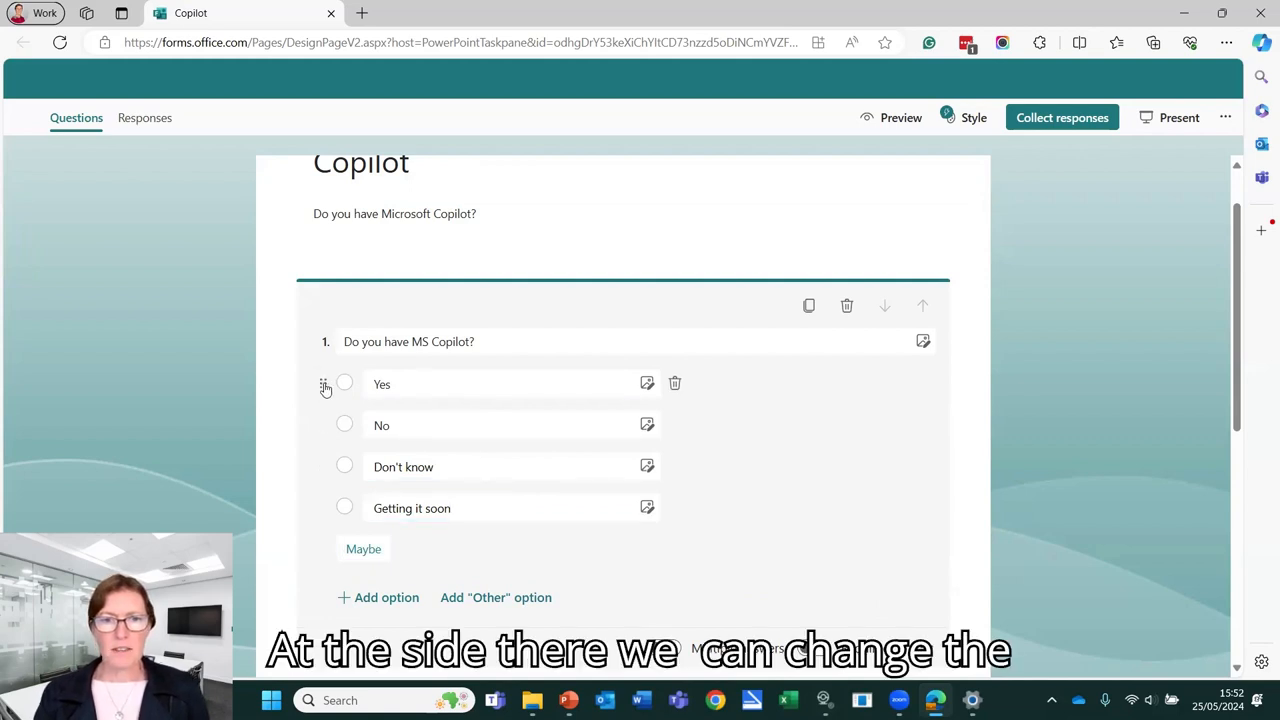
Try moving Yes below No, then restore the original answer order
drag(324, 384, 324, 424)
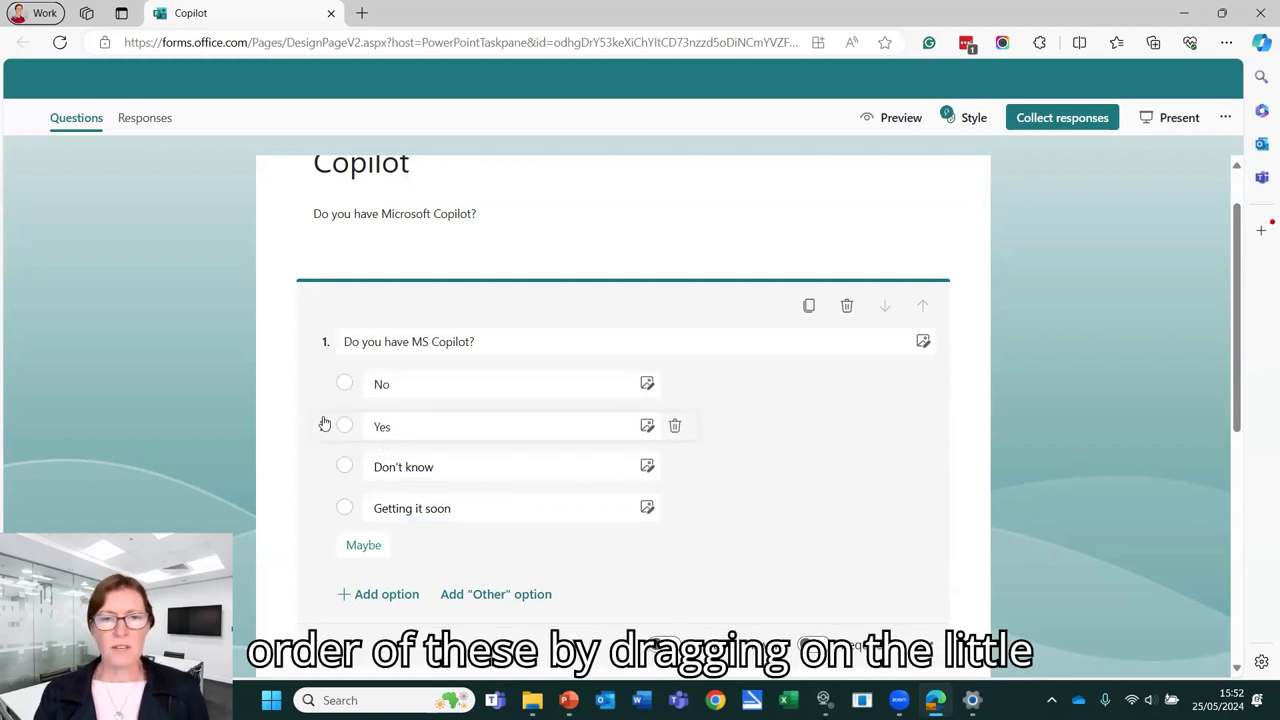
drag(324, 424, 324, 384)
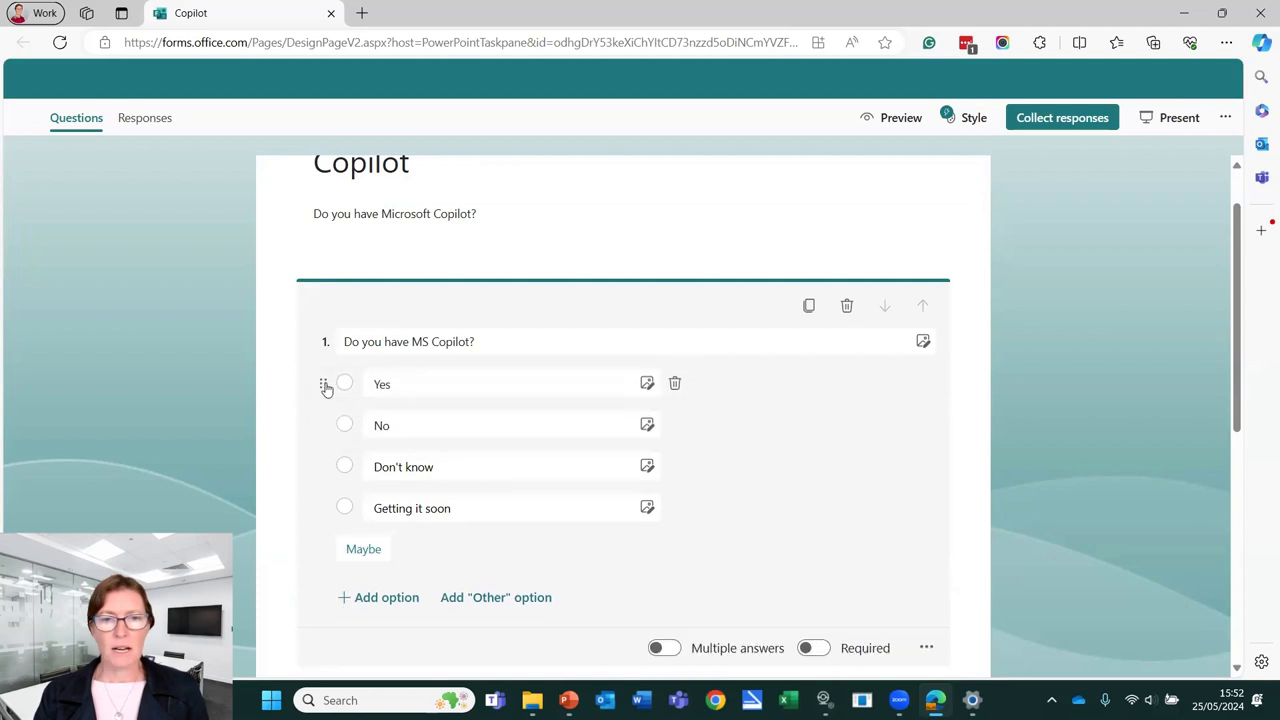
mouse_move(684, 476)
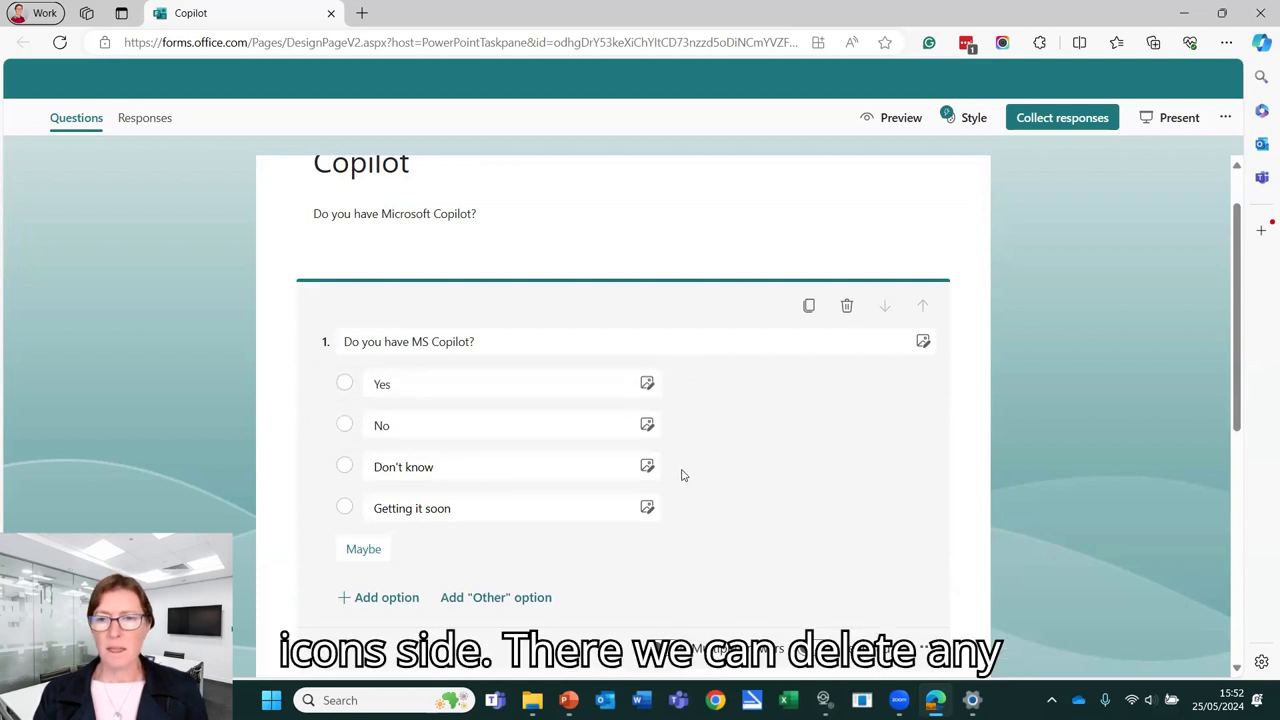
mouse_move(676, 508)
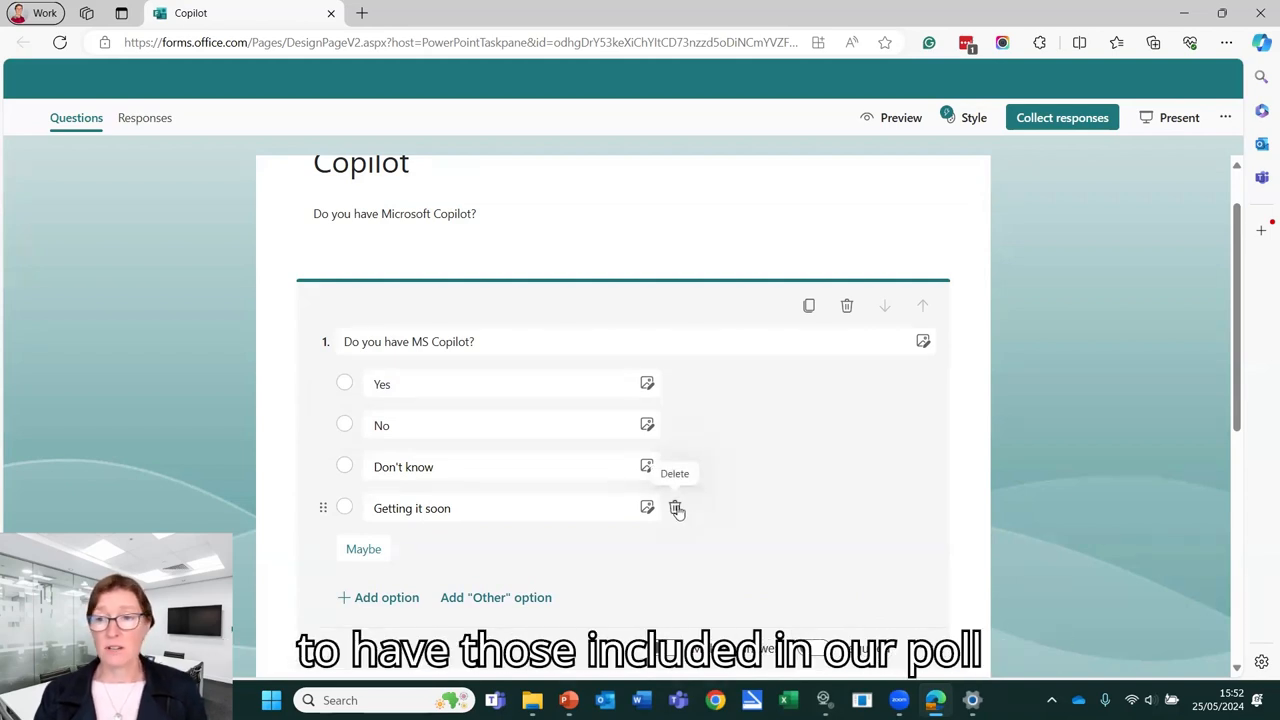
scroll(down, 3)
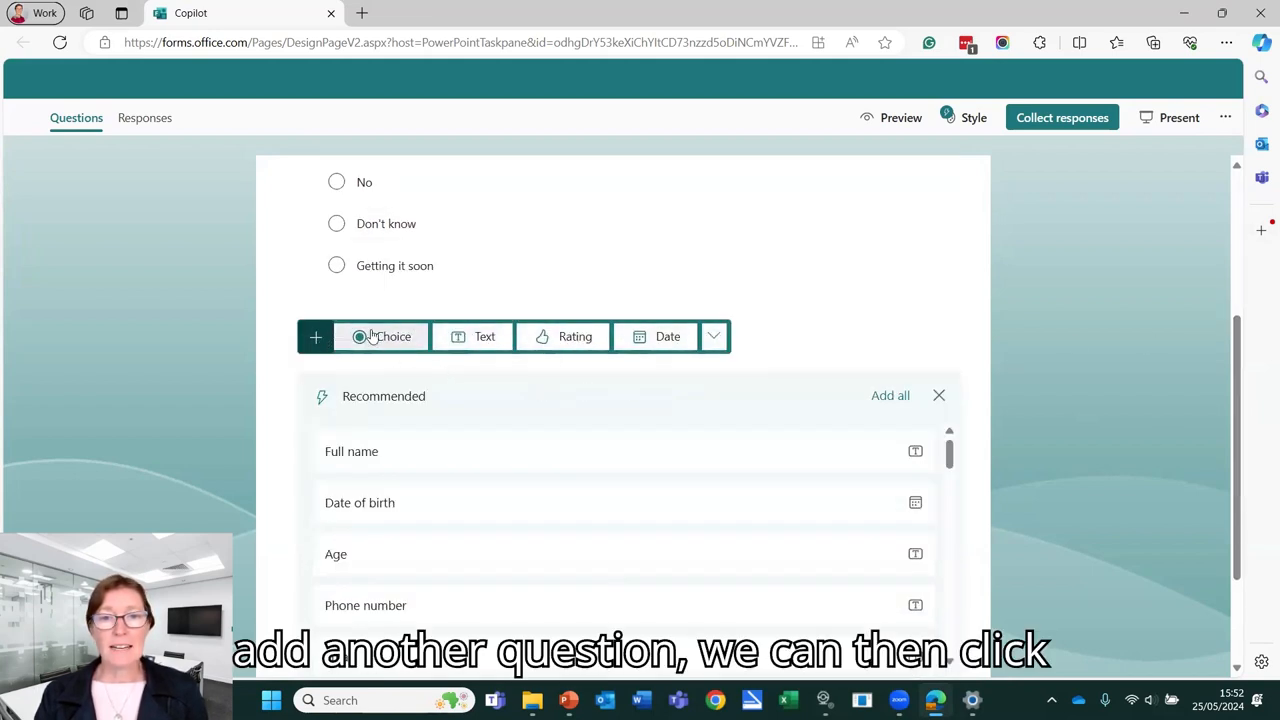
Add a second Choice question 'What version of MS Office / 365 you have?'
click(380, 336)
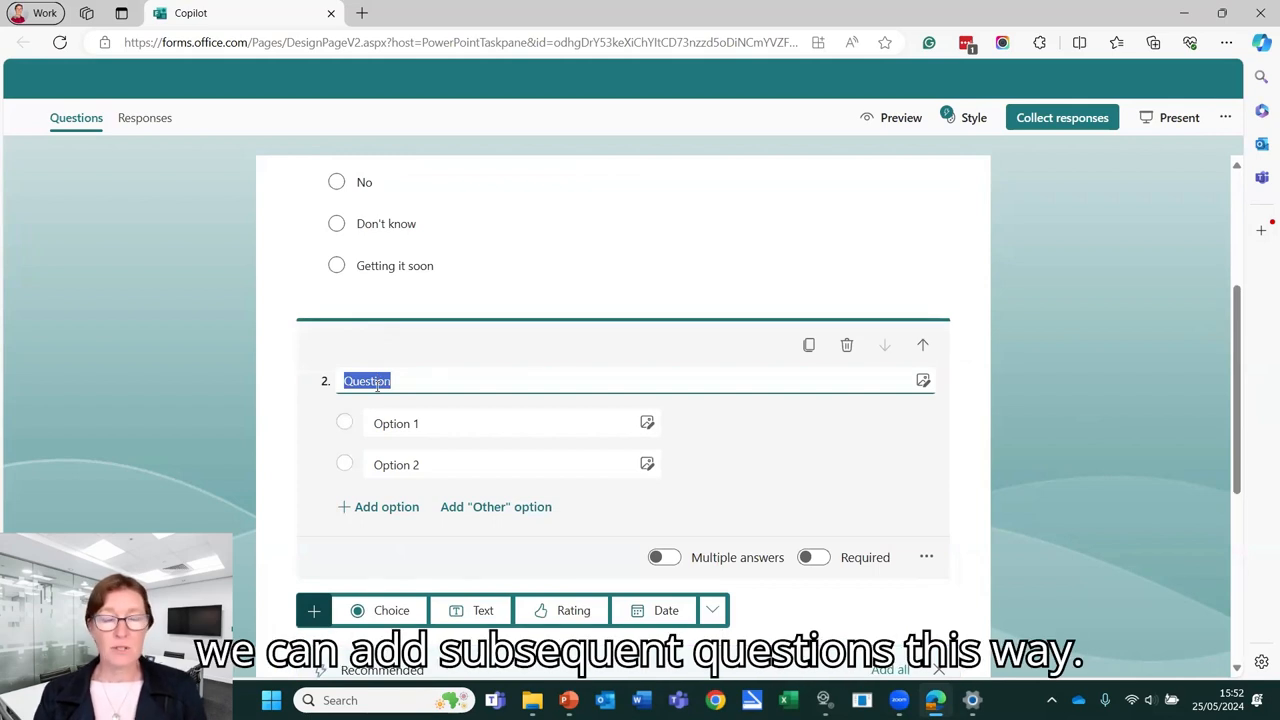
text(What)
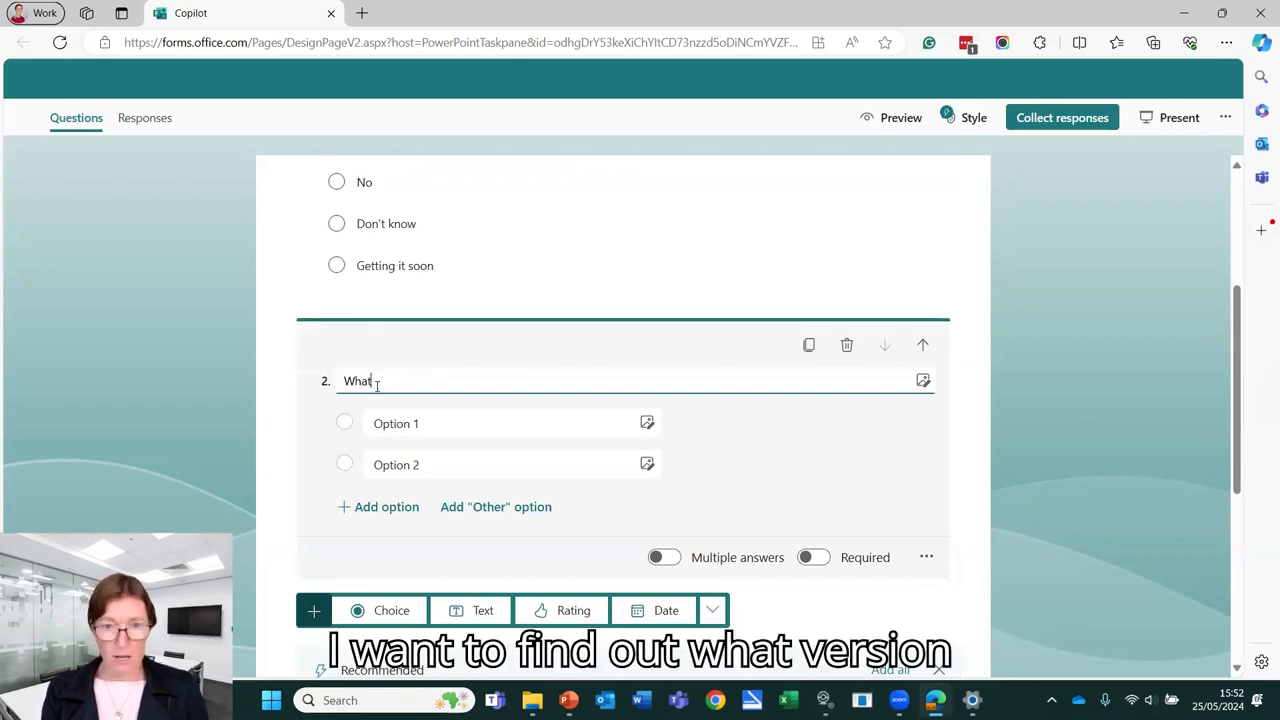
text(version)
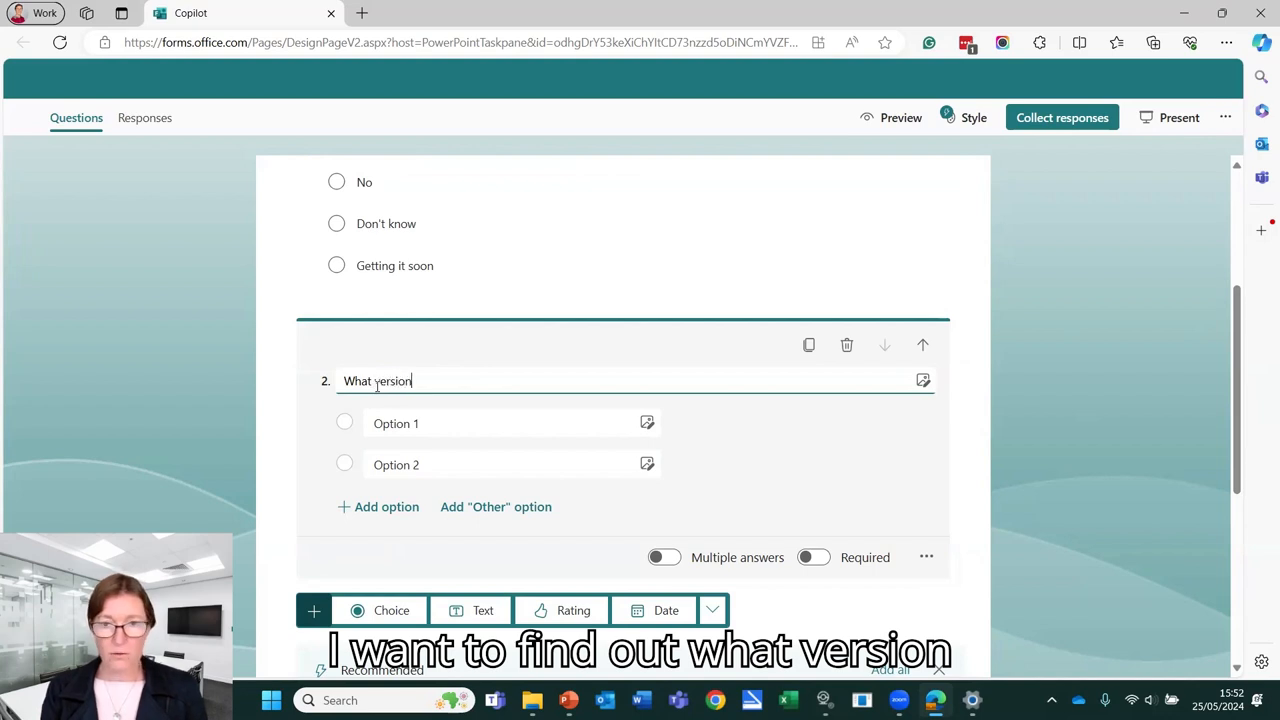
text(of MS)
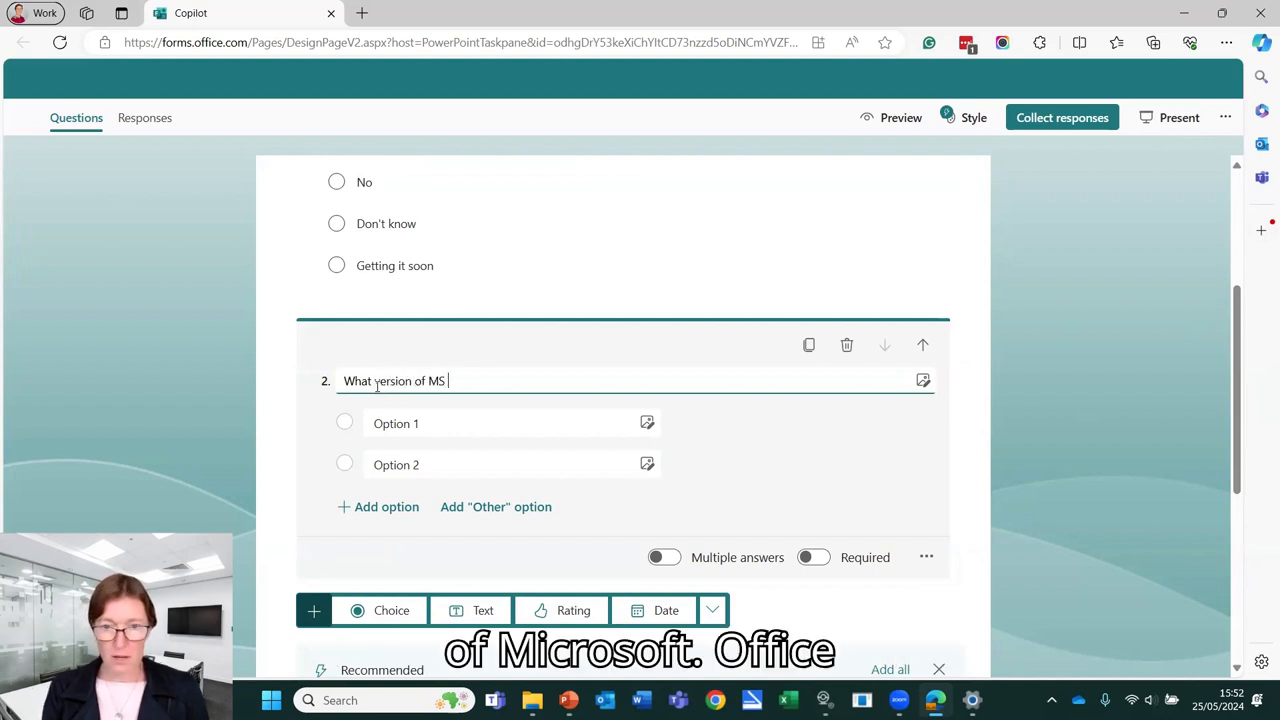
text(Office)
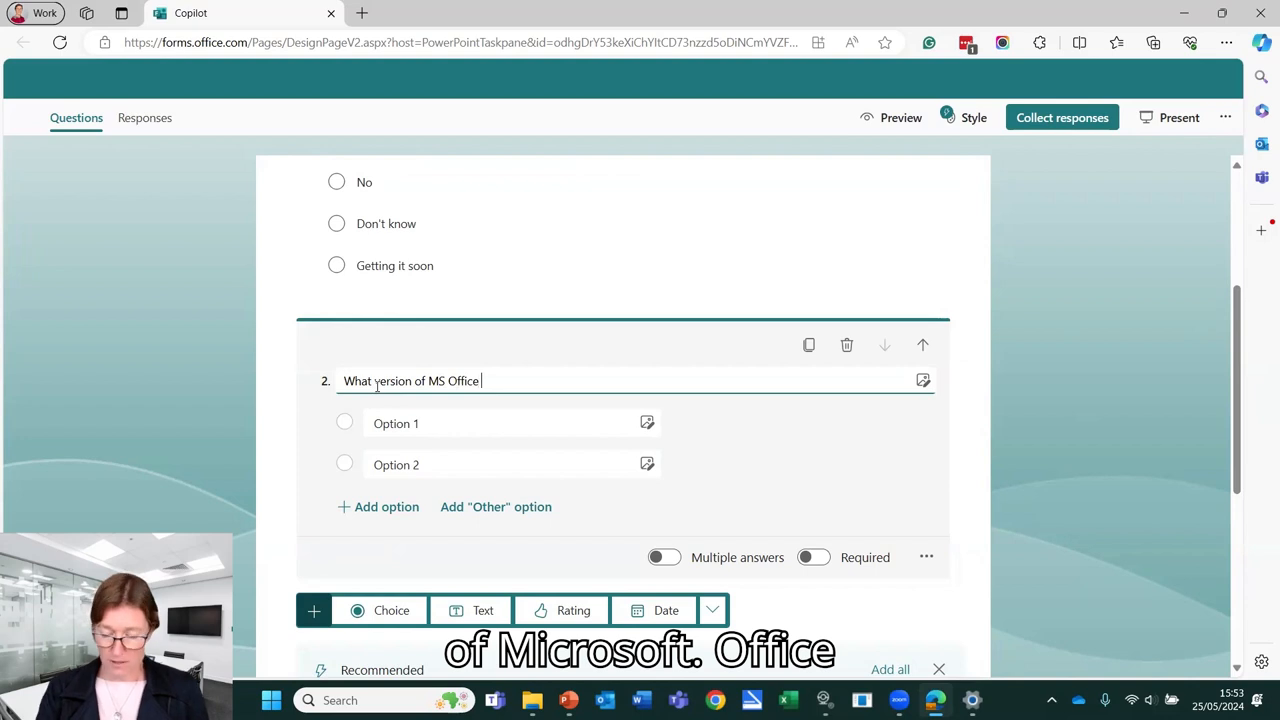
text(/ 3)
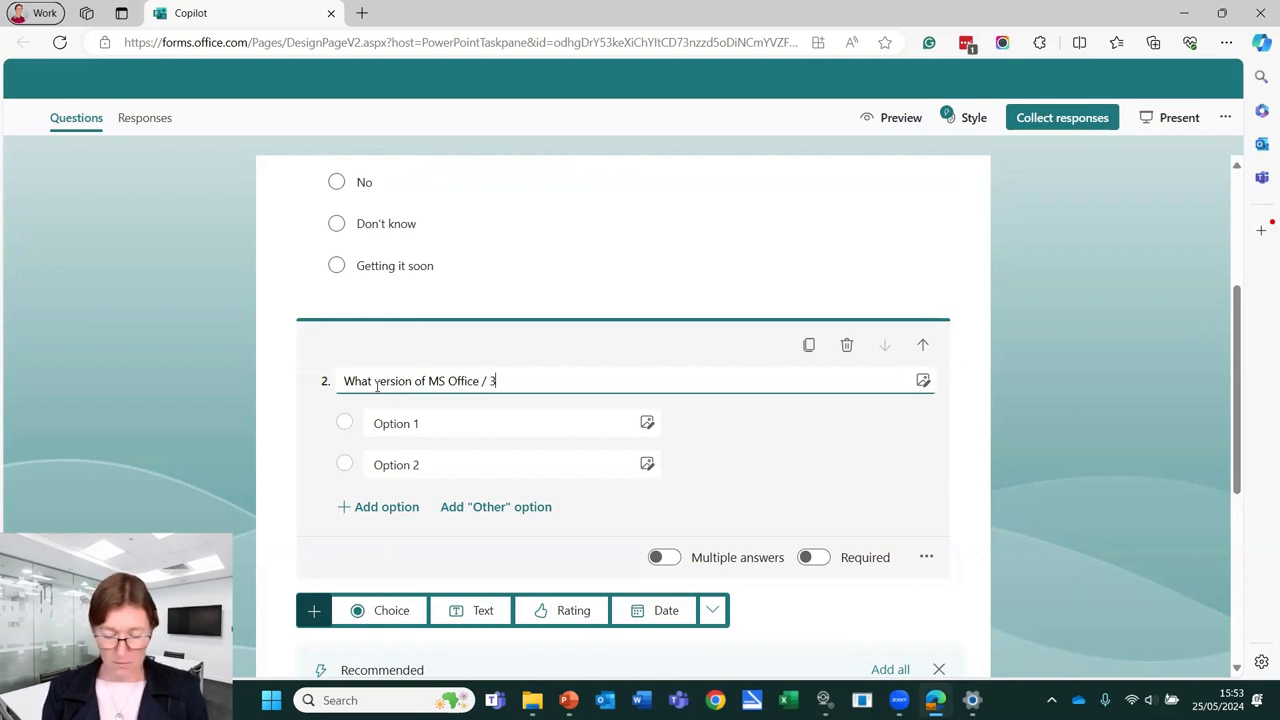
text(65 yo)
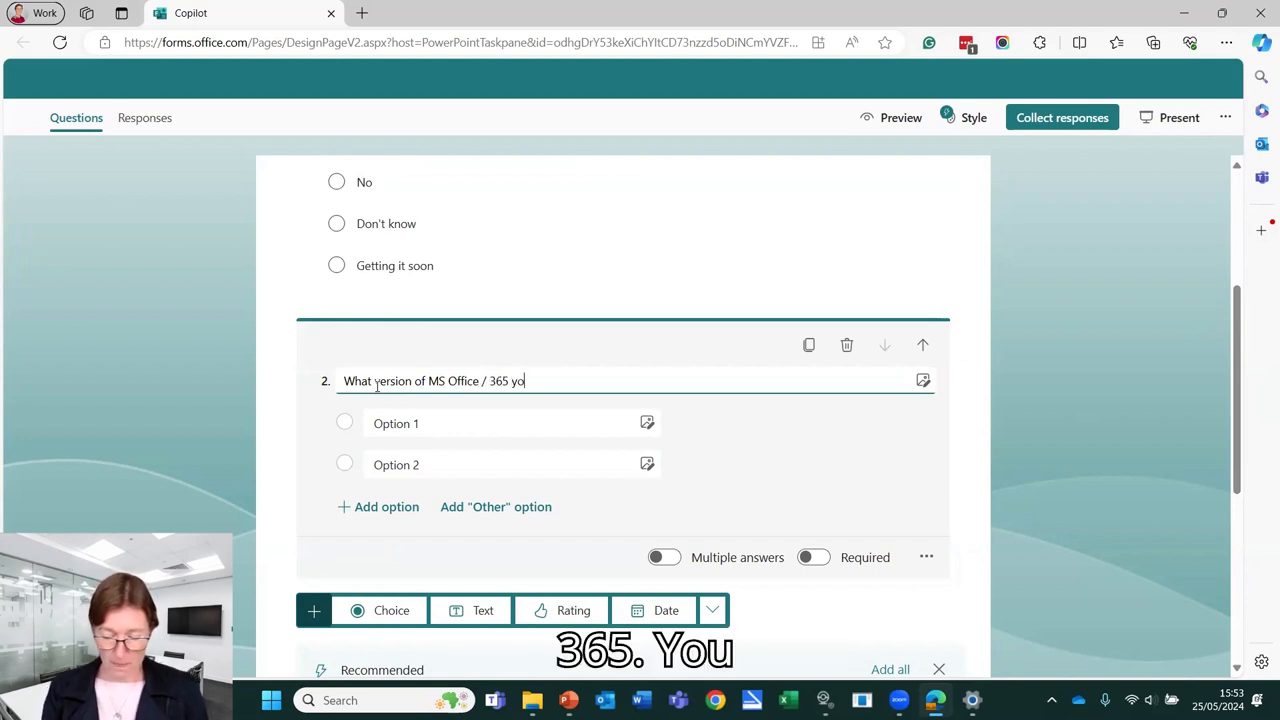
text(u have?)
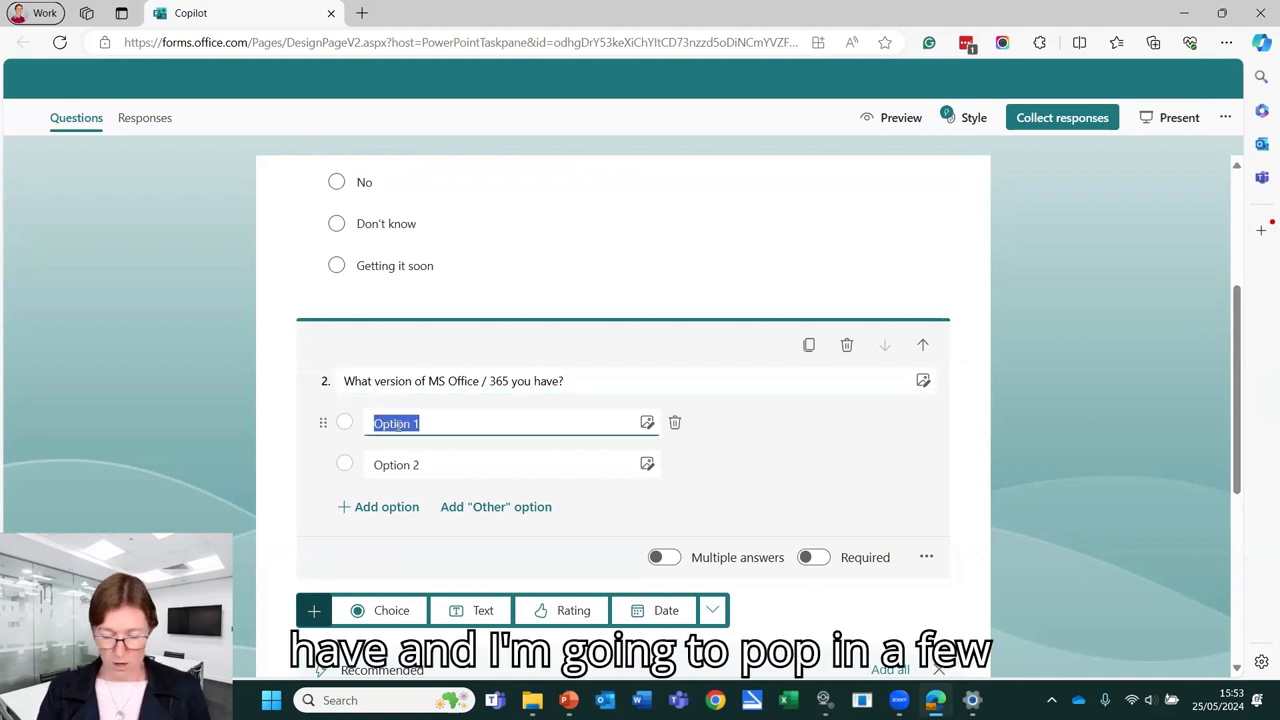
Replace its default options with 365, 2019 and 2016
text(365)
click(512, 464)
text(2)
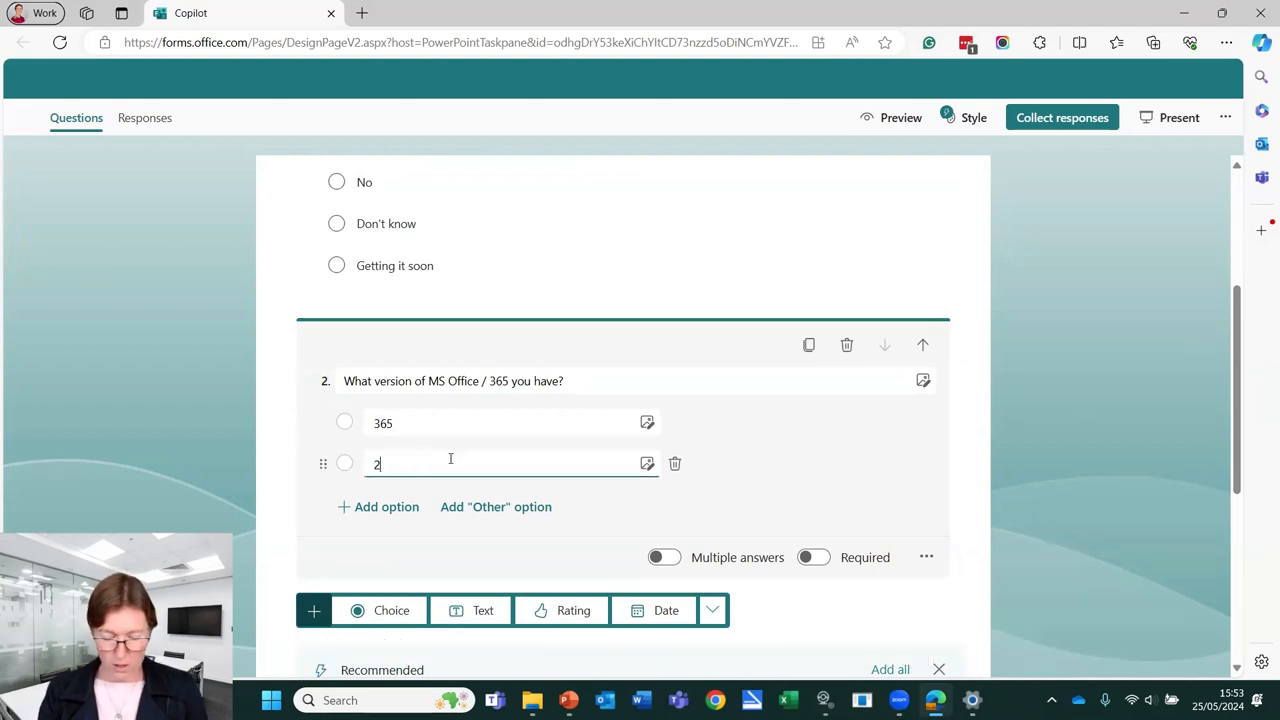
text(019)
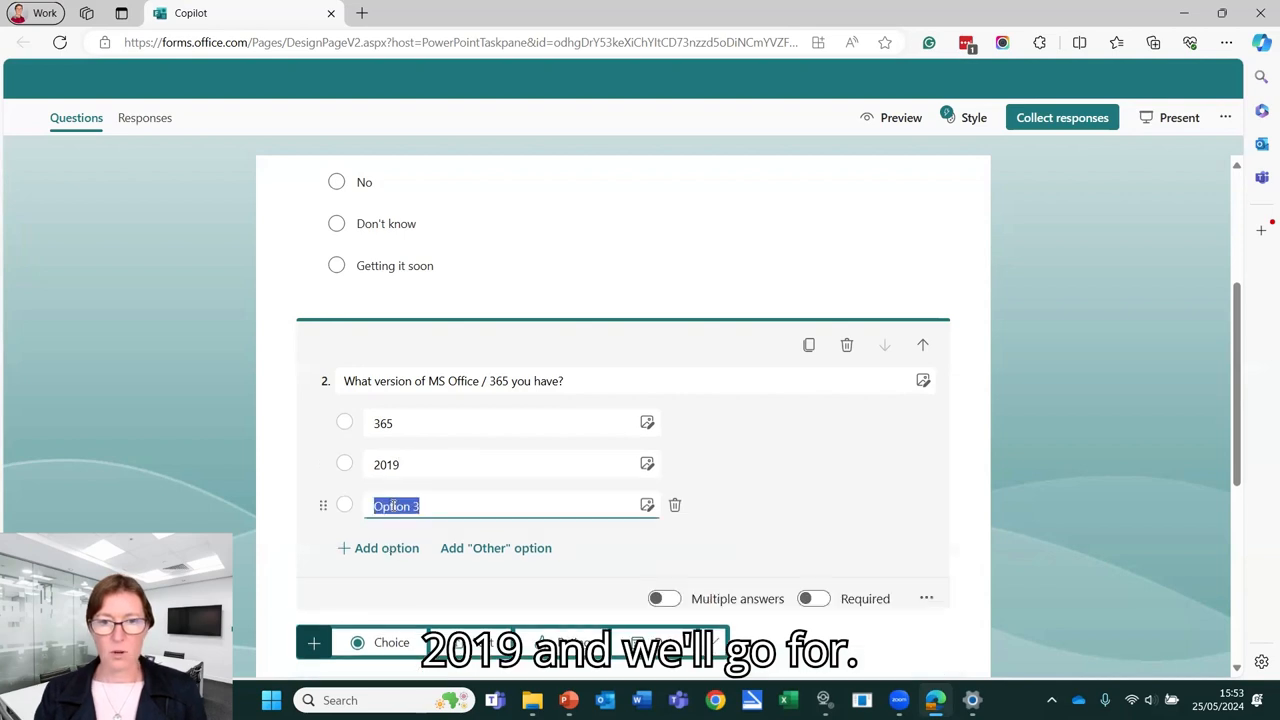
text(2016)
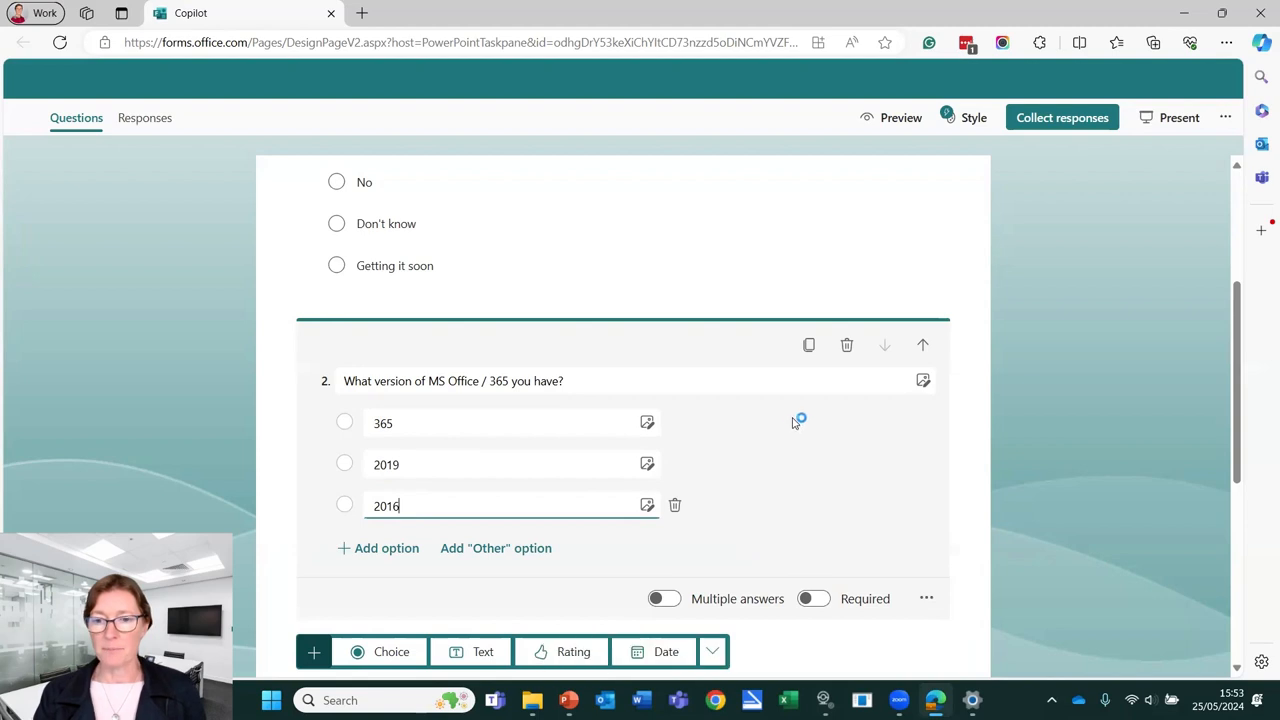
scroll(down, 3)
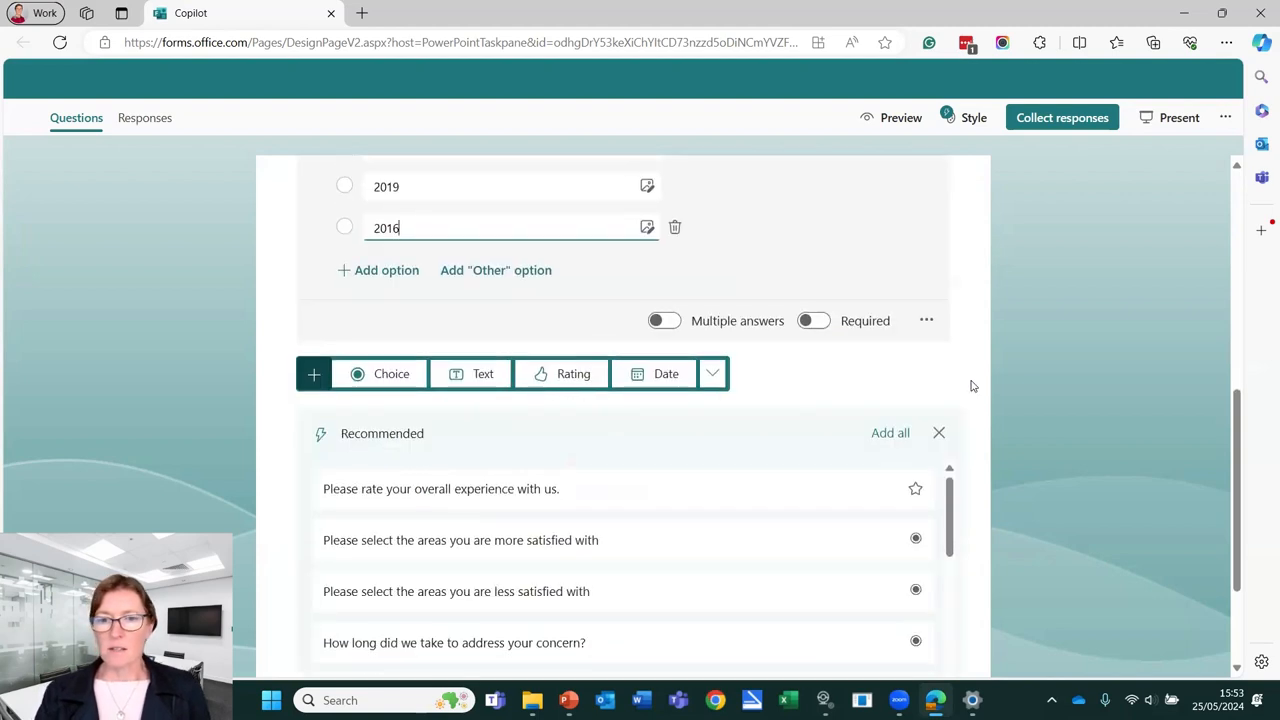
scroll(down, 3)
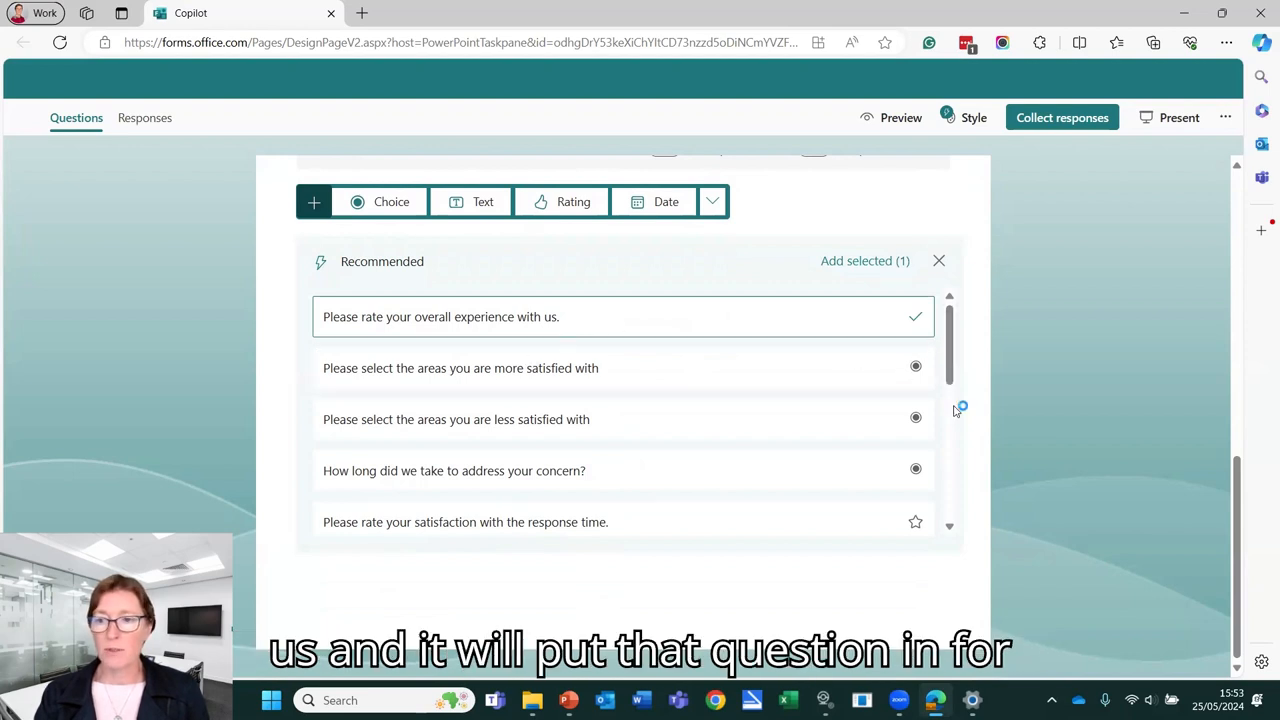
scroll(down, 3)
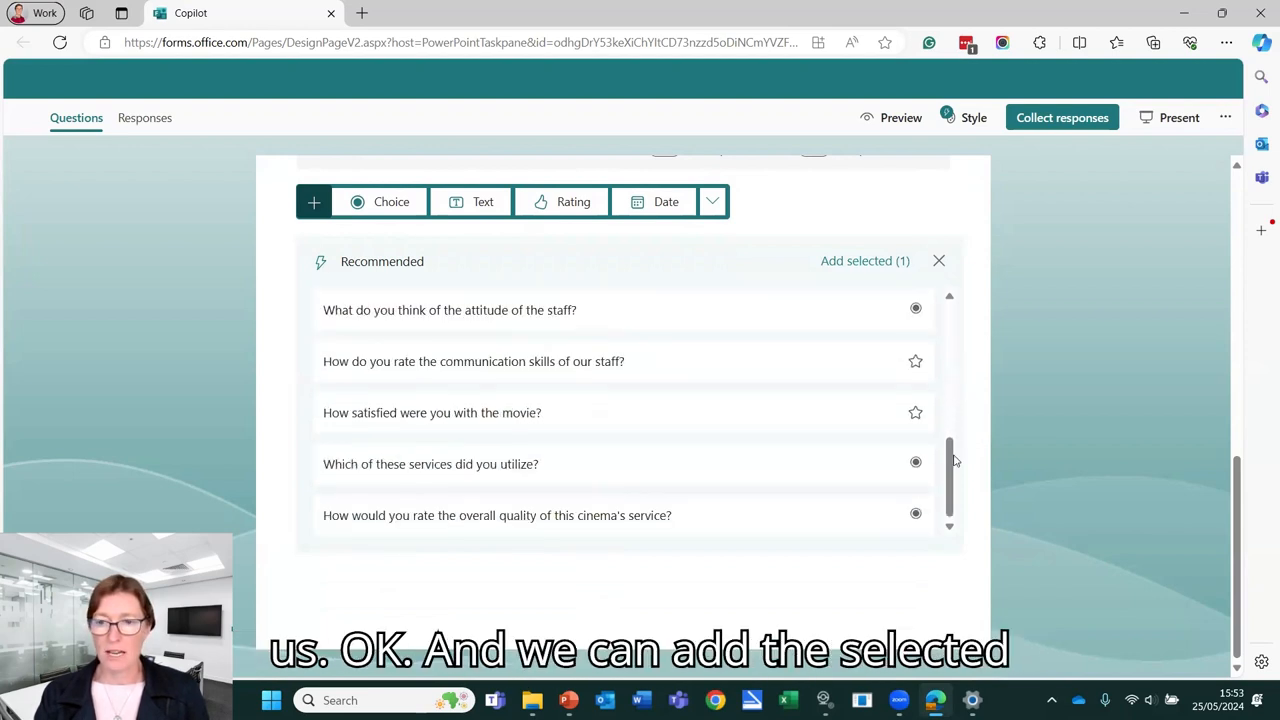
click(864, 260)
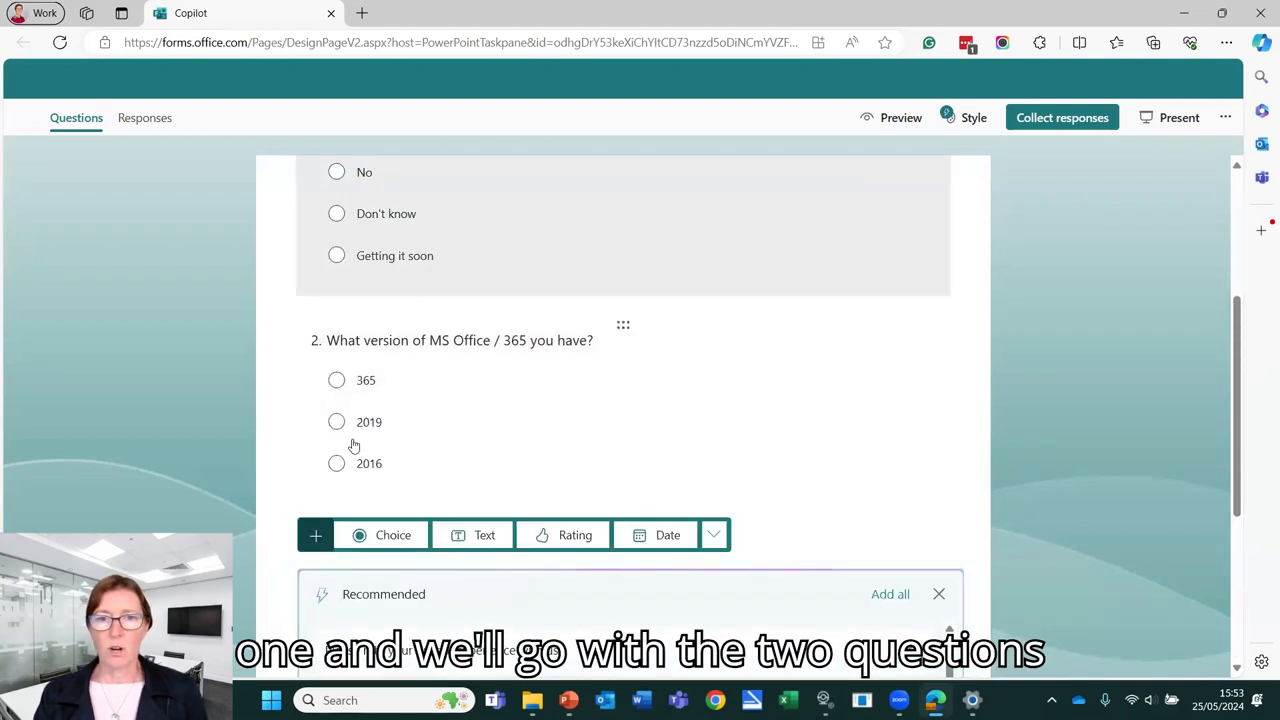
mouse_move(864, 162)
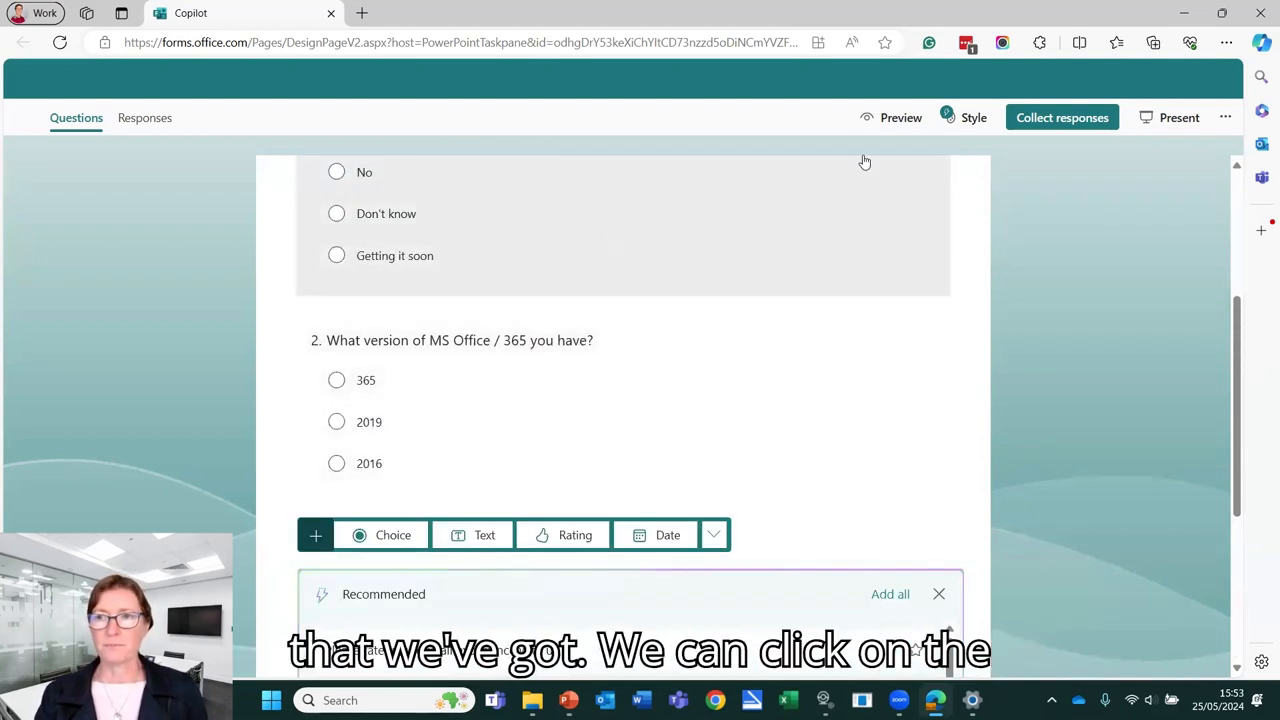
click(900, 116)
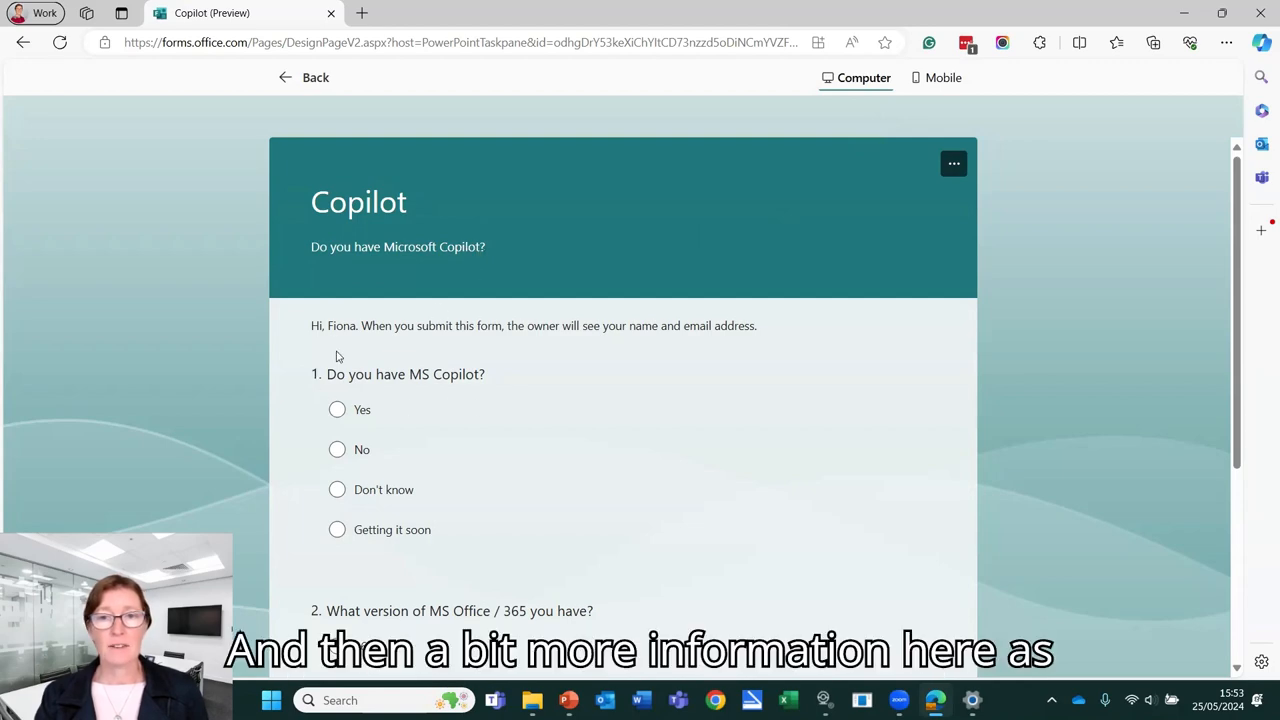
scroll(down, 3)
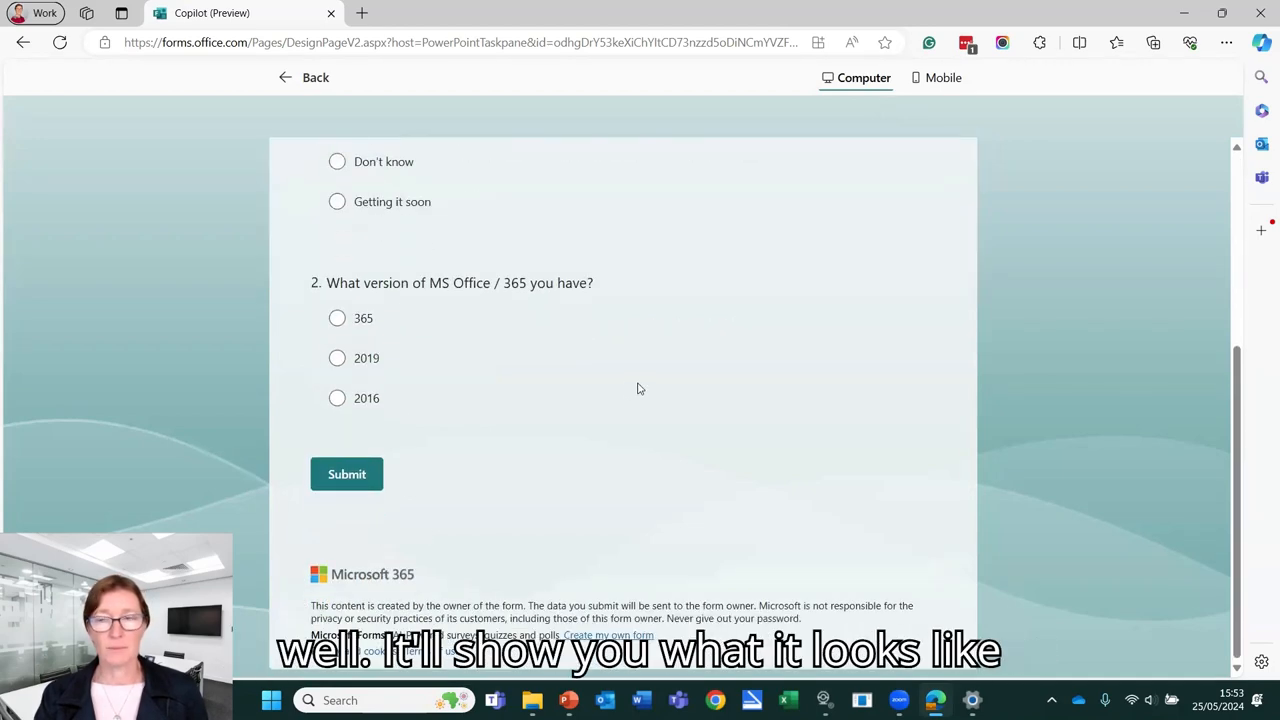
scroll(up, 3)
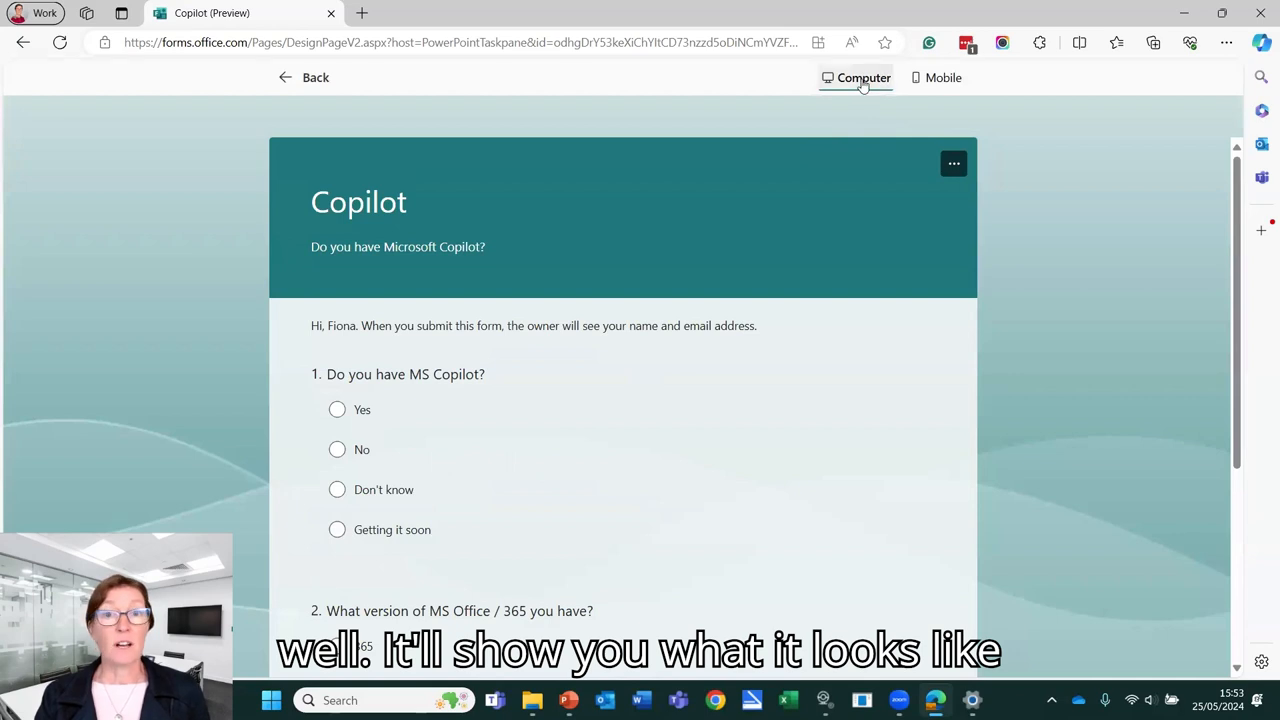
click(940, 76)
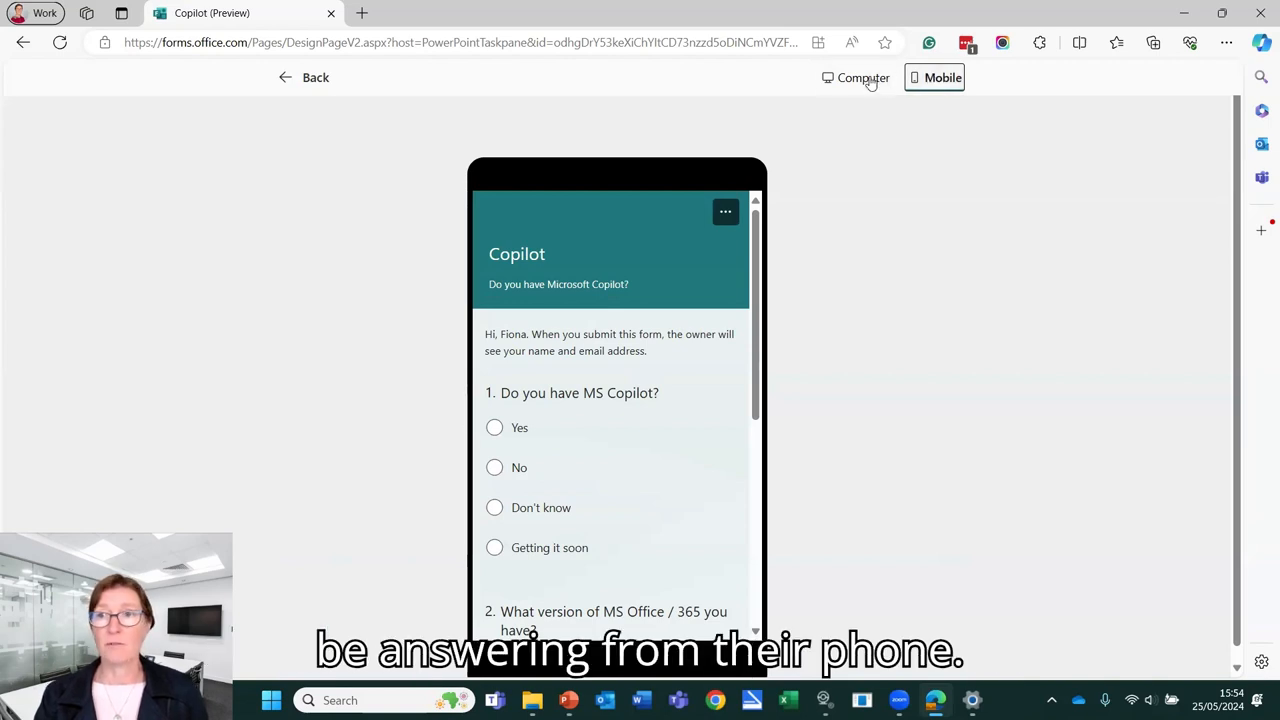
click(316, 76)
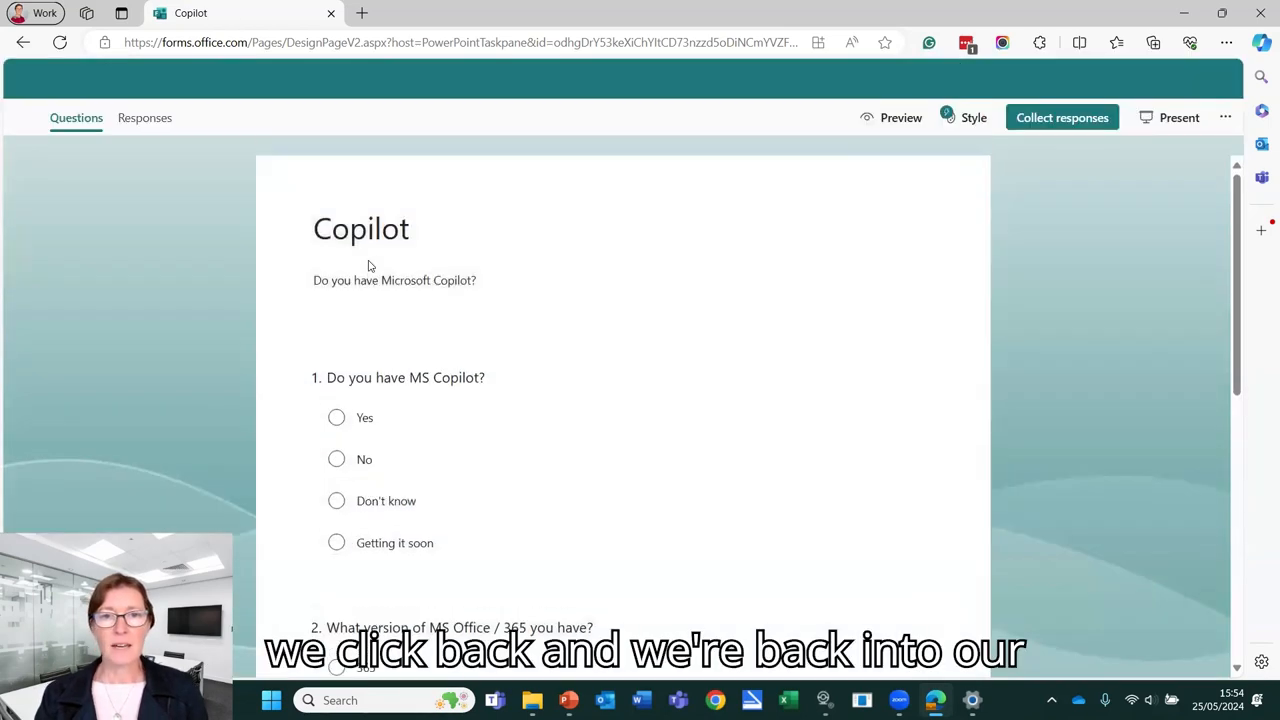
mouse_move(748, 316)
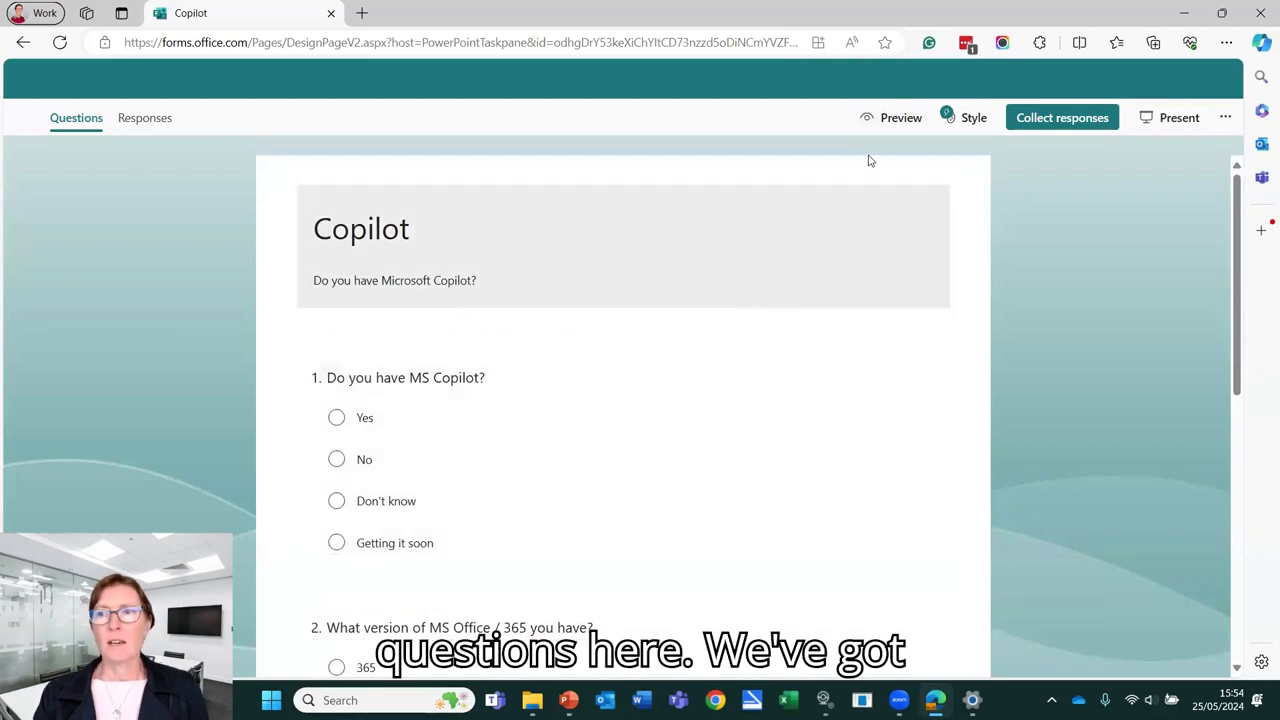
Apply a photo background theme with a custom colour, then show the form's more-settings menu
click(972, 116)
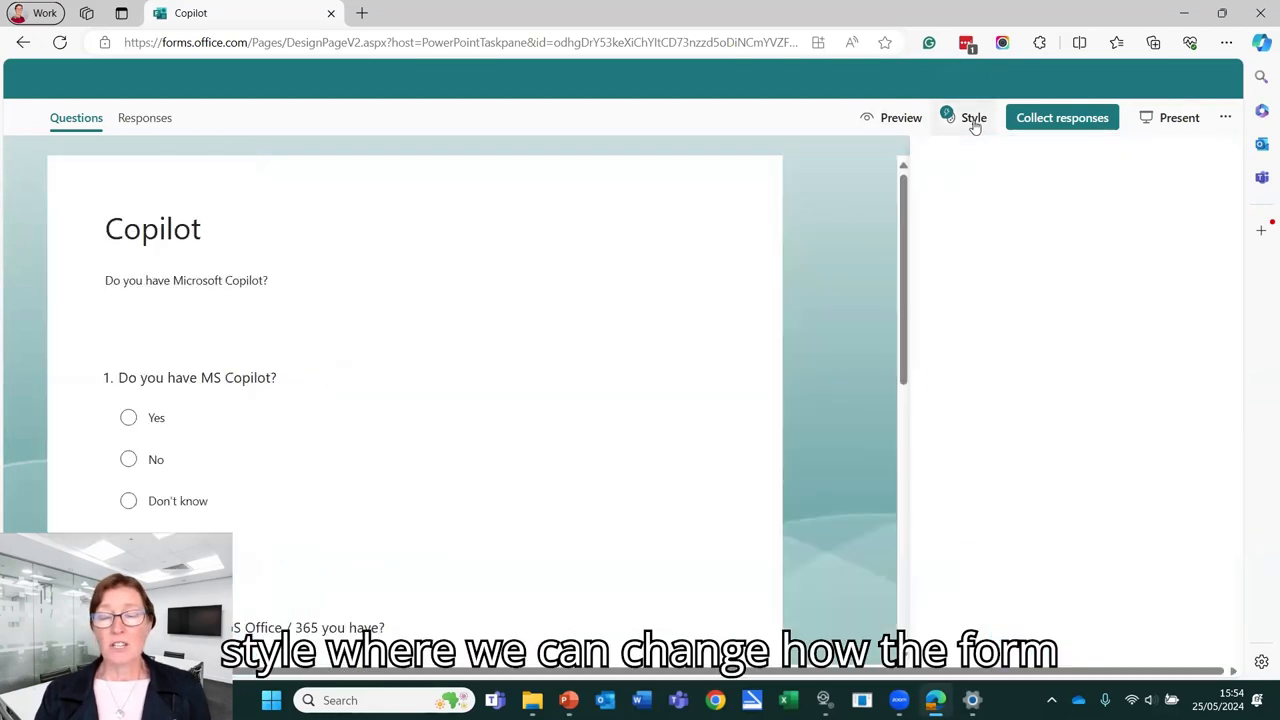
click(972, 116)
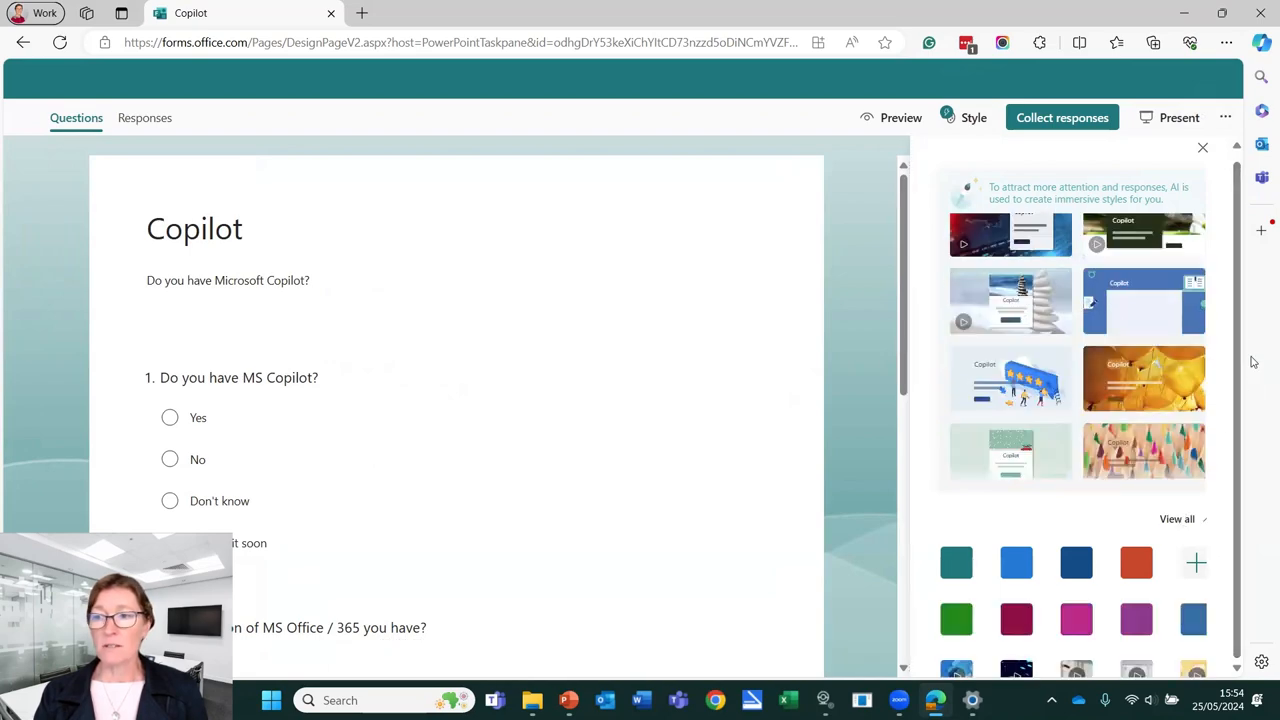
scroll(down, 3)
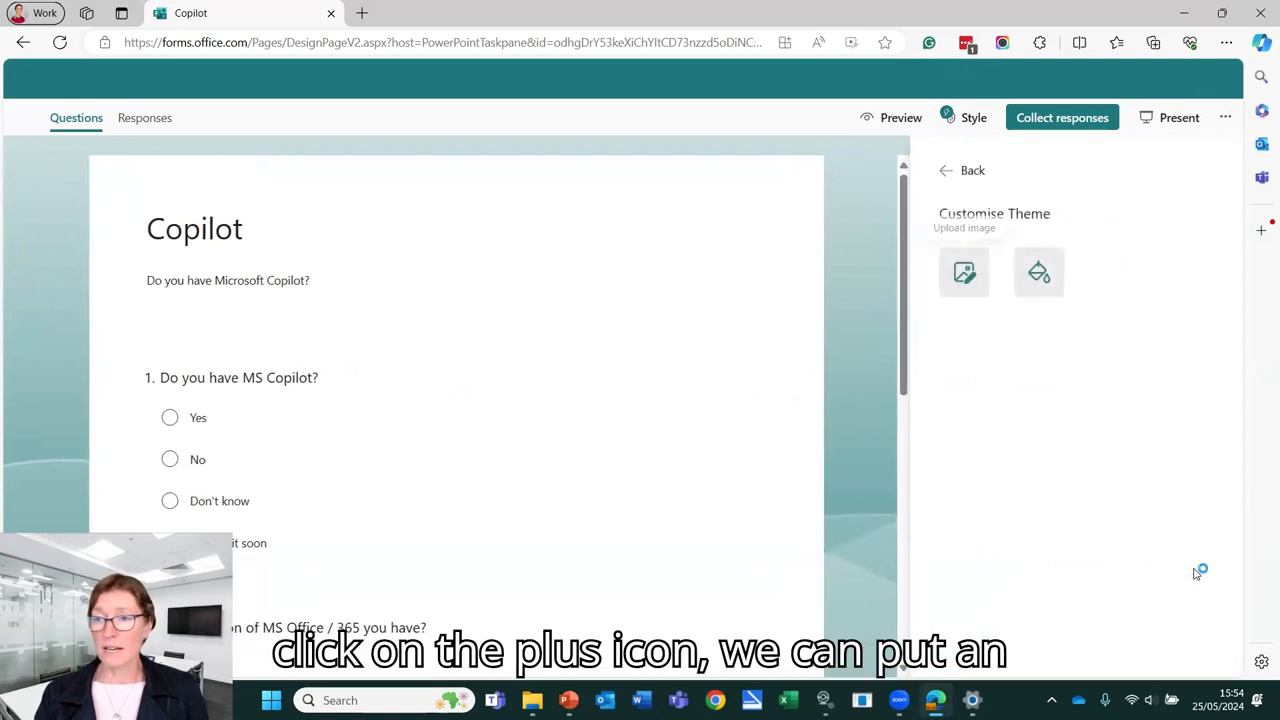
mouse_move(964, 272)
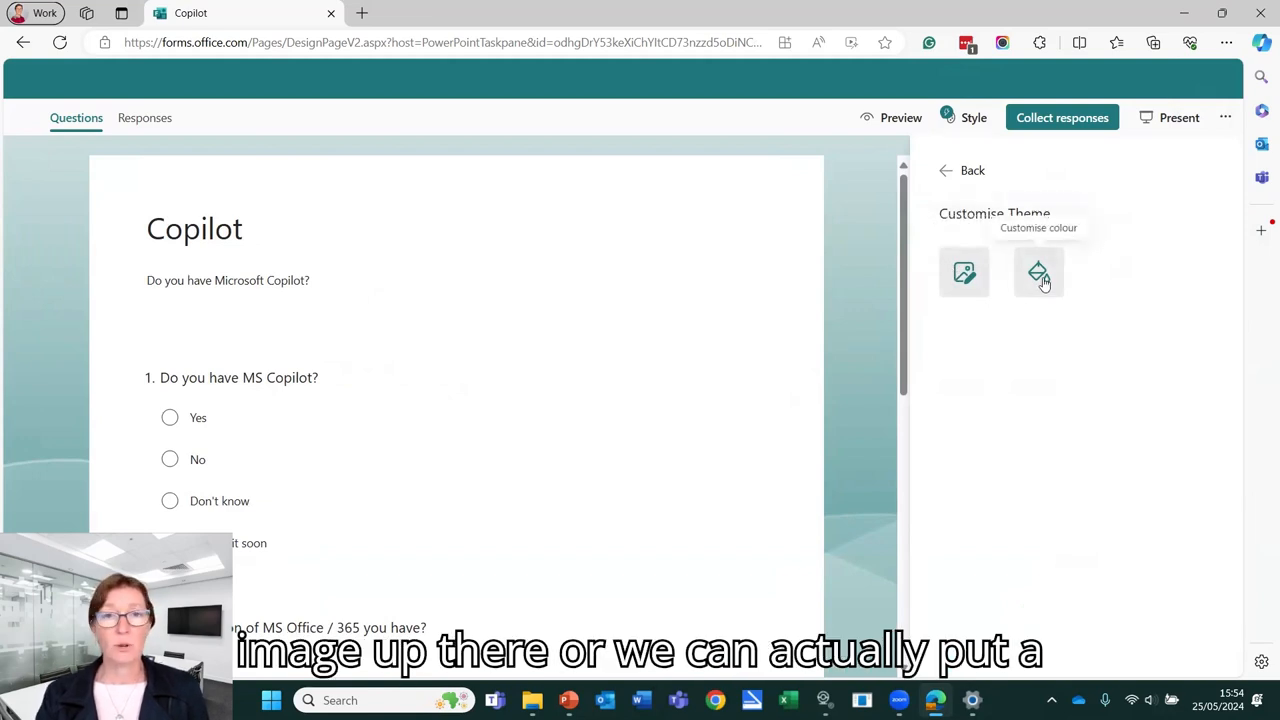
click(1038, 272)
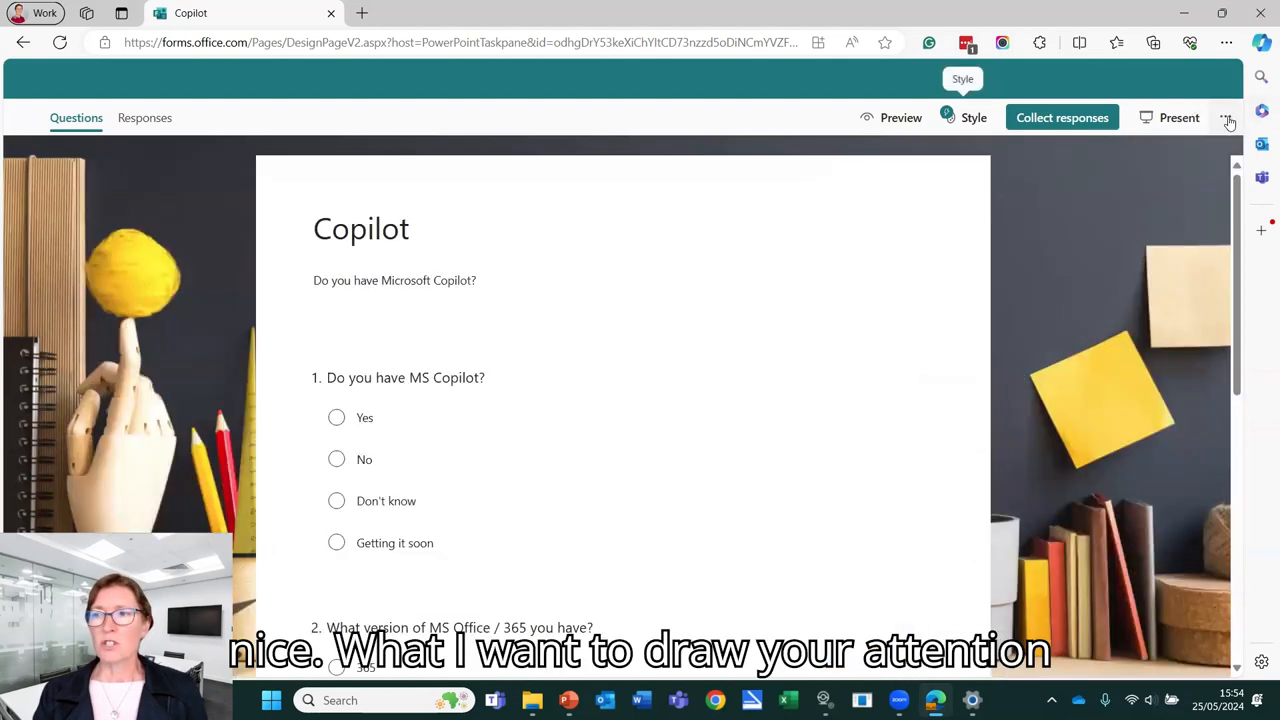
mouse_move(1228, 118)
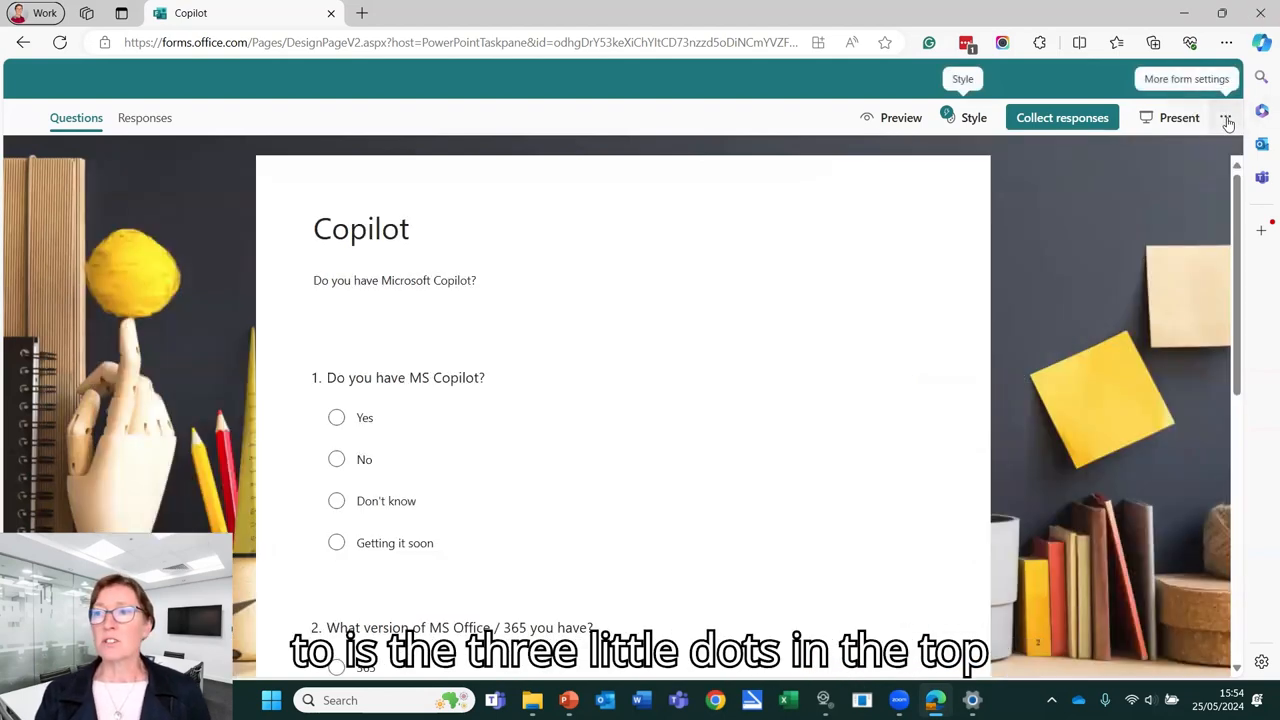
mouse_move(1228, 118)
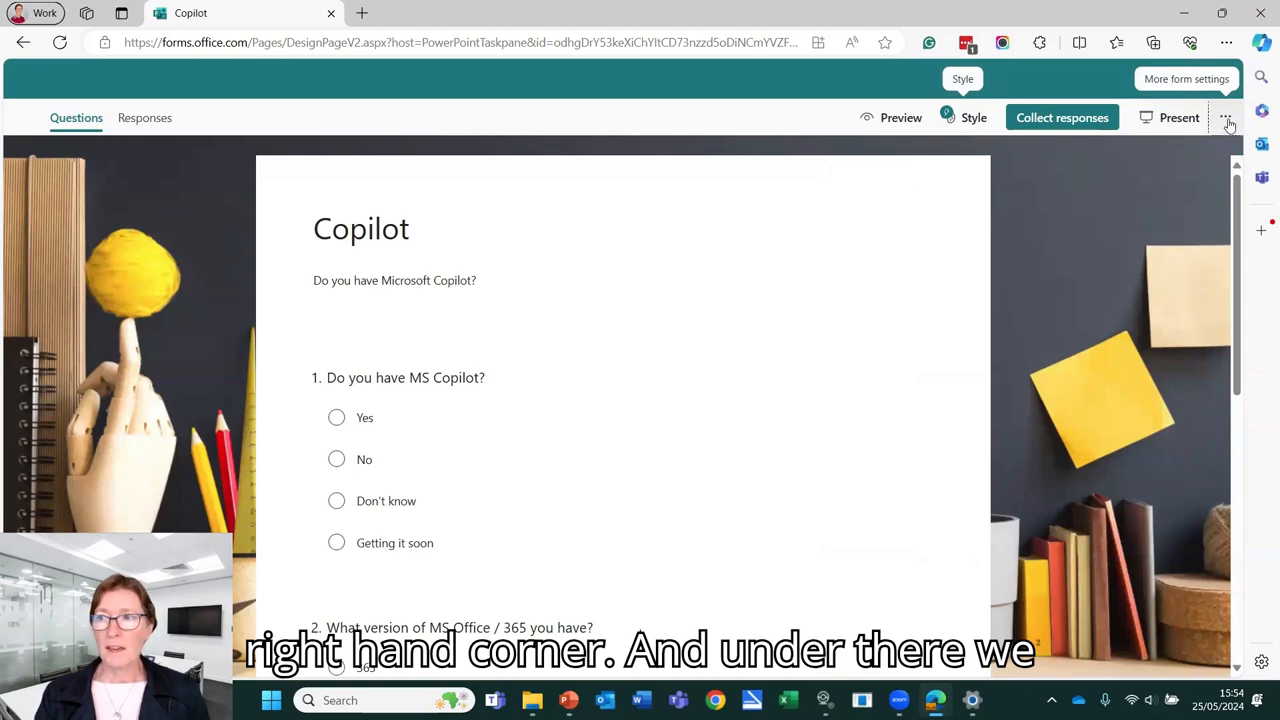
click(1226, 116)
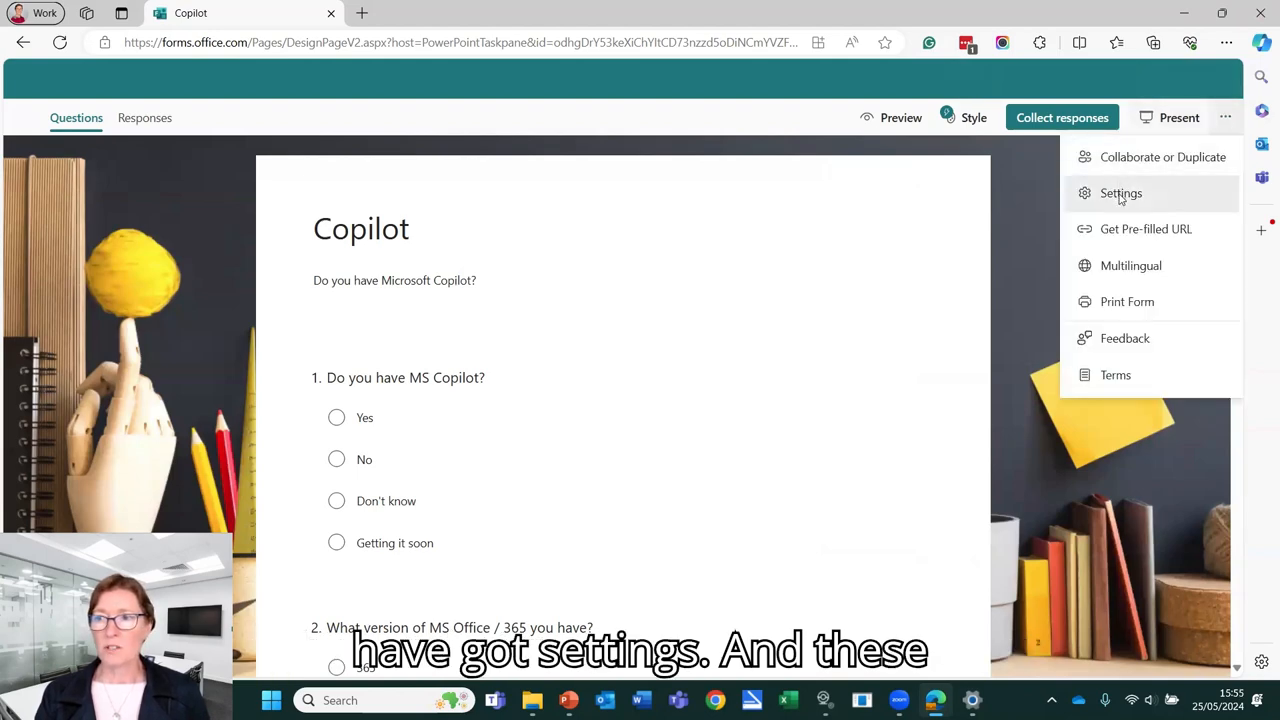
In Settings, let anyone respond anonymously without sign-in, reviewing the response options
click(1120, 192)
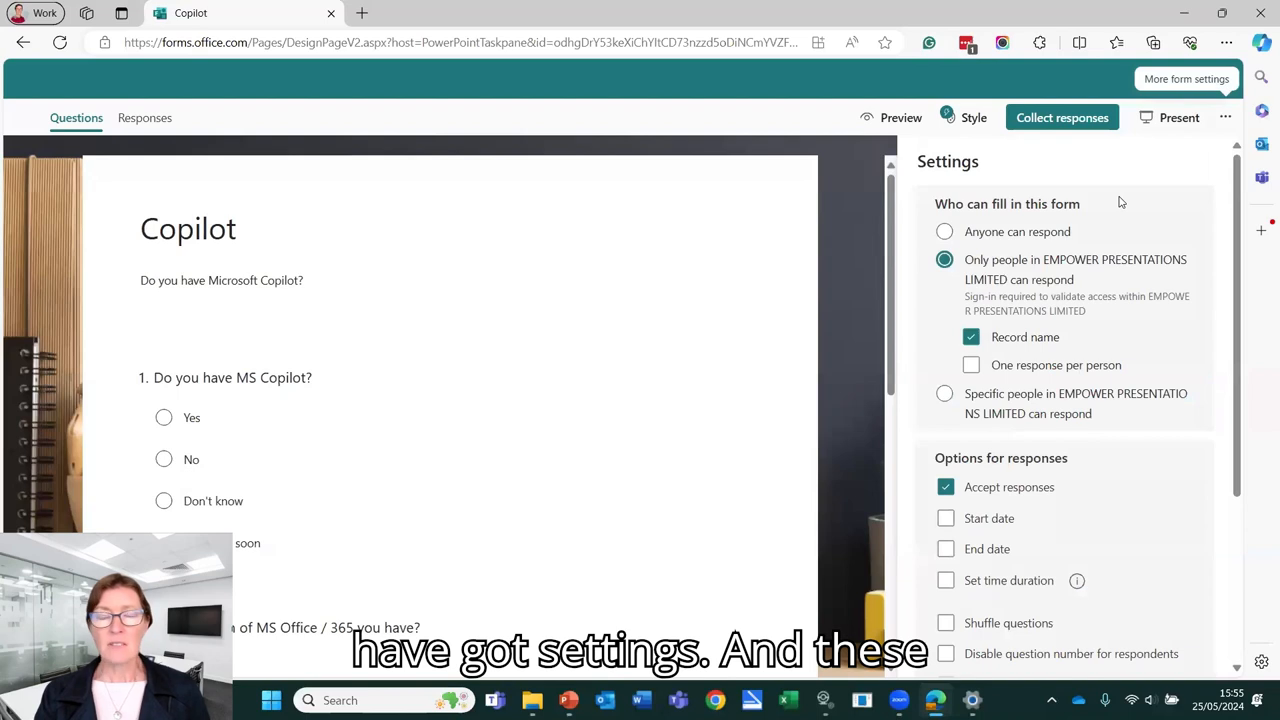
mouse_move(1018, 258)
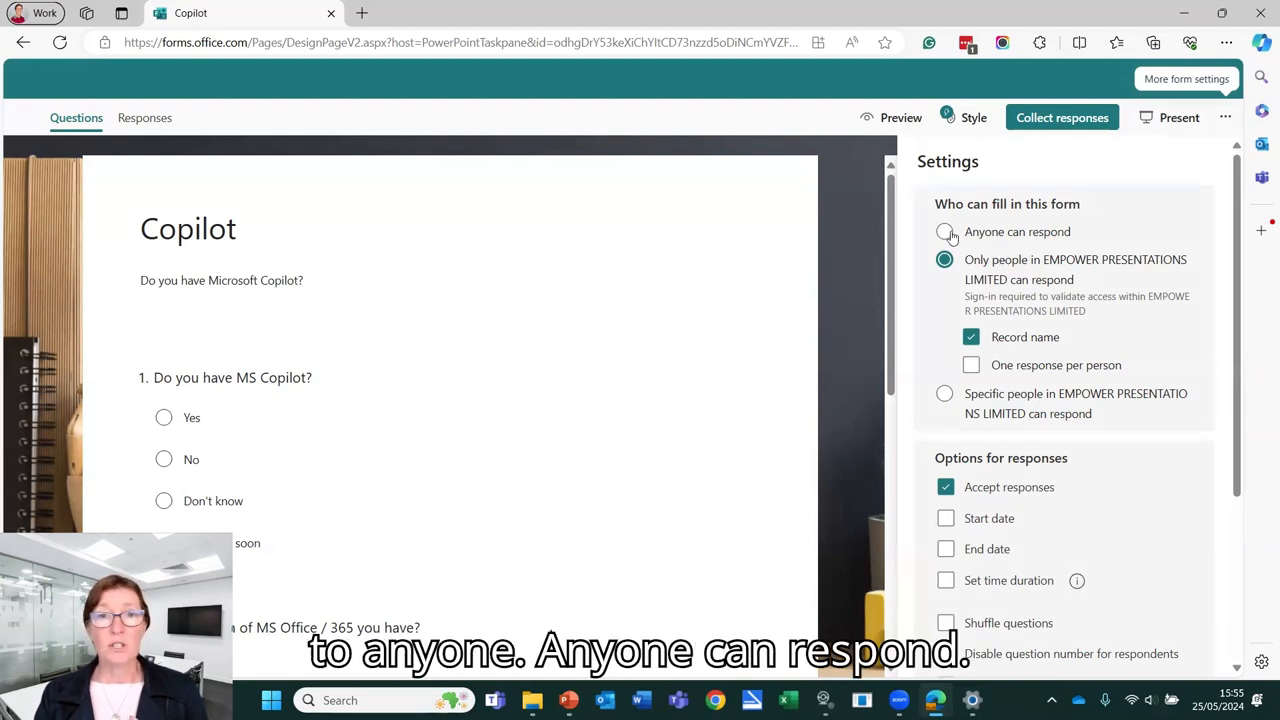
click(944, 232)
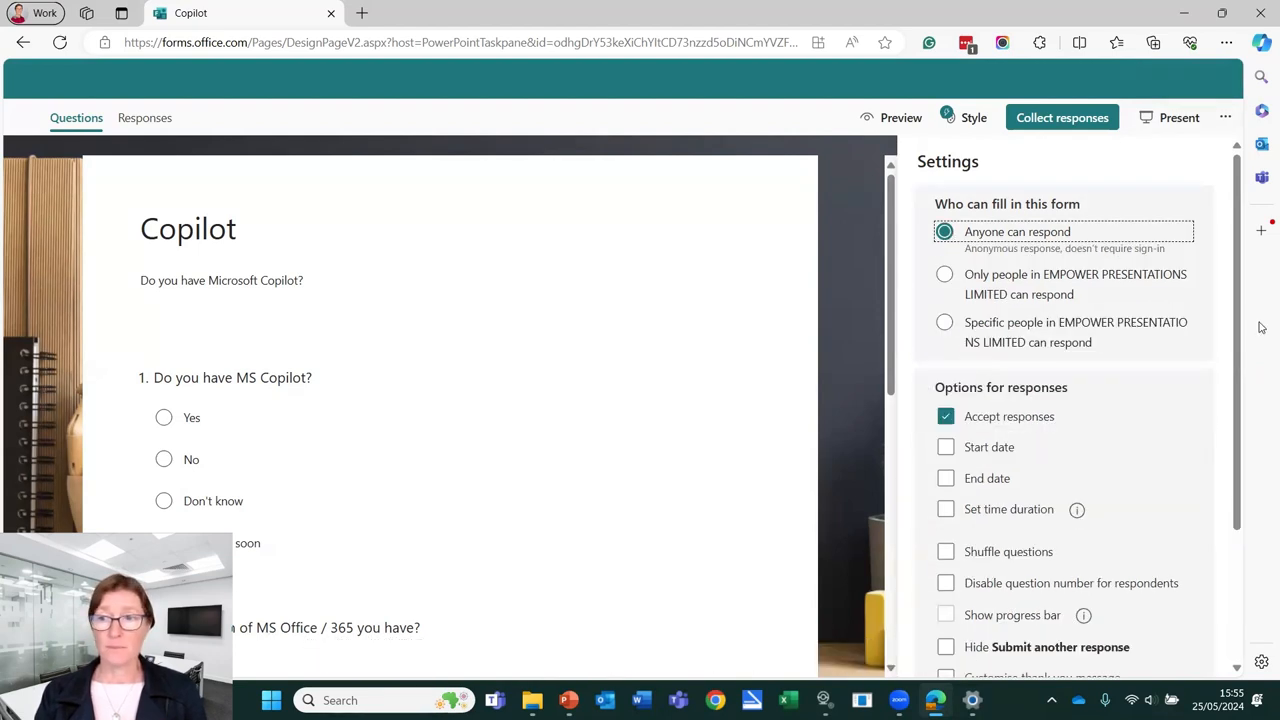
scroll(down, 3)
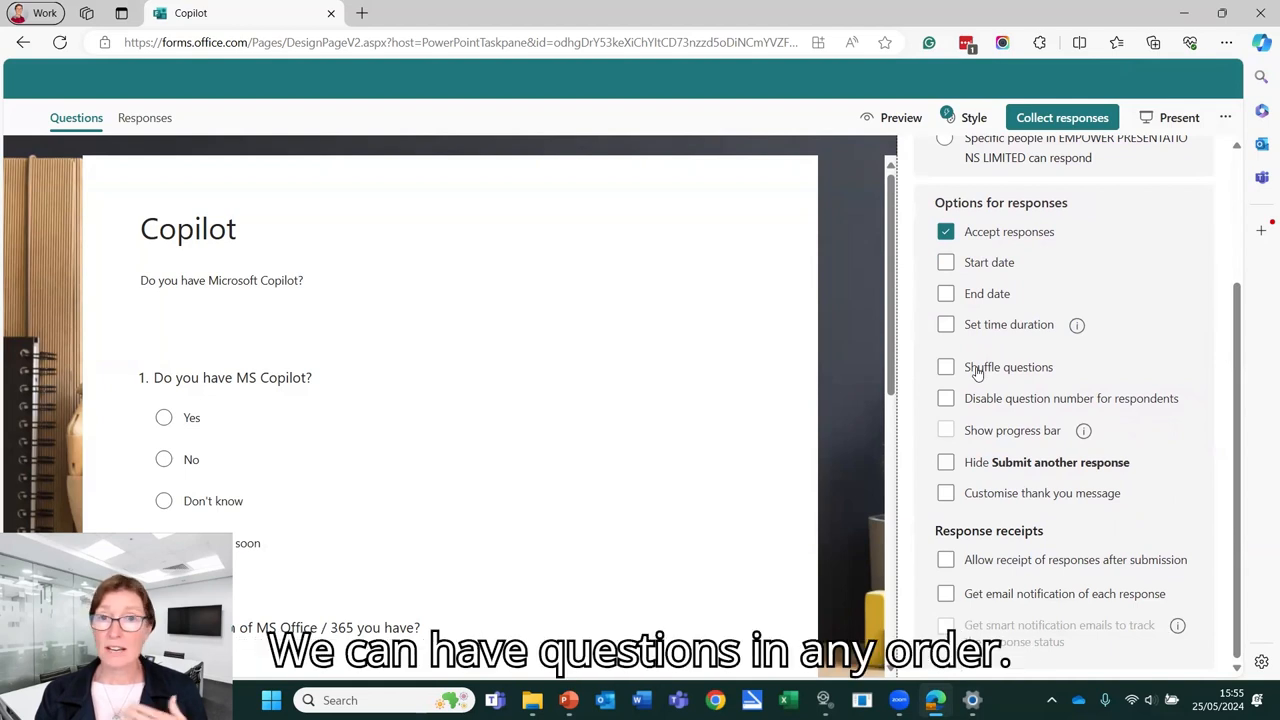
mouse_move(1000, 406)
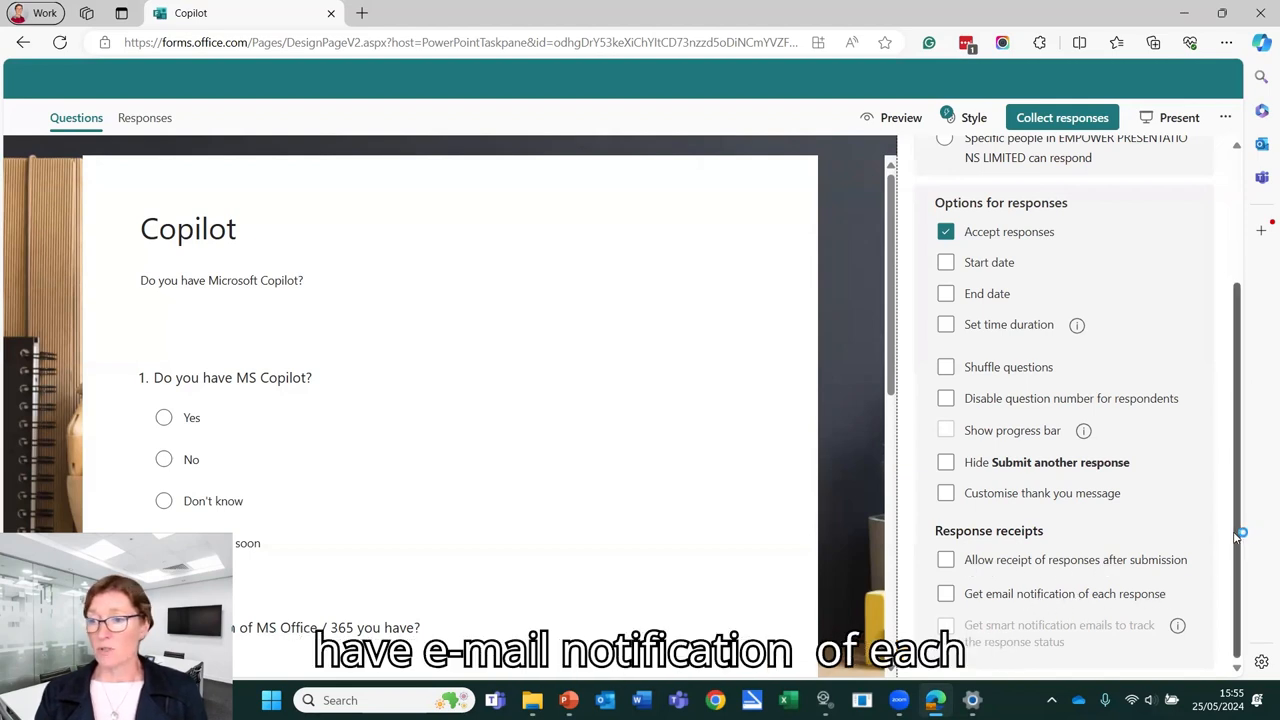
scroll(up, 3)
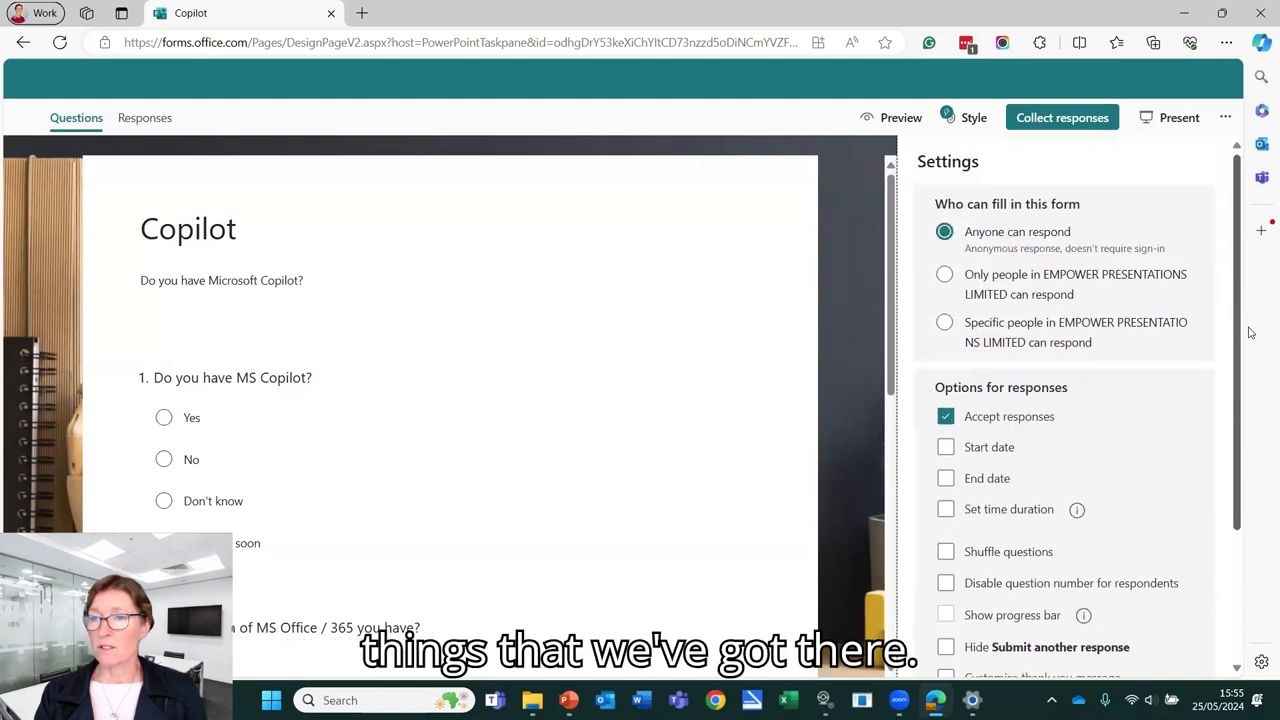
click(1224, 116)
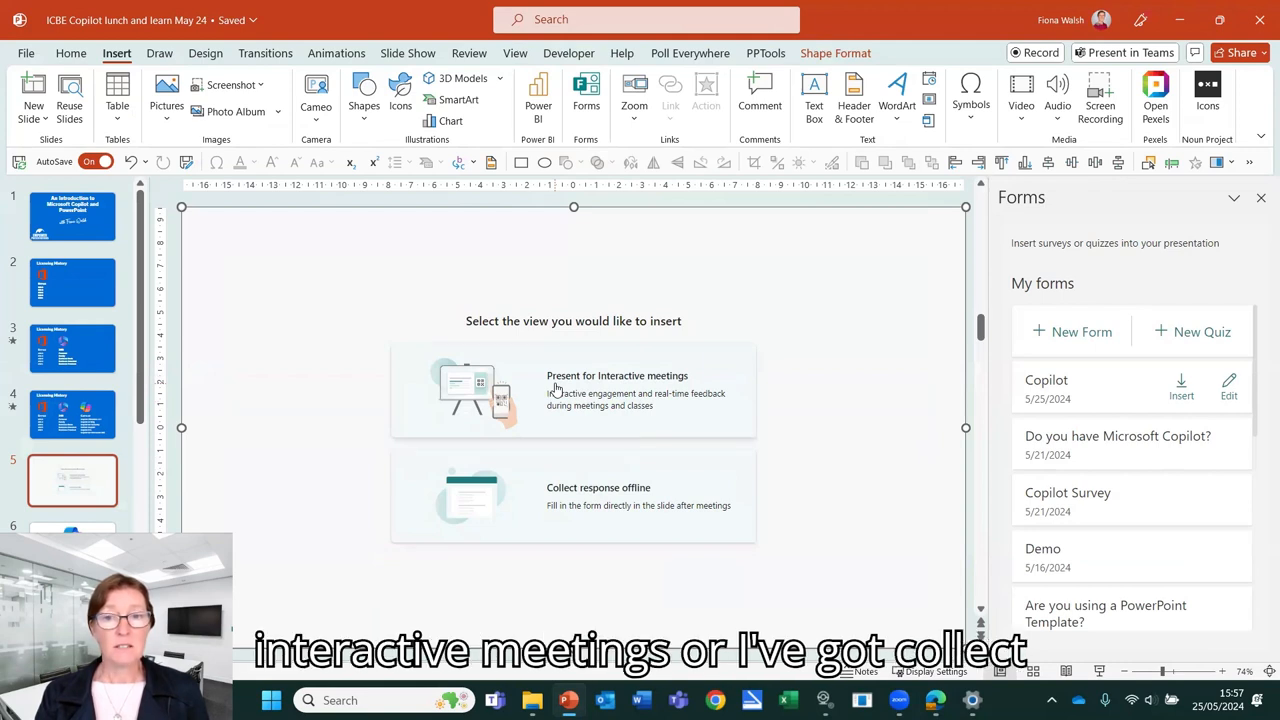
mouse_move(592, 510)
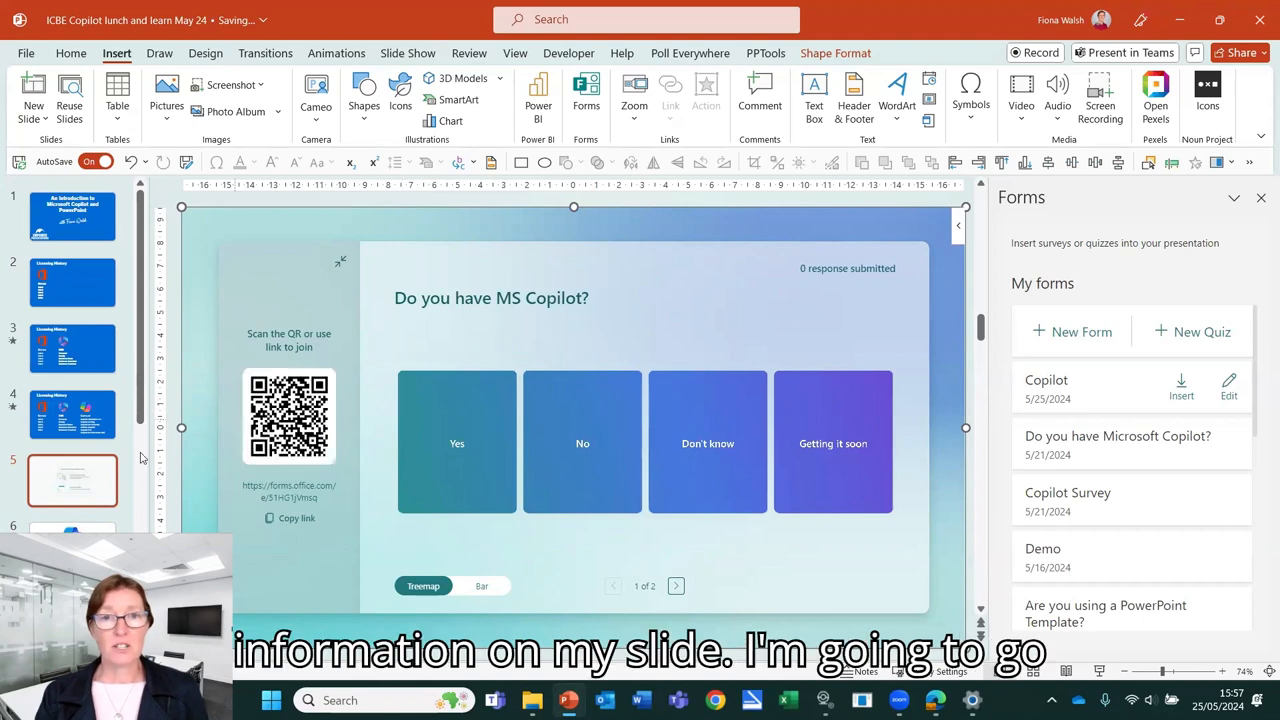
Insert the Copilot form on the slide as an interactive live poll with QR code
click(72, 414)
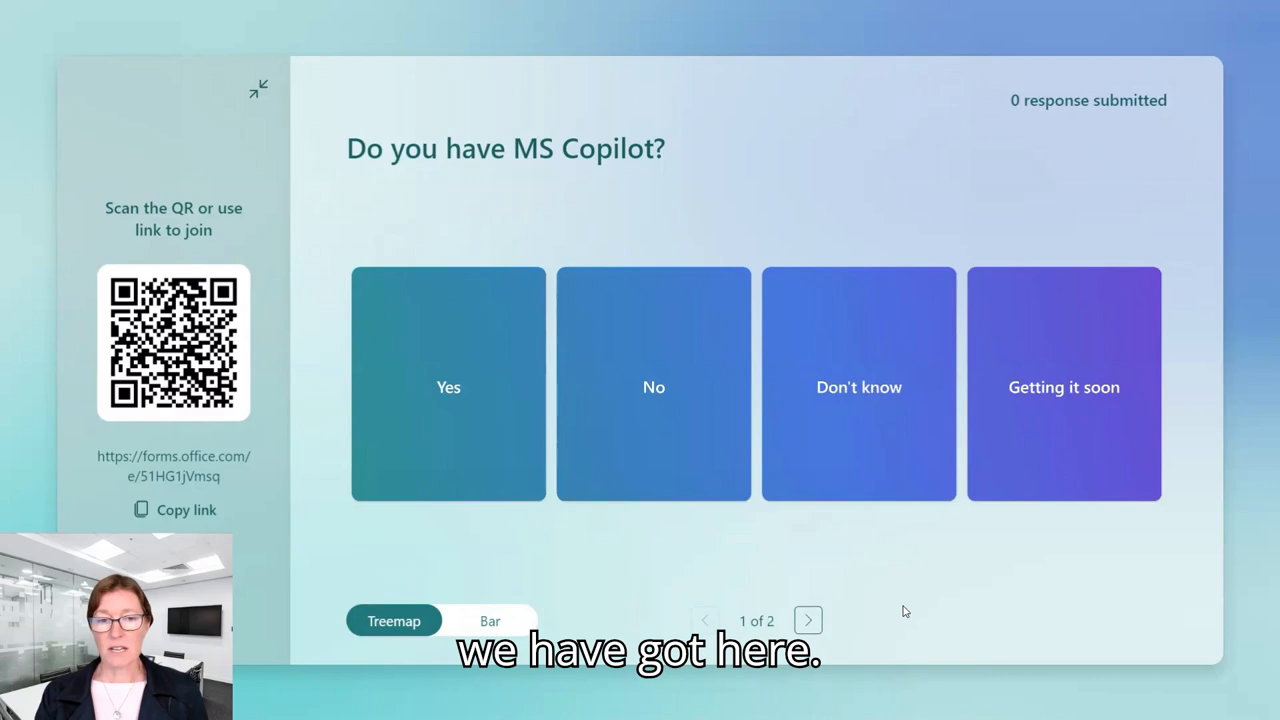
mouse_move(532, 190)
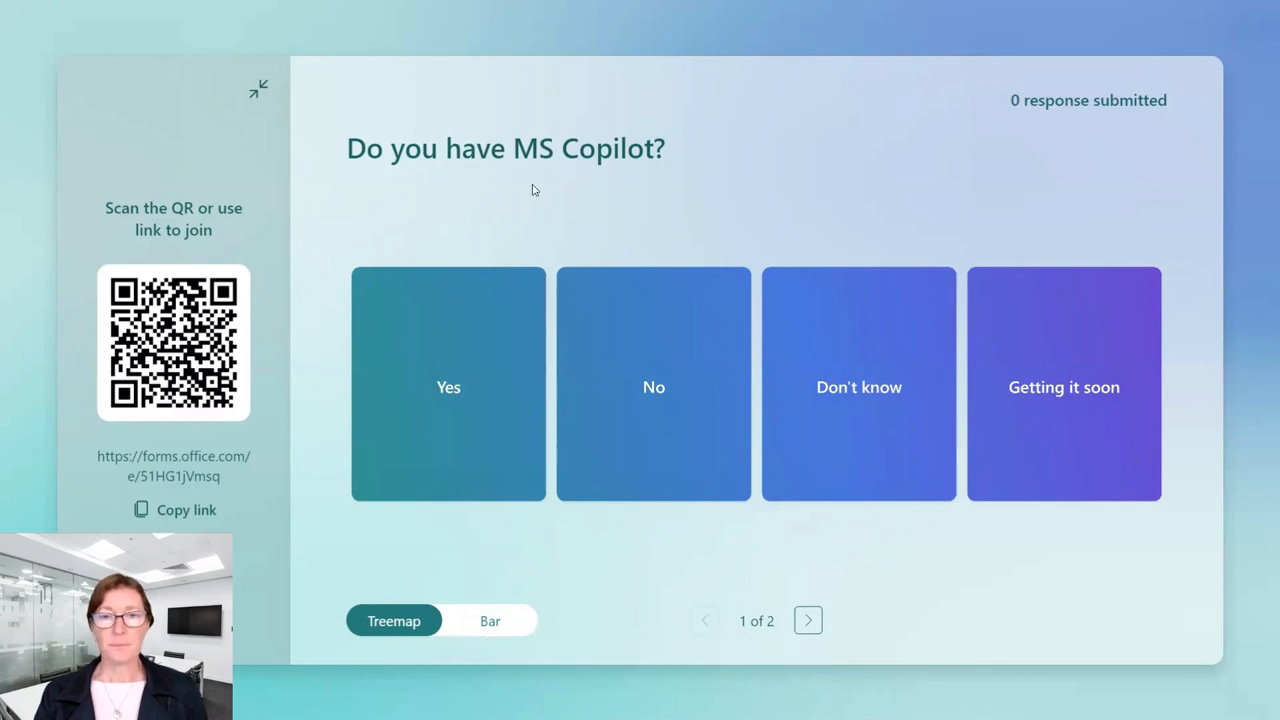
mouse_move(608, 150)
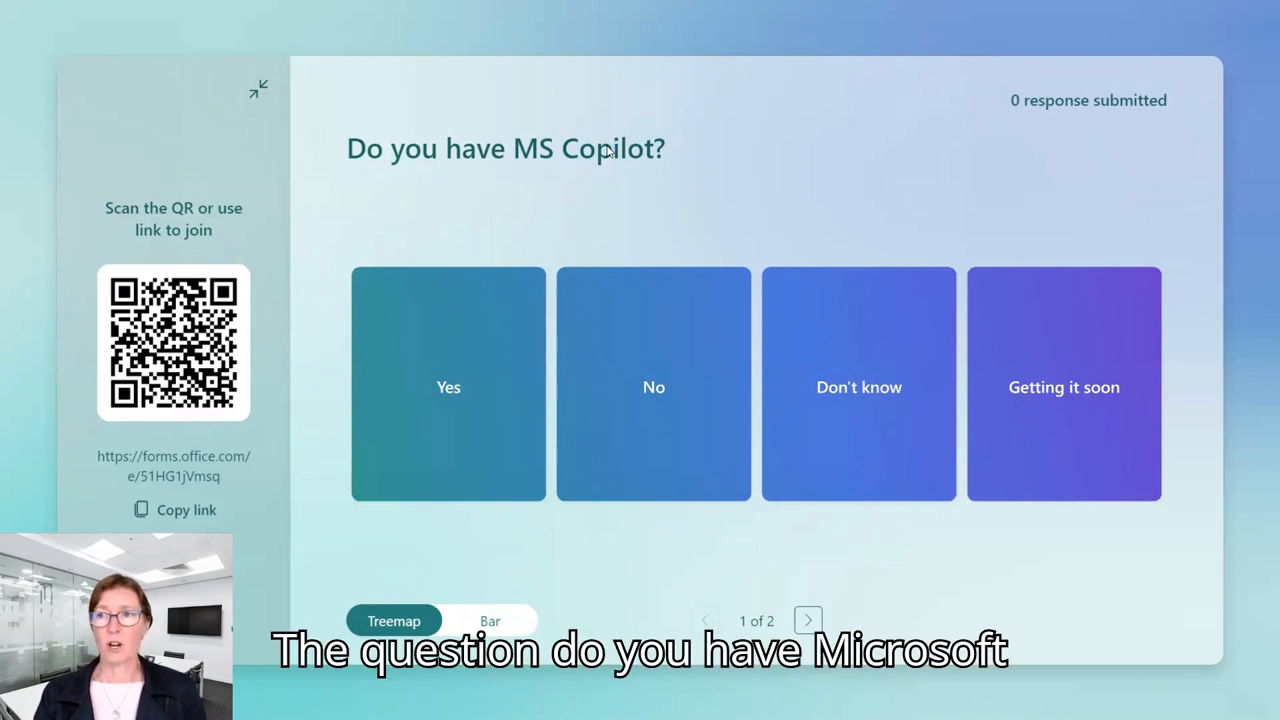
mouse_move(976, 80)
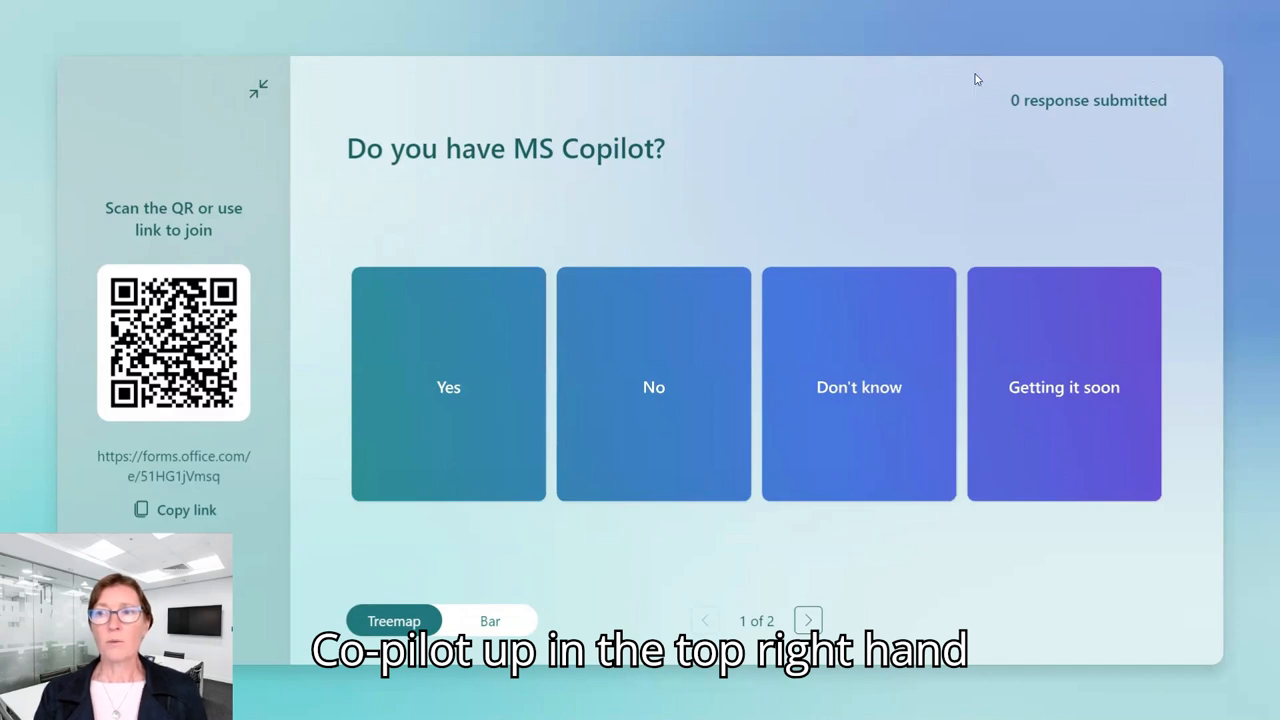
mouse_move(1096, 90)
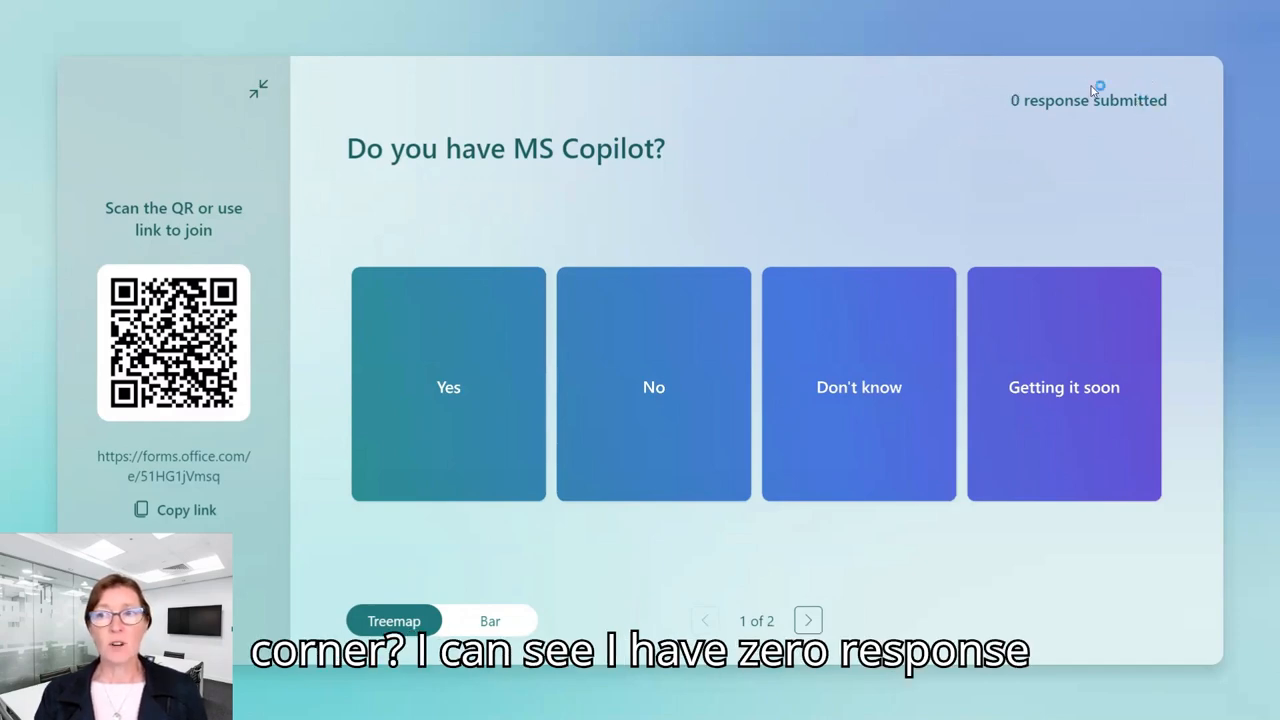
mouse_move(908, 140)
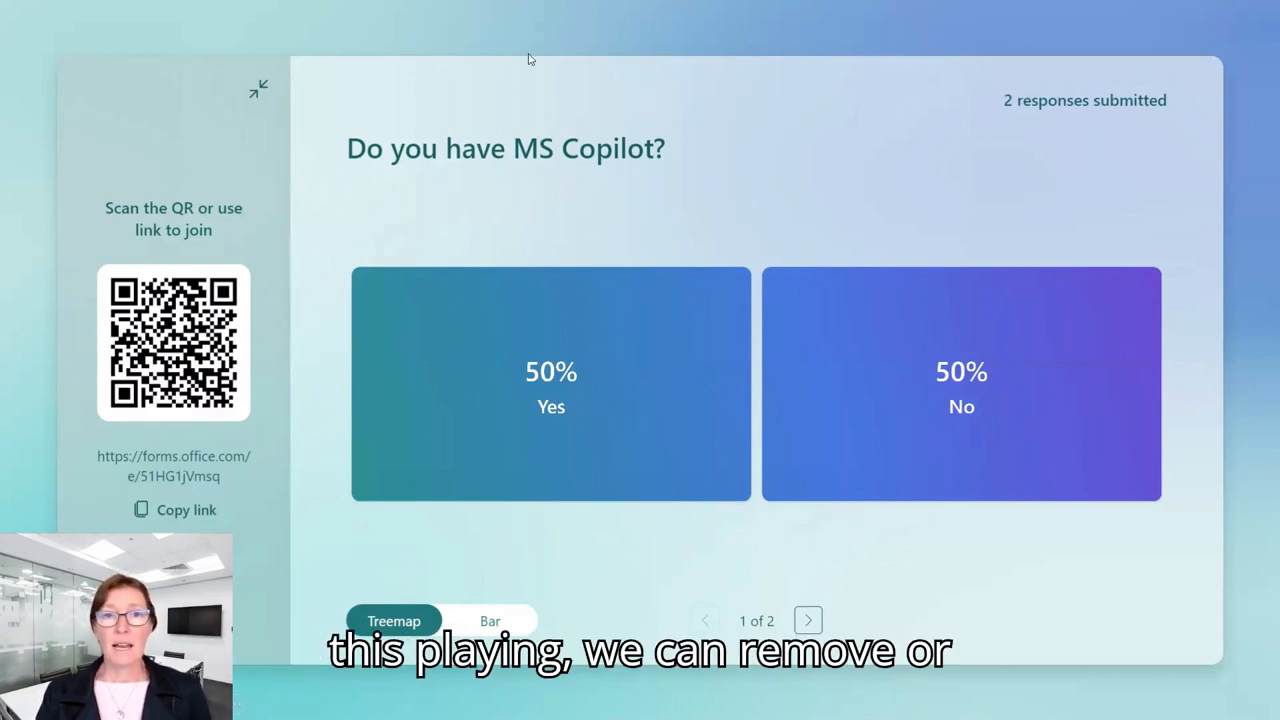
Toggle the QR panel, view question 2's results and back, then advance past the poll slide
click(258, 88)
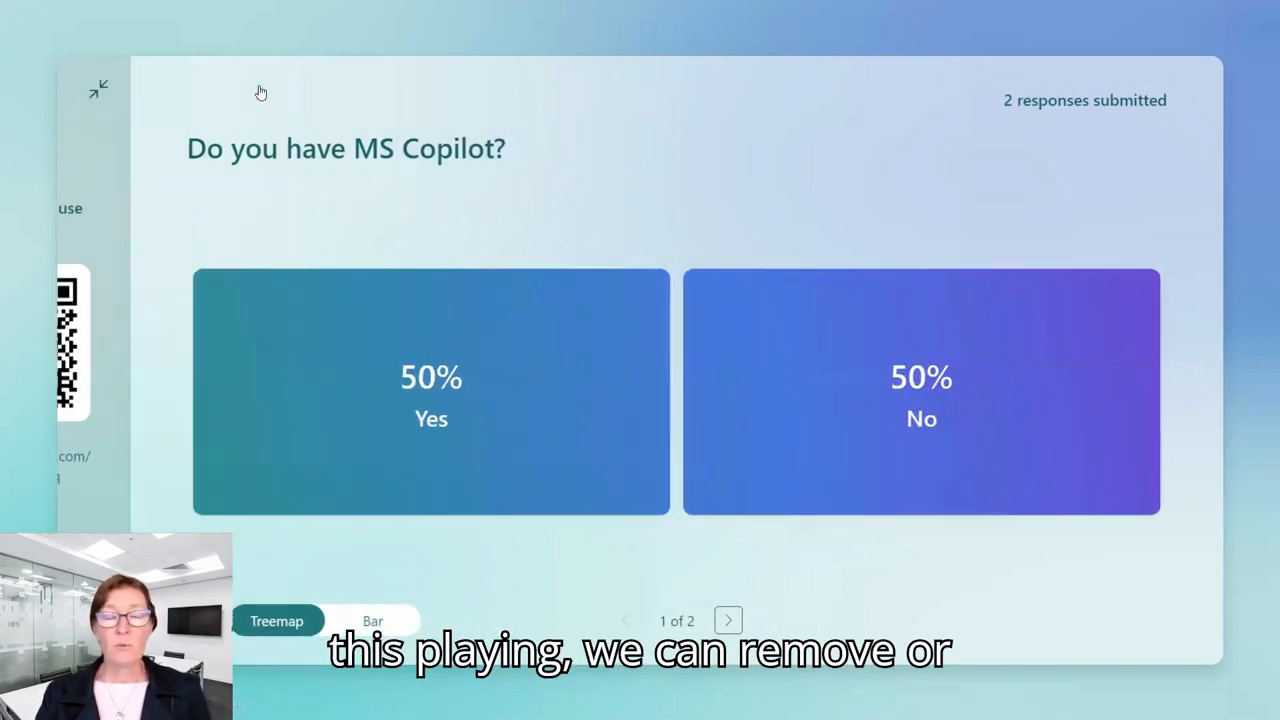
click(98, 88)
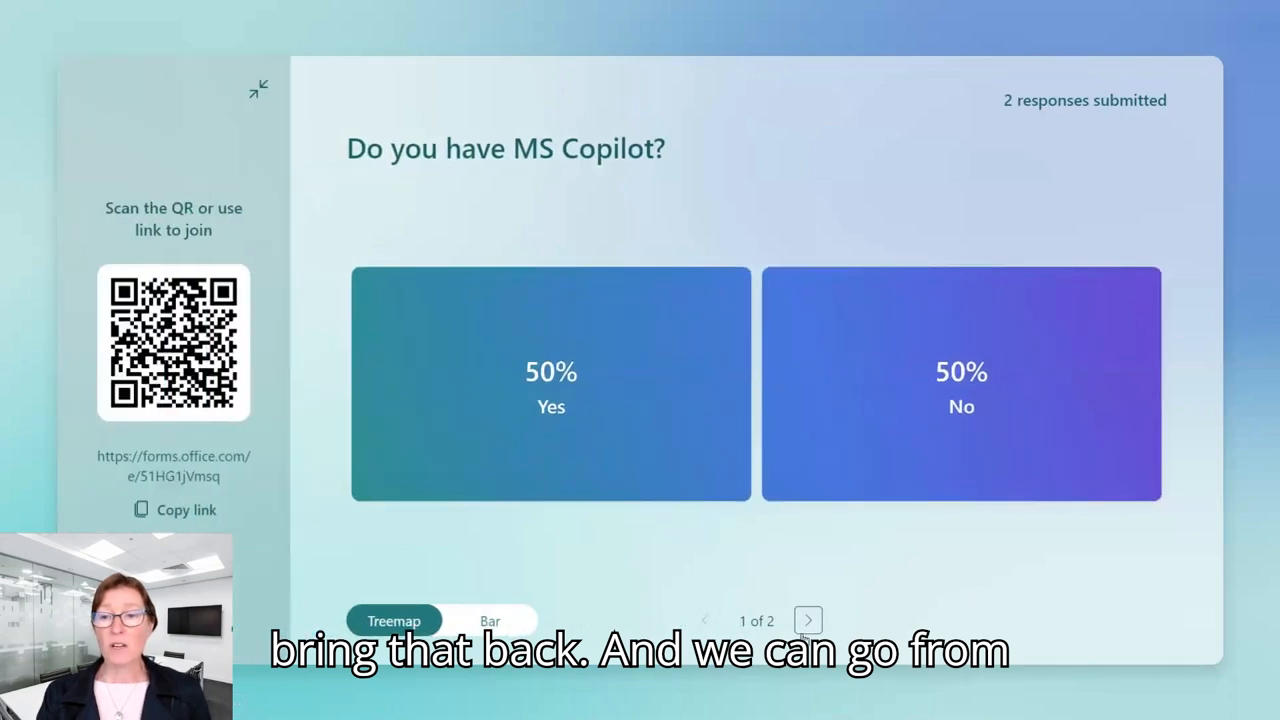
click(808, 620)
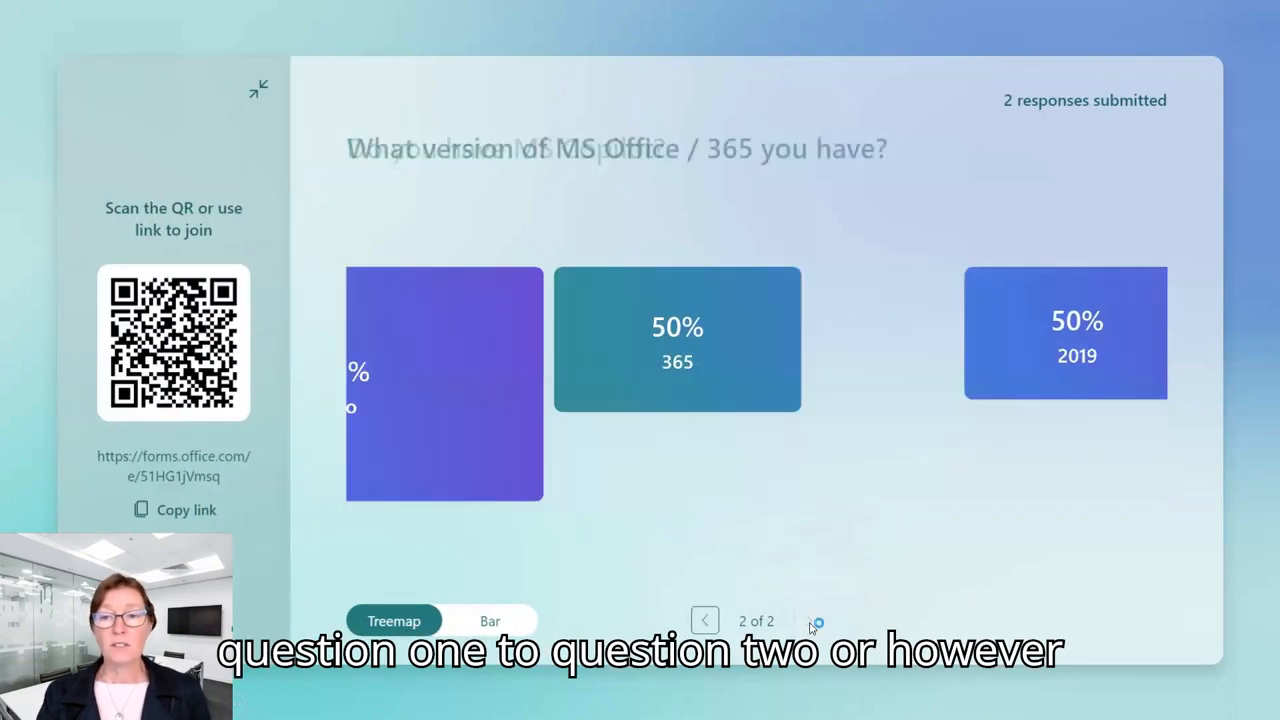
click(490, 620)
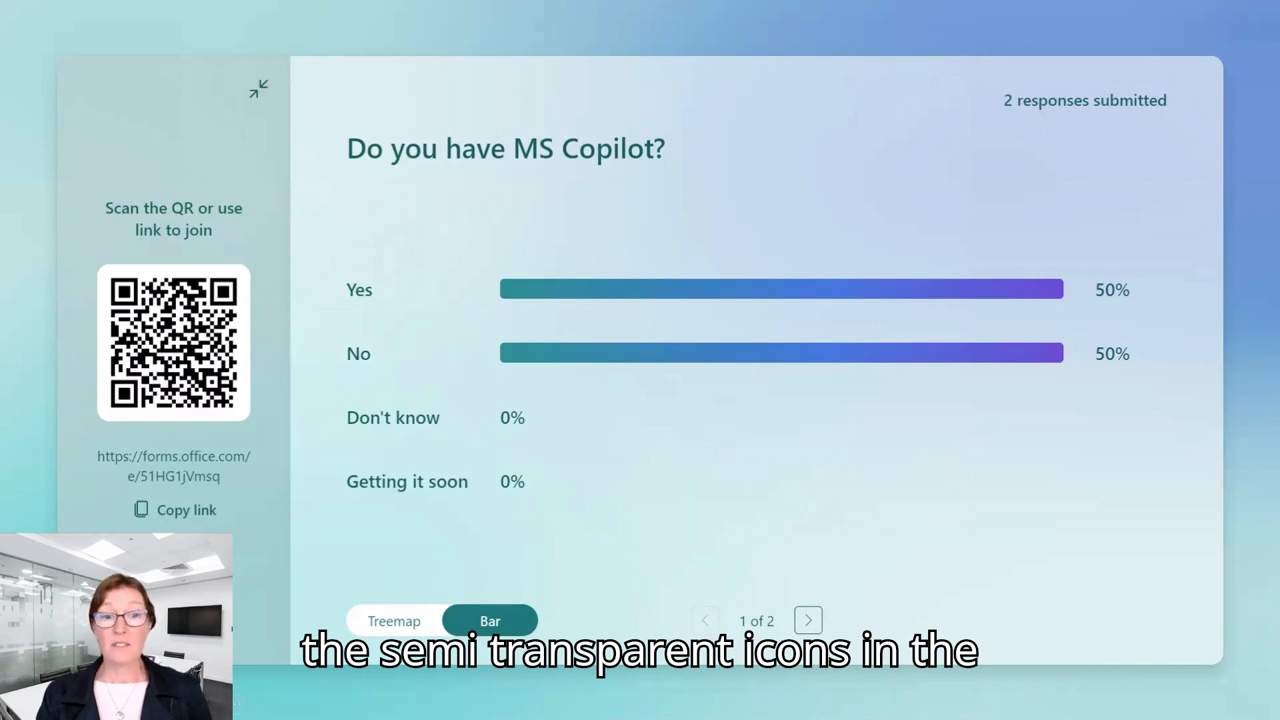
mouse_move(296, 296)
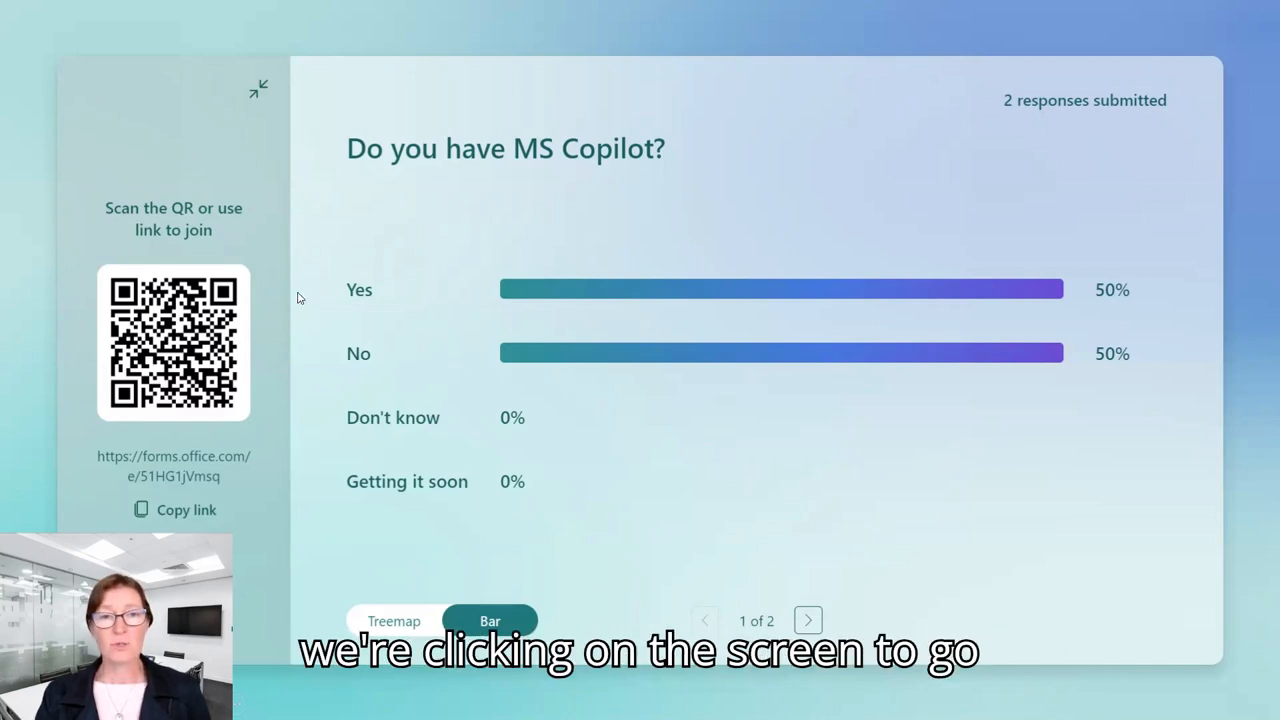
click(258, 88)
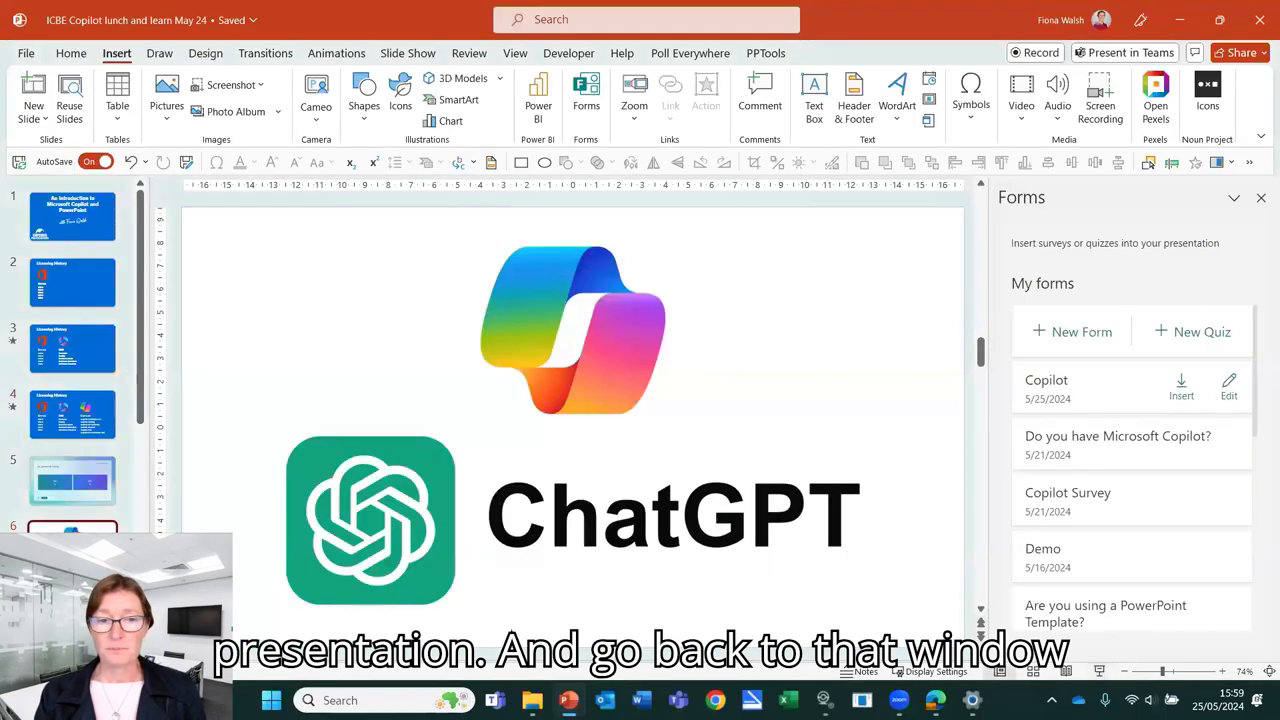
Switch from PowerPoint to the Edge browser window
click(72, 480)
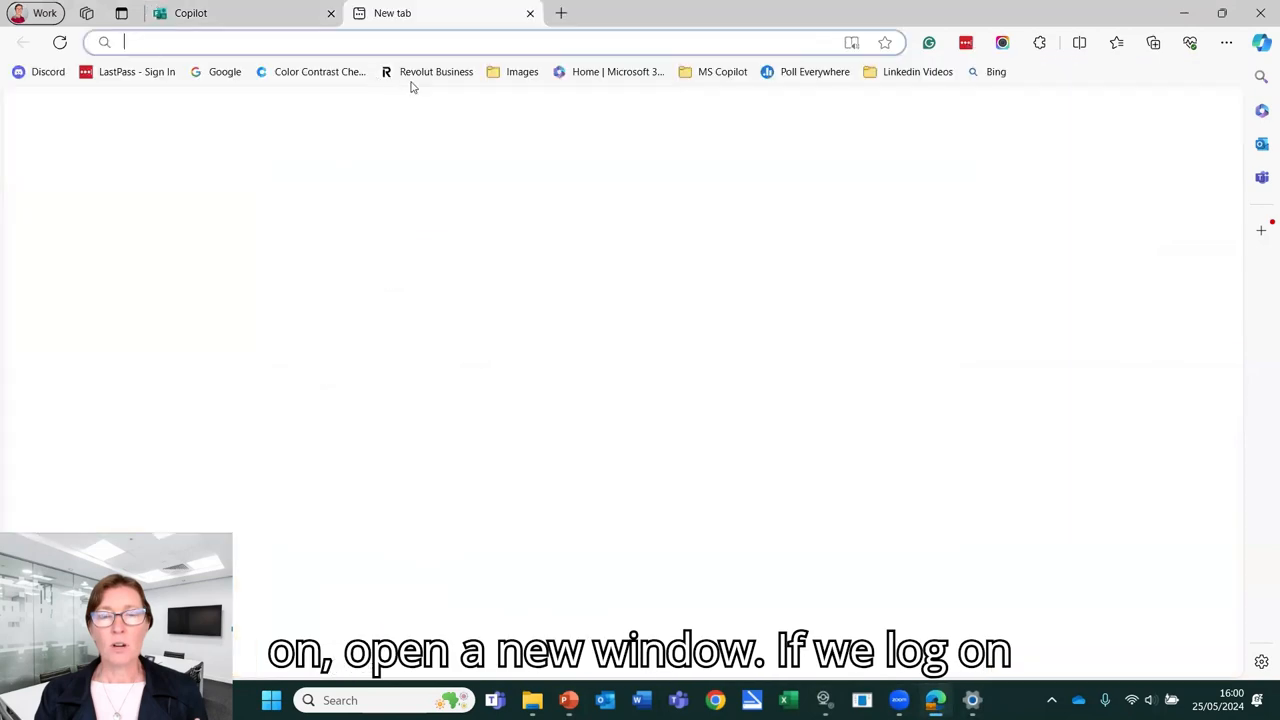
From Microsoft 365 home, reach the Apps Productivity category and launch Microsoft Forms
click(616, 72)
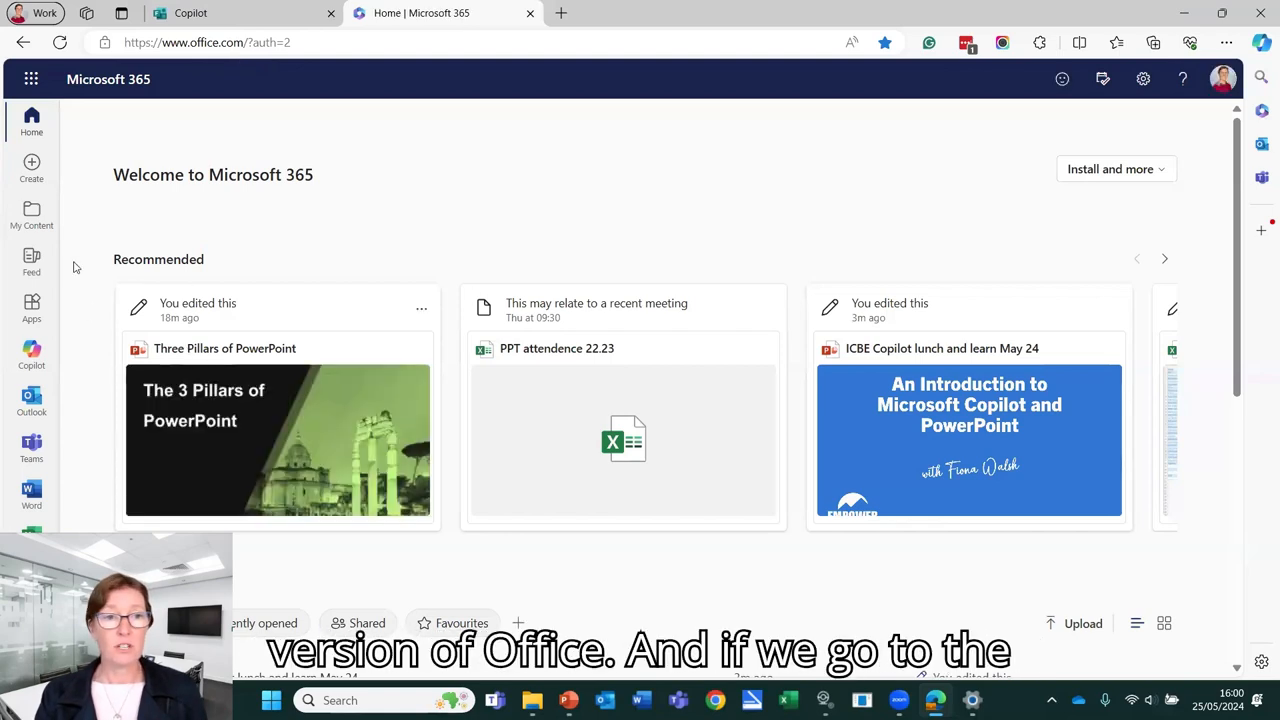
mouse_move(32, 308)
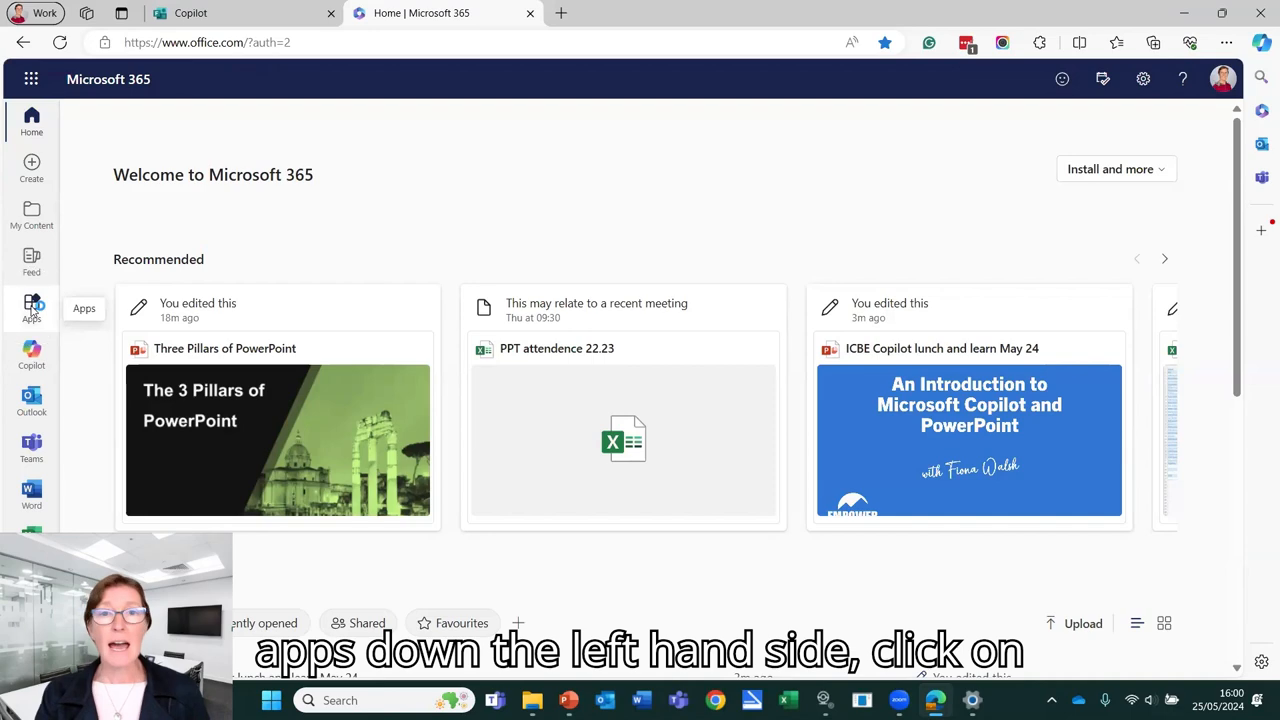
click(32, 308)
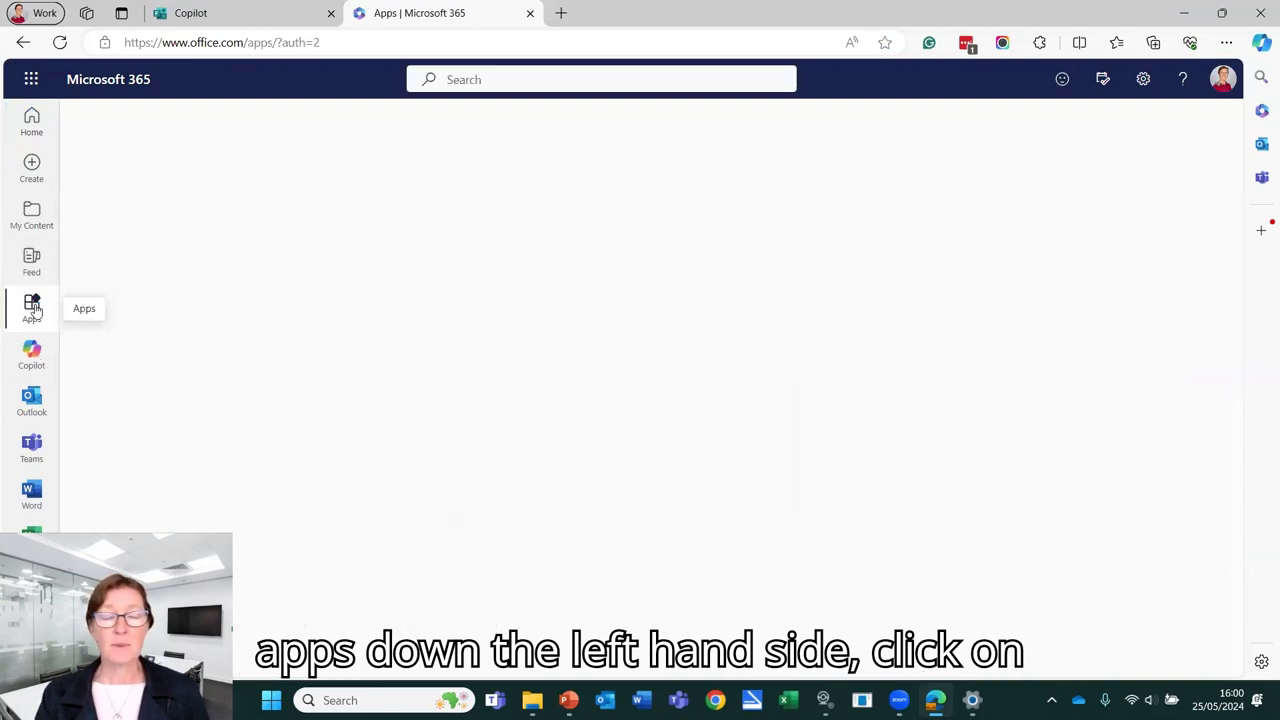
click(32, 308)
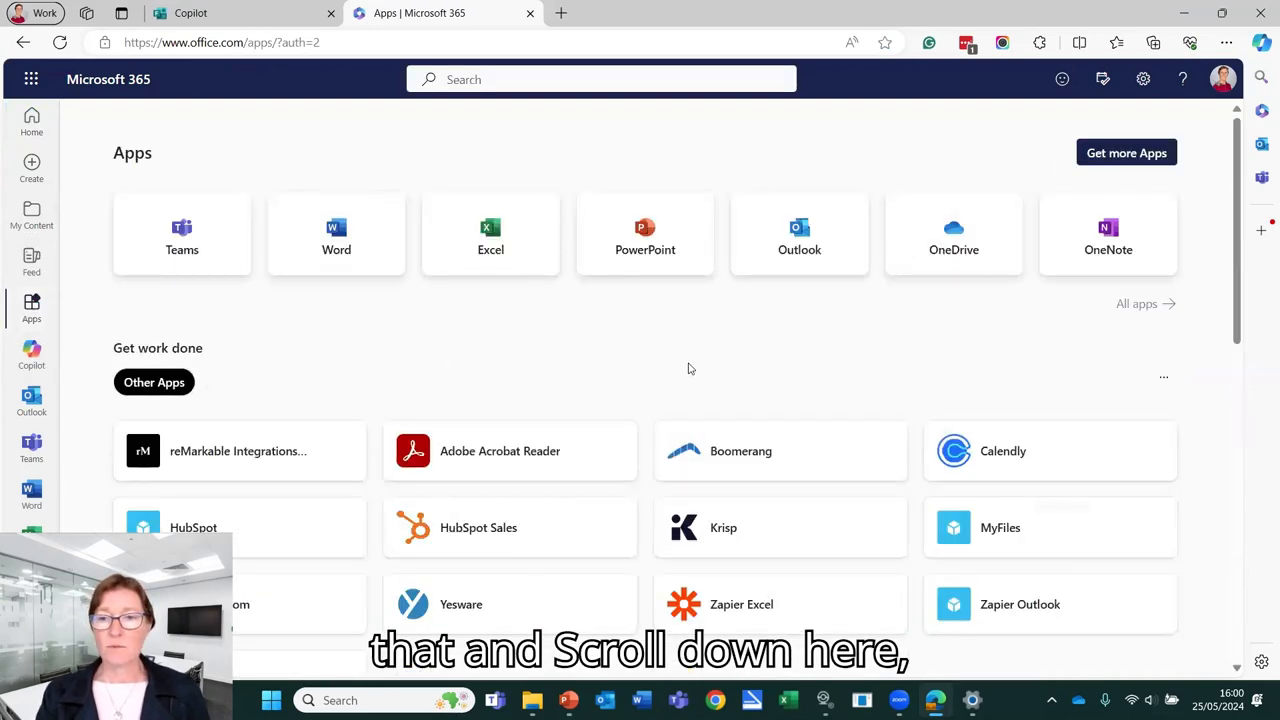
scroll(down, 3)
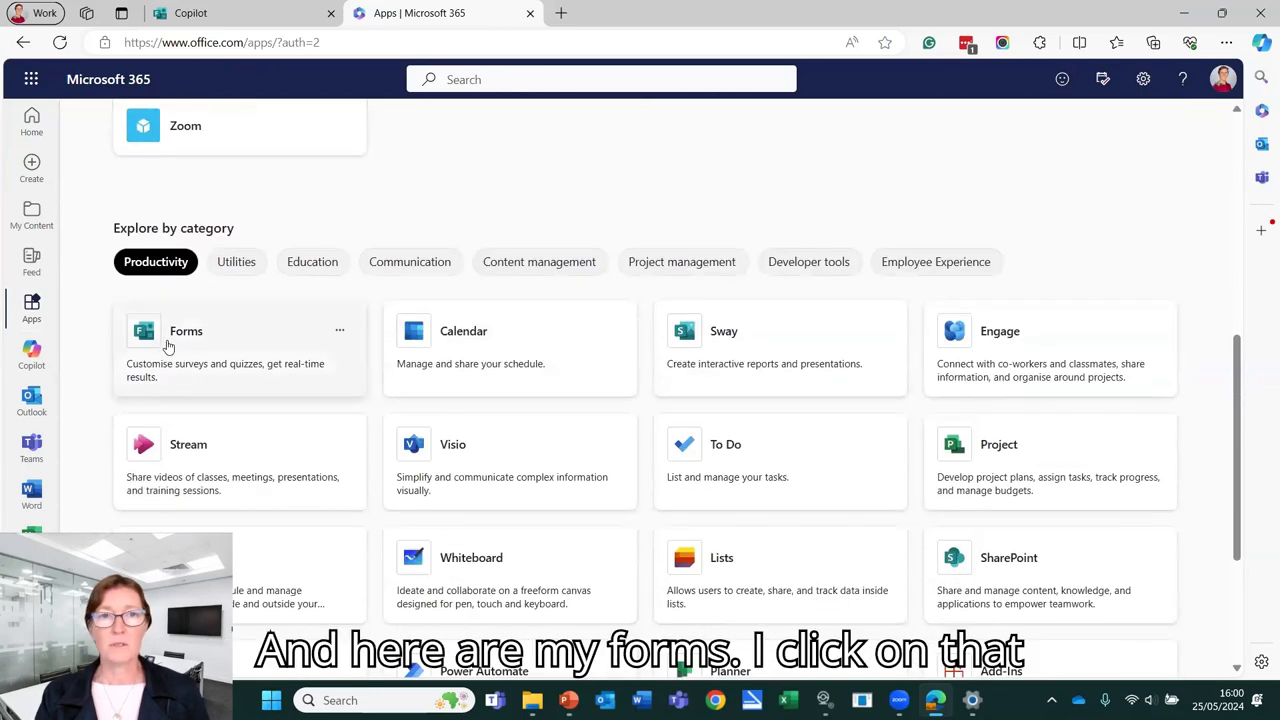
click(186, 330)
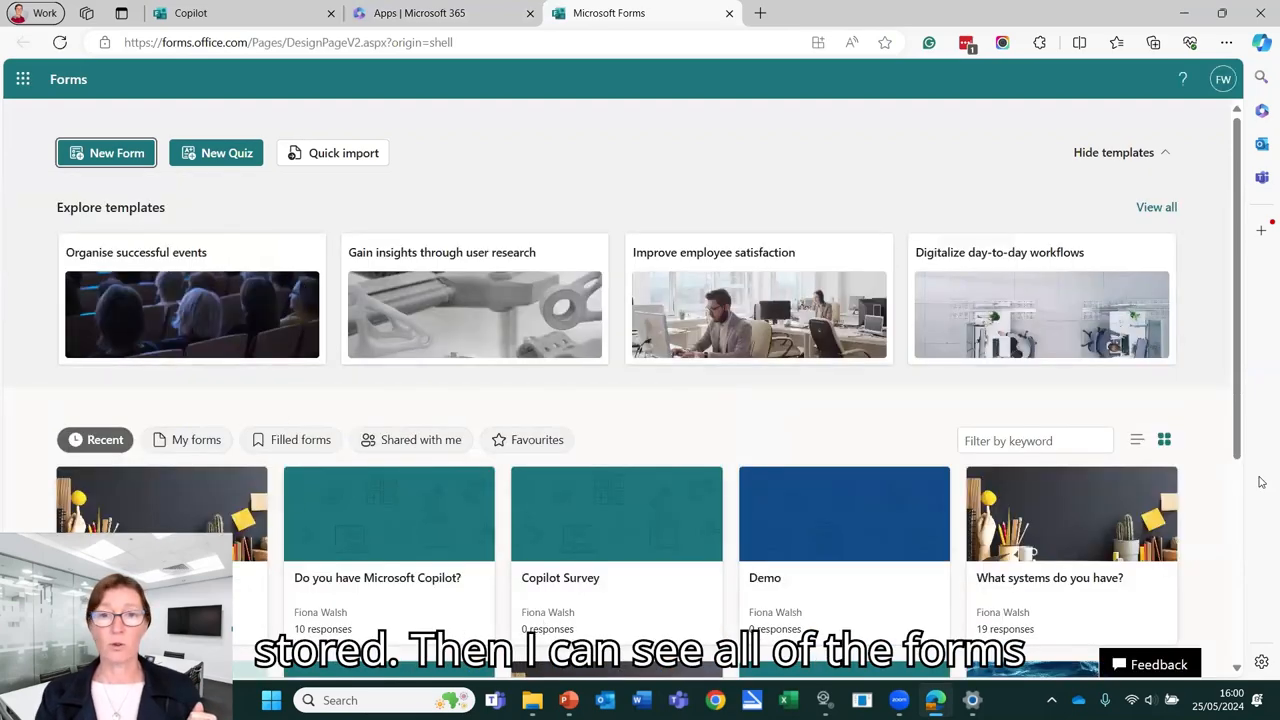
Scroll the Forms home page to review the Recent forms grid with Copilot, Demo and Copilot Survey
scroll(down, 3)
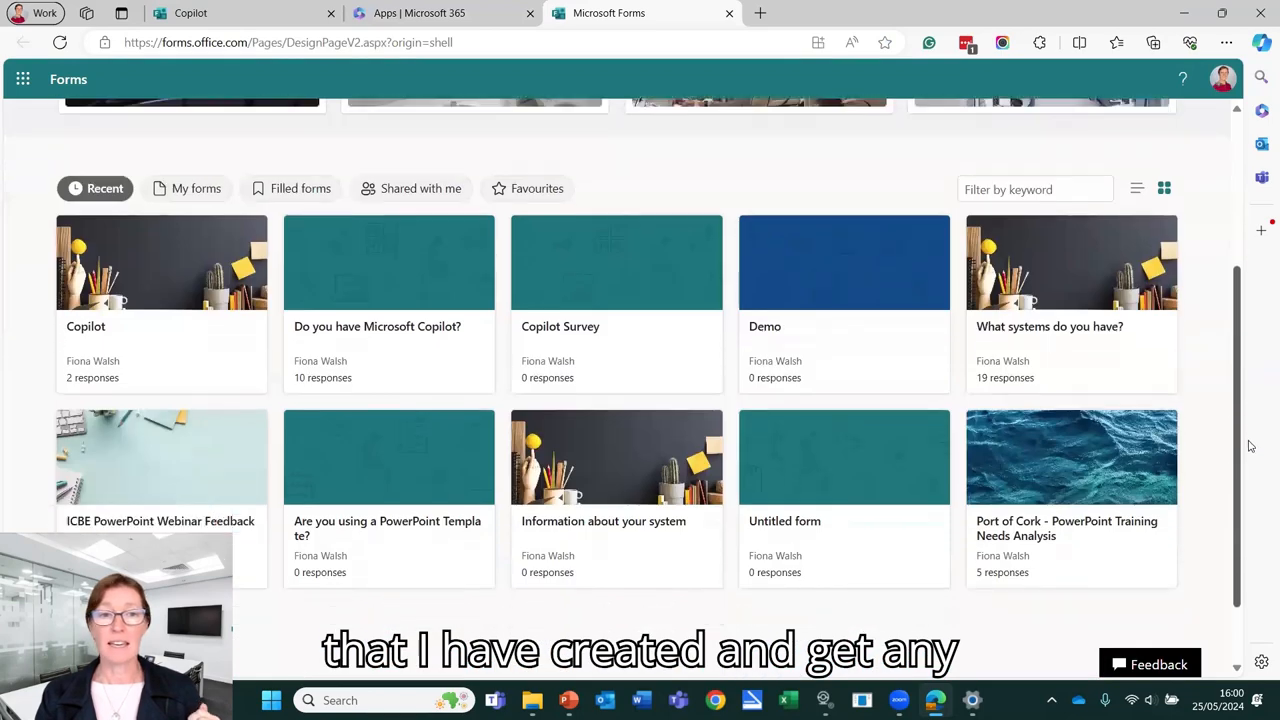
scroll(up, 3)
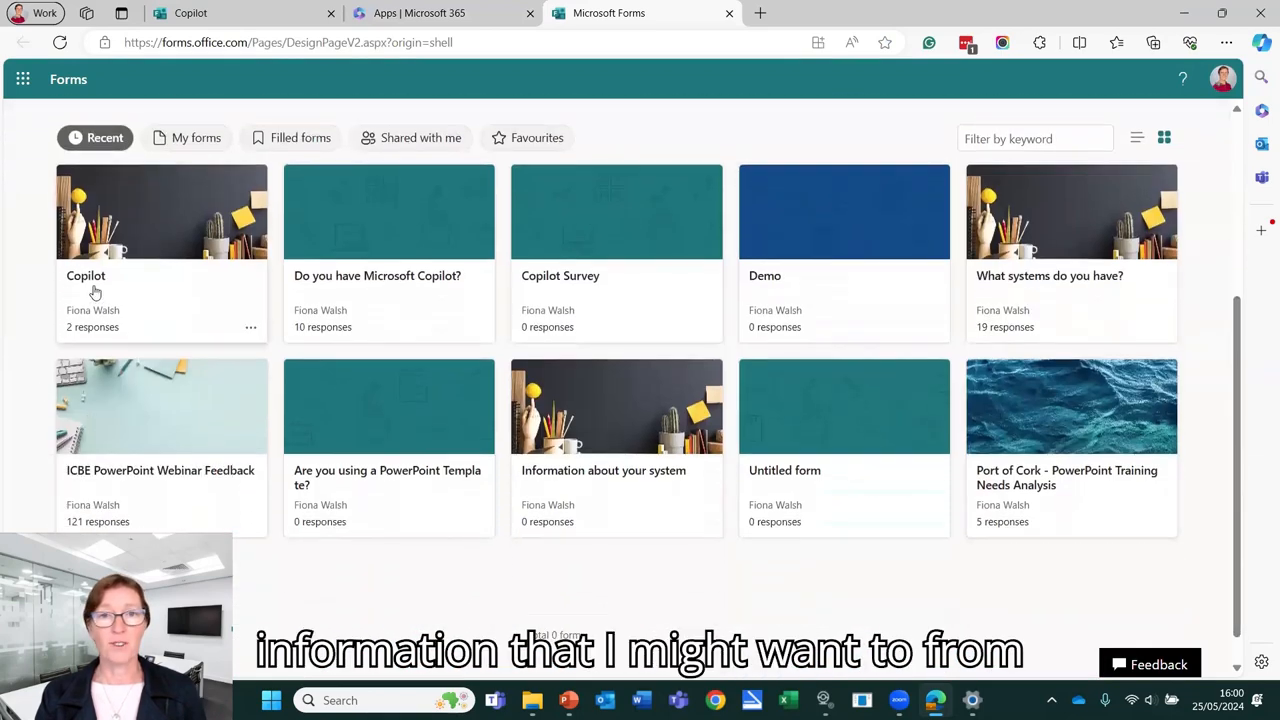